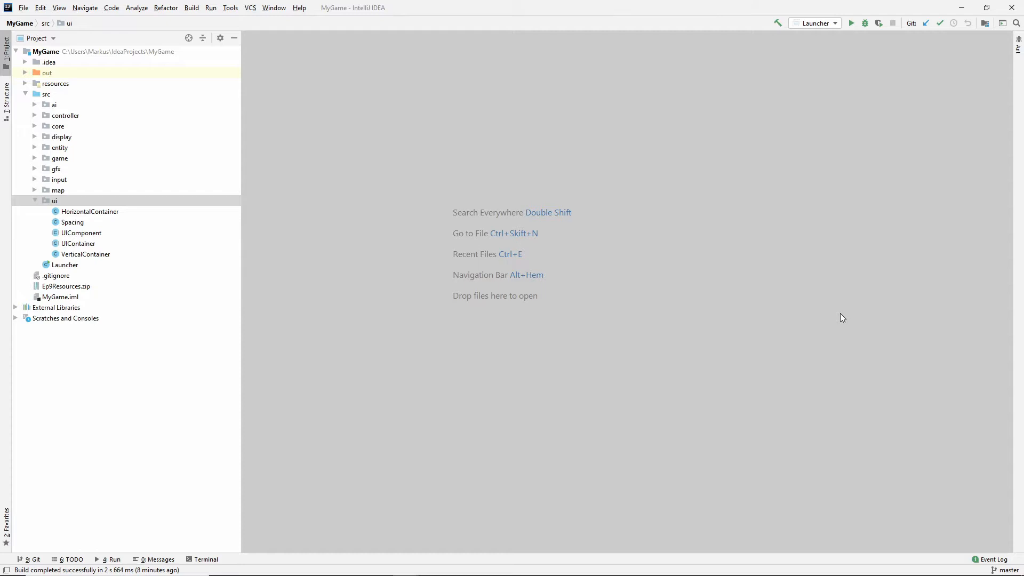
{"action": "mouse_move", "coordinate": [852, 22]}
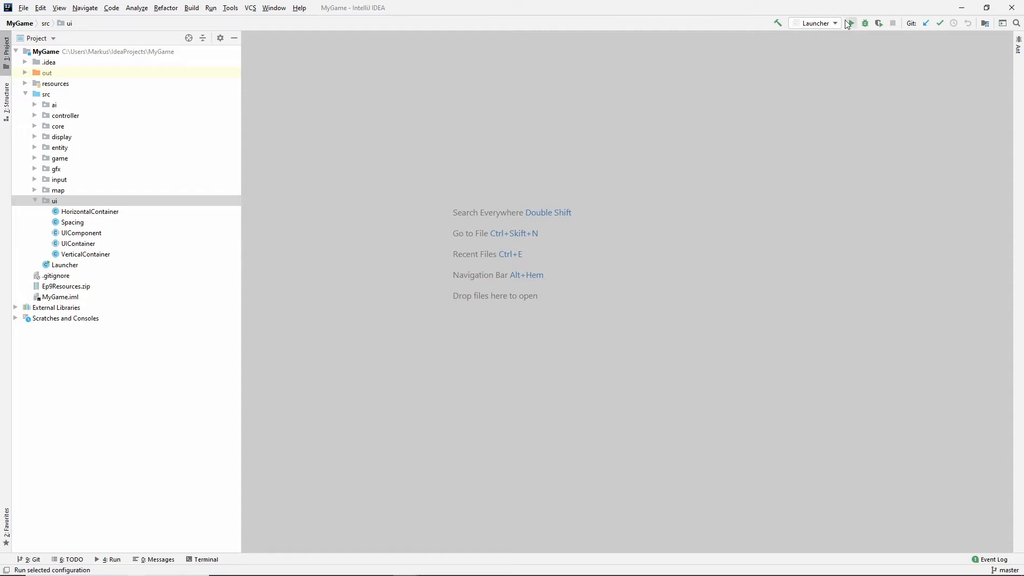
Step: Run the Launcher configuration so the game window opens with characters and the UI panel
{"action": "left_click", "coordinate": [851, 23]}
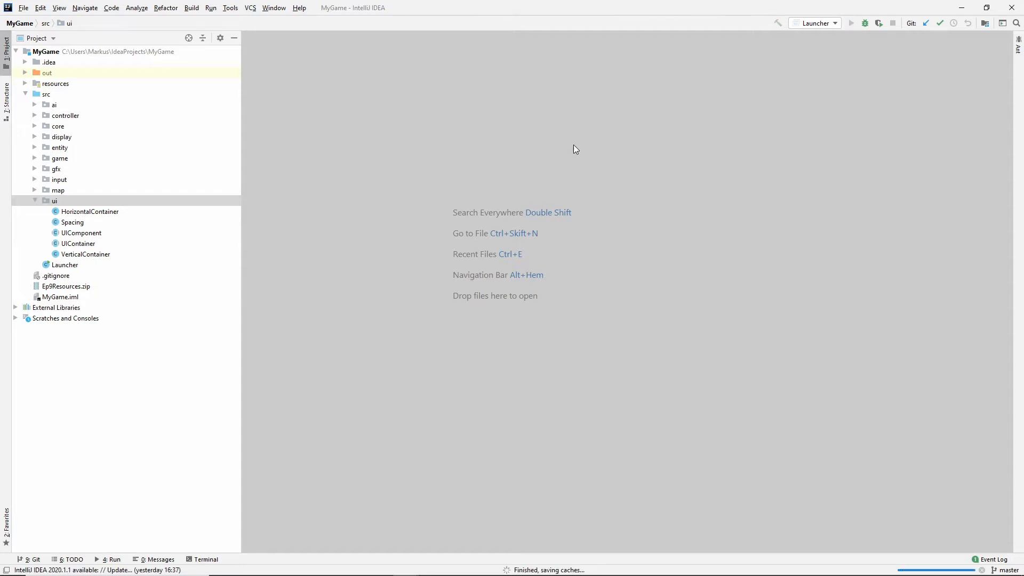
{"action": "left_click", "coordinate": [851, 23]}
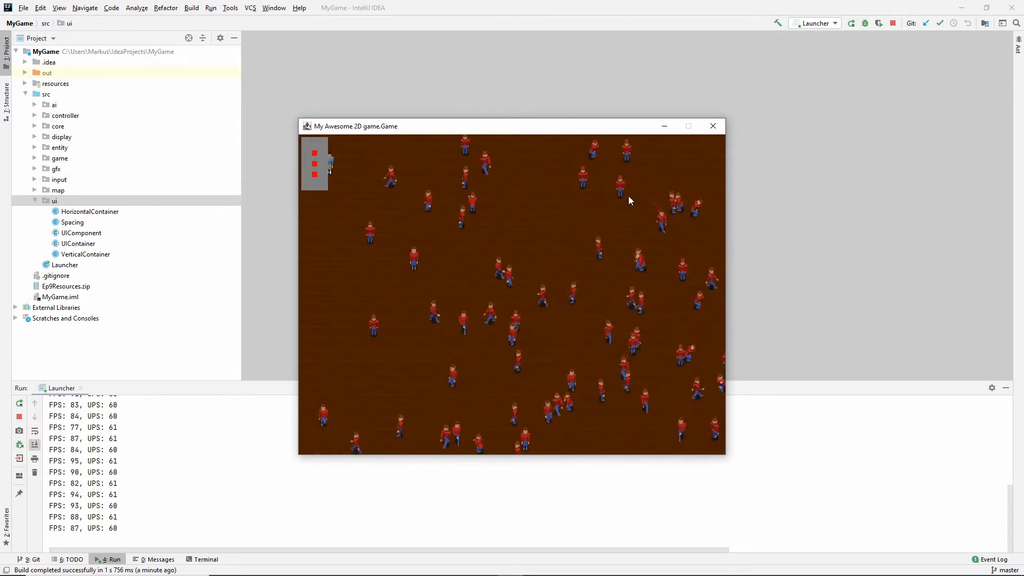
Step: Close the running game and create a new Java class UIText in the ui package
{"action": "left_click", "coordinate": [713, 126]}
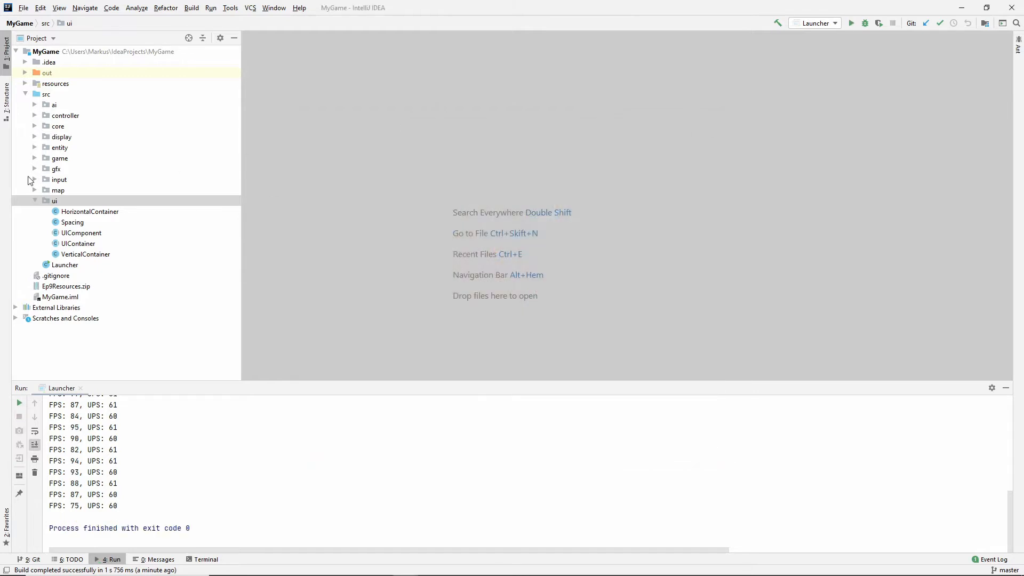
{"action": "right_click", "coordinate": [54, 200]}
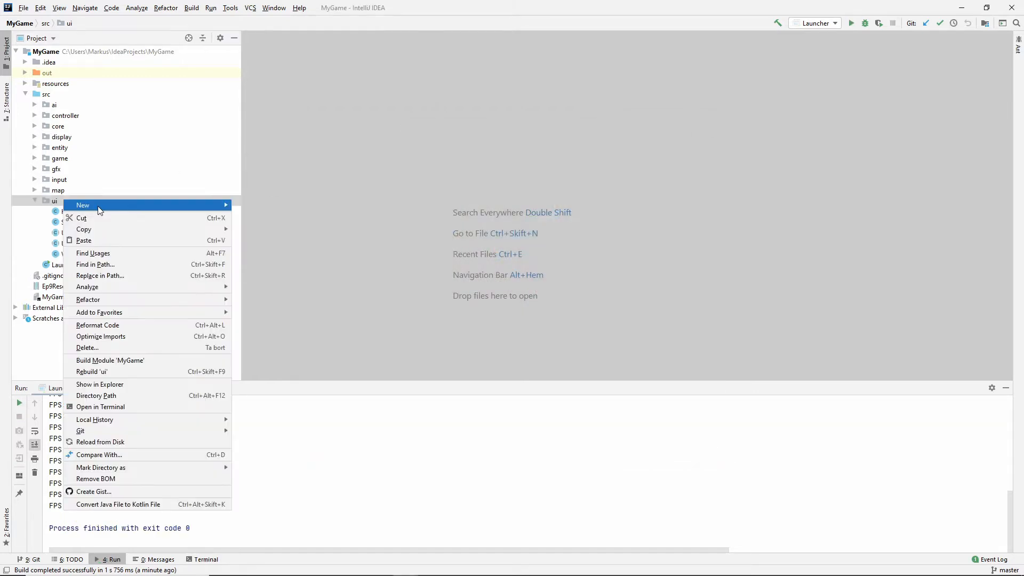
{"action": "left_click", "coordinate": [83, 205]}
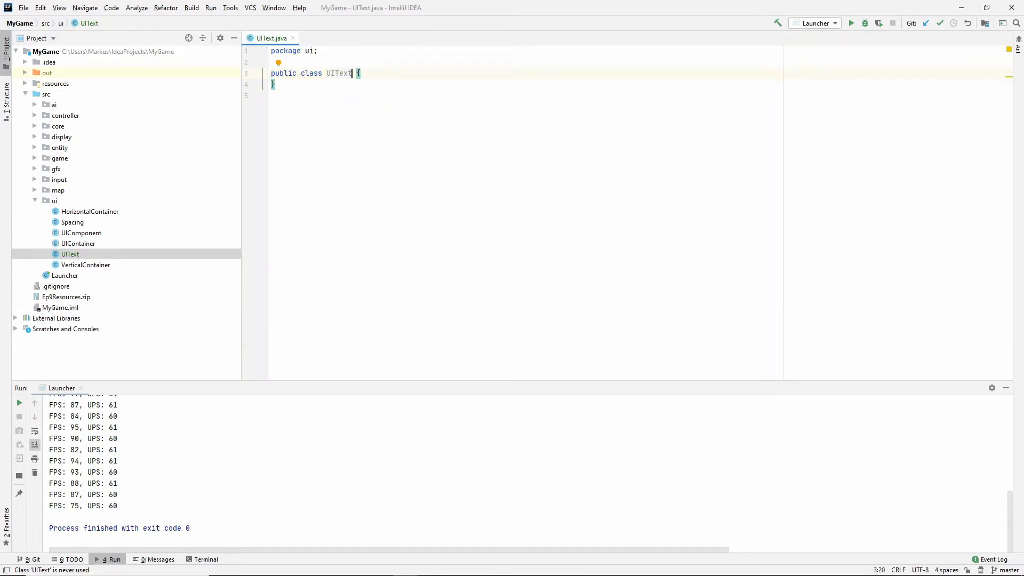
Step: Make UIText extend UIComponent with stub getSprite and update methods implemented
{"action": "type", "text": "extends UIComponent"}
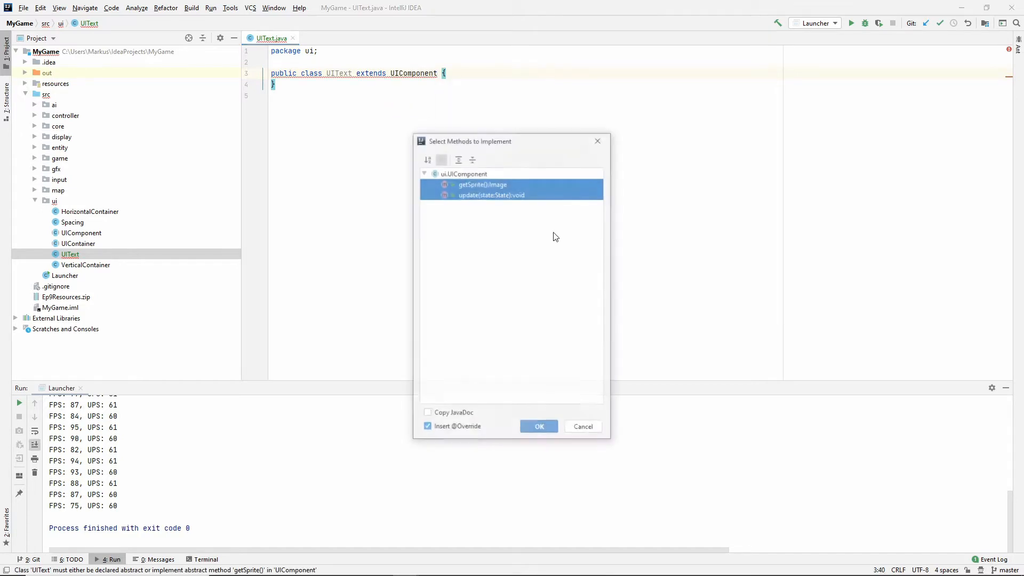
{"action": "left_click", "coordinate": [539, 426]}
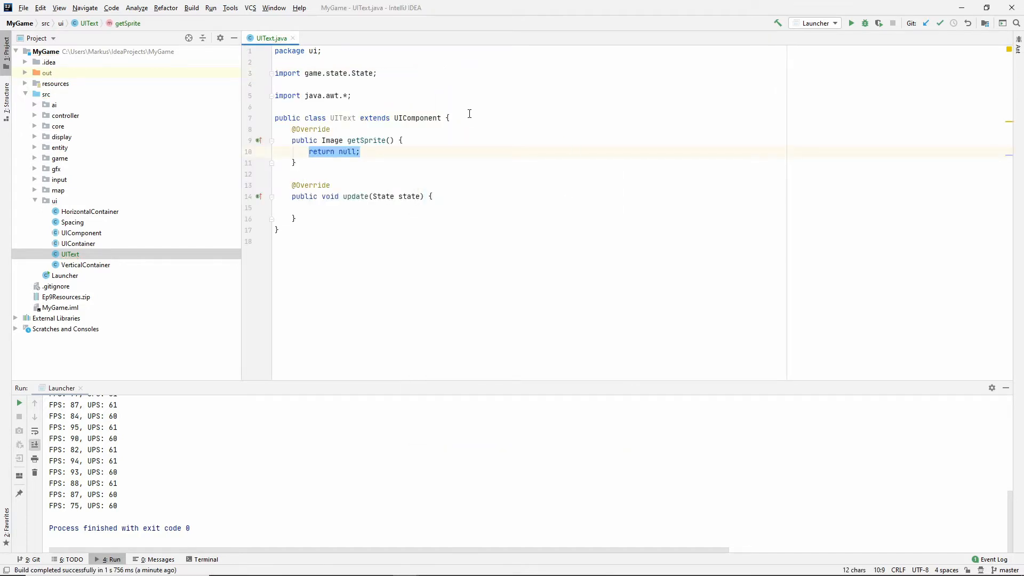
{"action": "key", "text": "Enter"}
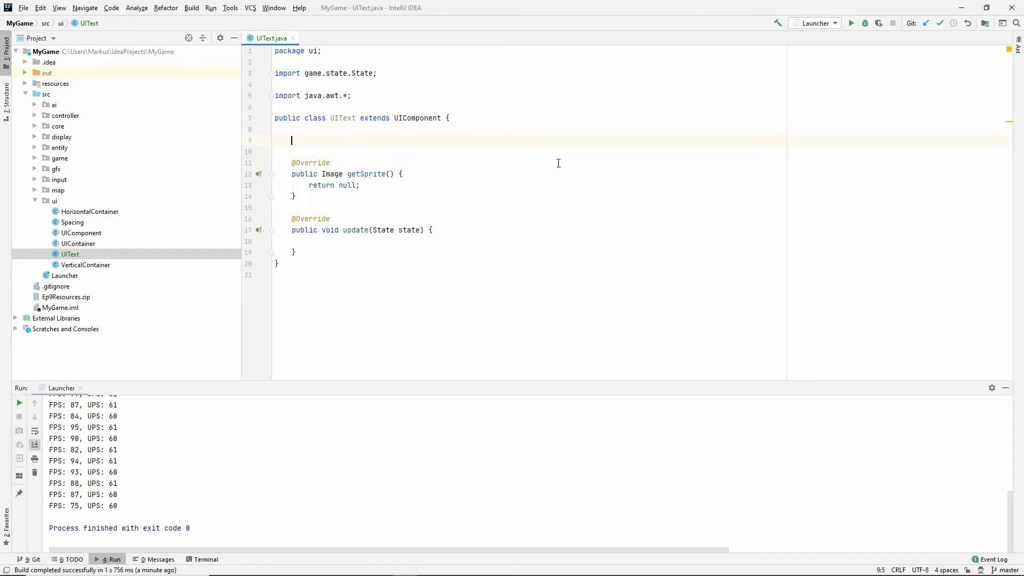
{"action": "mouse_move", "coordinate": [417, 118]}
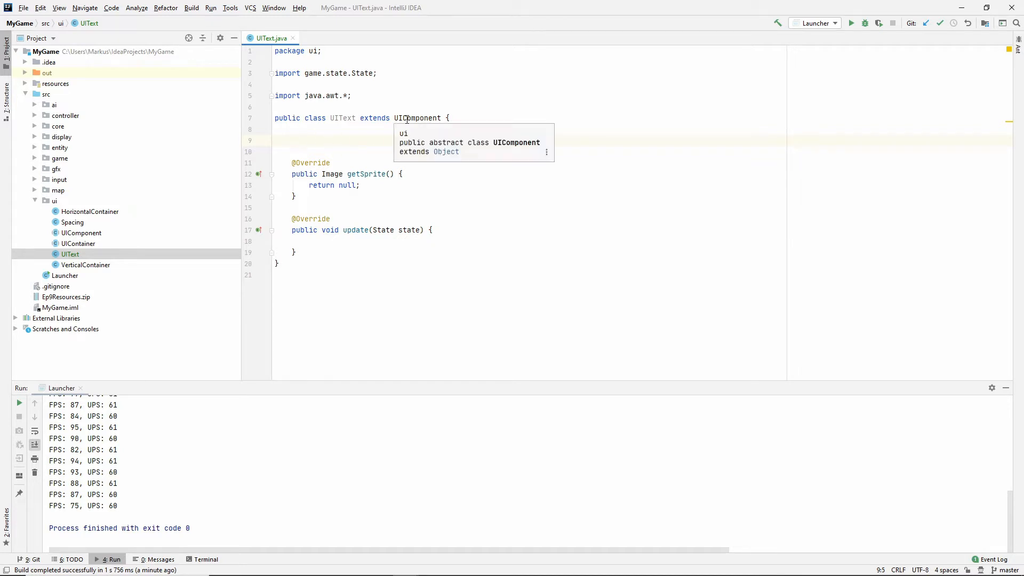
Step: Declare private fields text, fontSize, fontStyle, fontFamily and color in UIText
{"action": "type", "text": "private STring text;"}
{"action": "type", "text": "private int"}
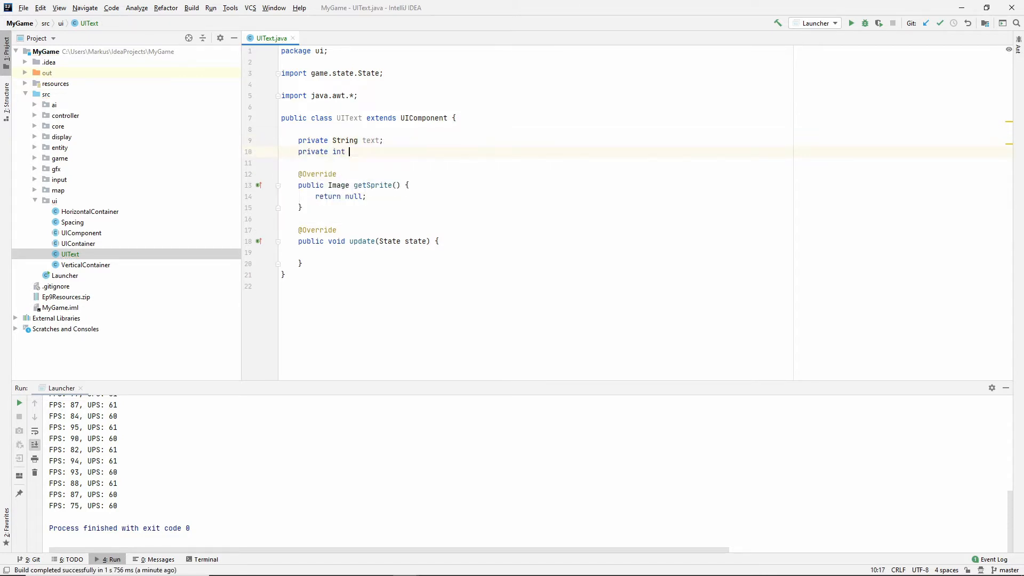
{"action": "type", "text": "fontSize;"}
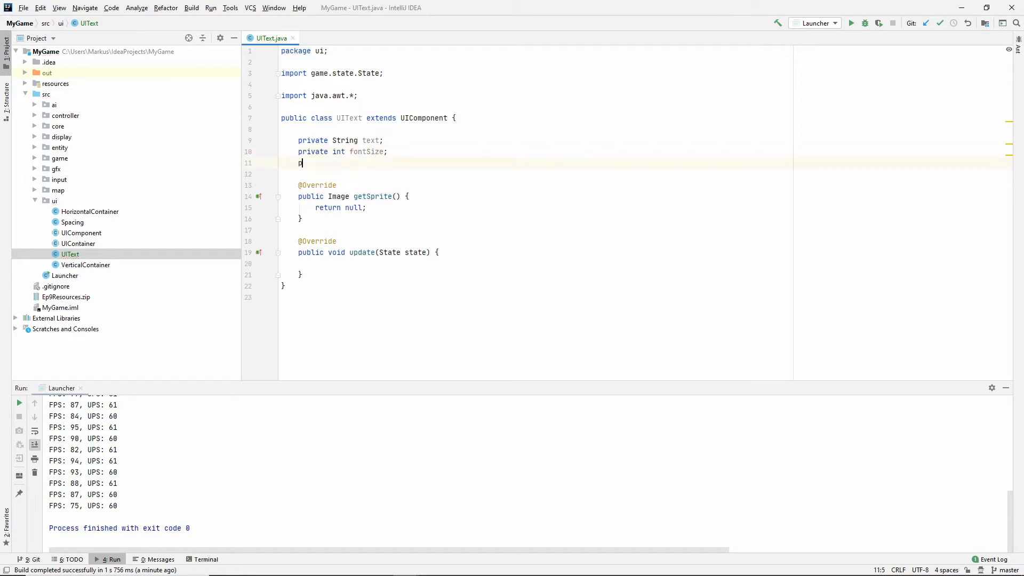
{"action": "type", "text": "private int fontSt"}
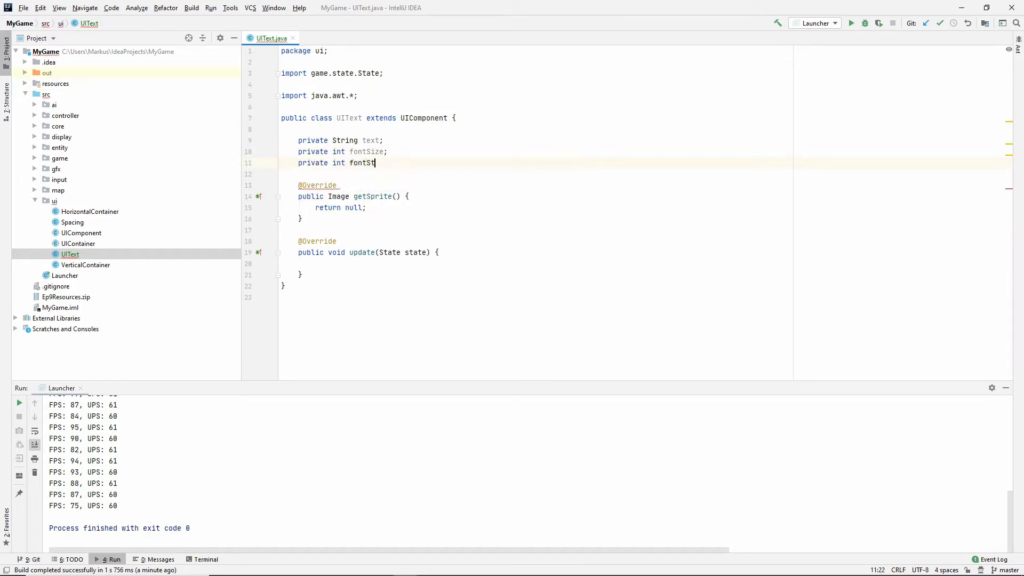
{"action": "type", "text": "yle;"}
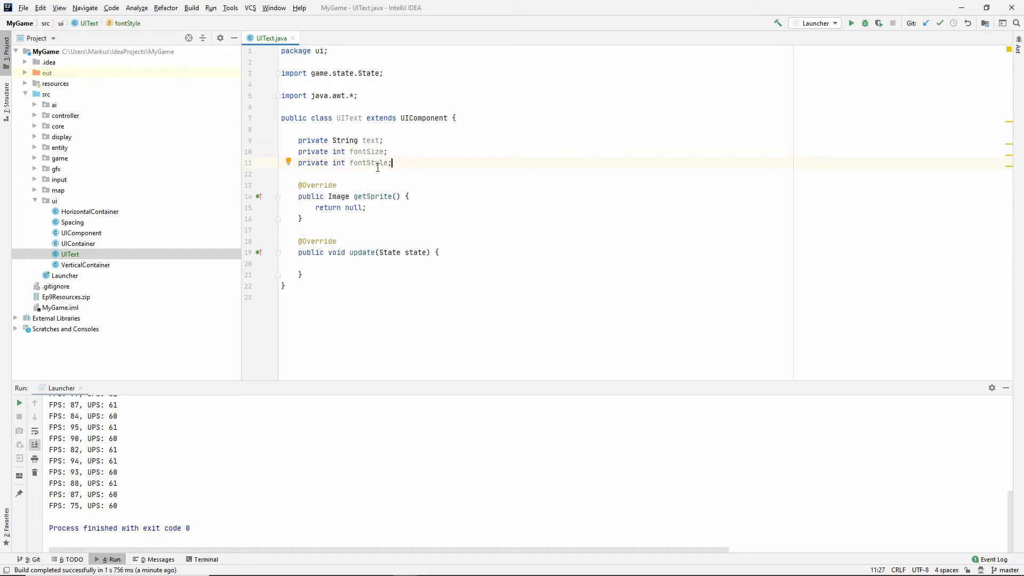
{"action": "key", "text": "enter"}
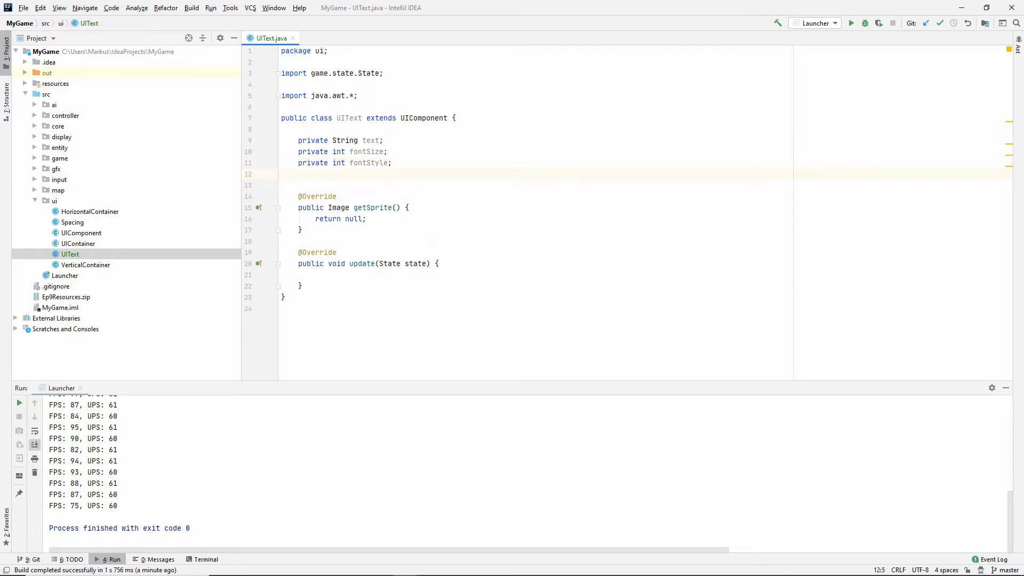
{"action": "type", "text": "private String"}
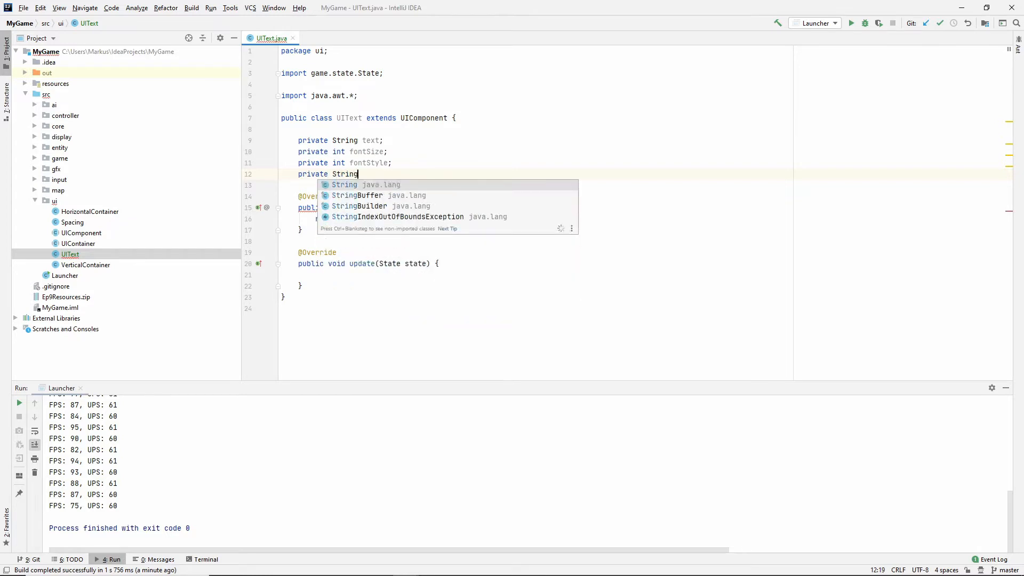
{"action": "type", "text": "fontFamily;"}
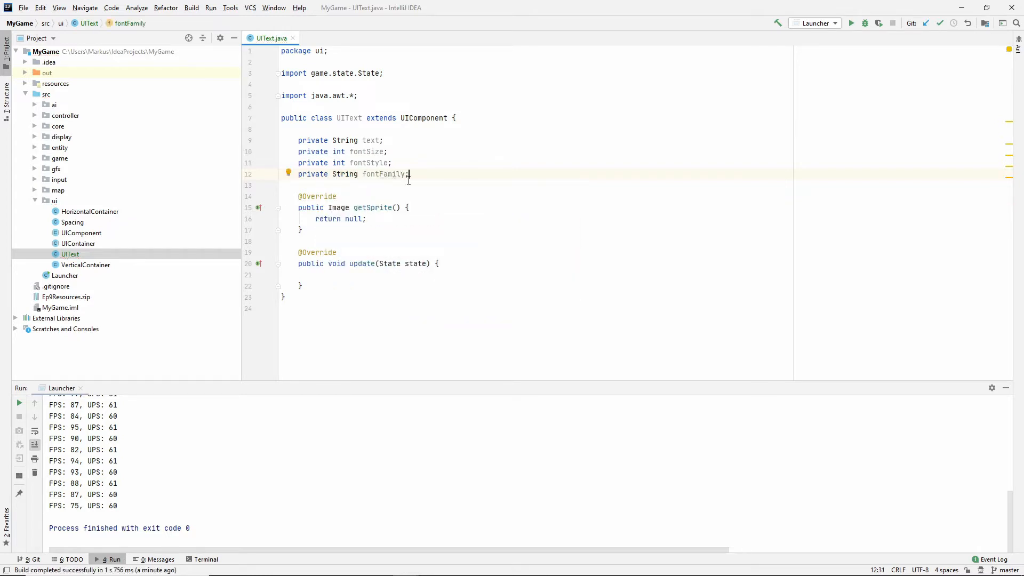
{"action": "double_click", "coordinate": [383, 174]}
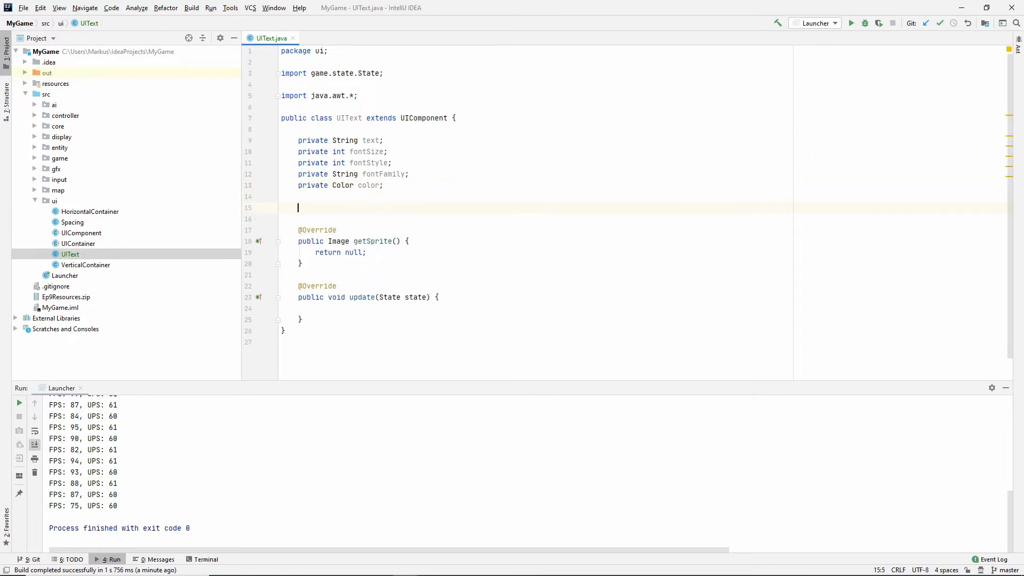
Step: Declare private fields dropShadow, dropShadowOffset, shadowColor and Font font
{"action": "type", "text": "private b"}
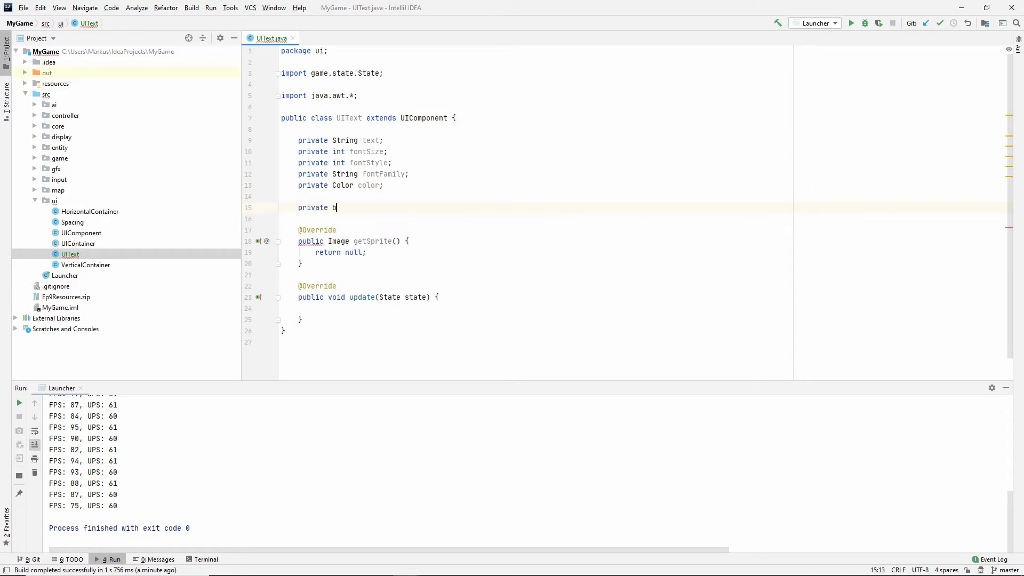
{"action": "type", "text": "oolean dropShadow;"}
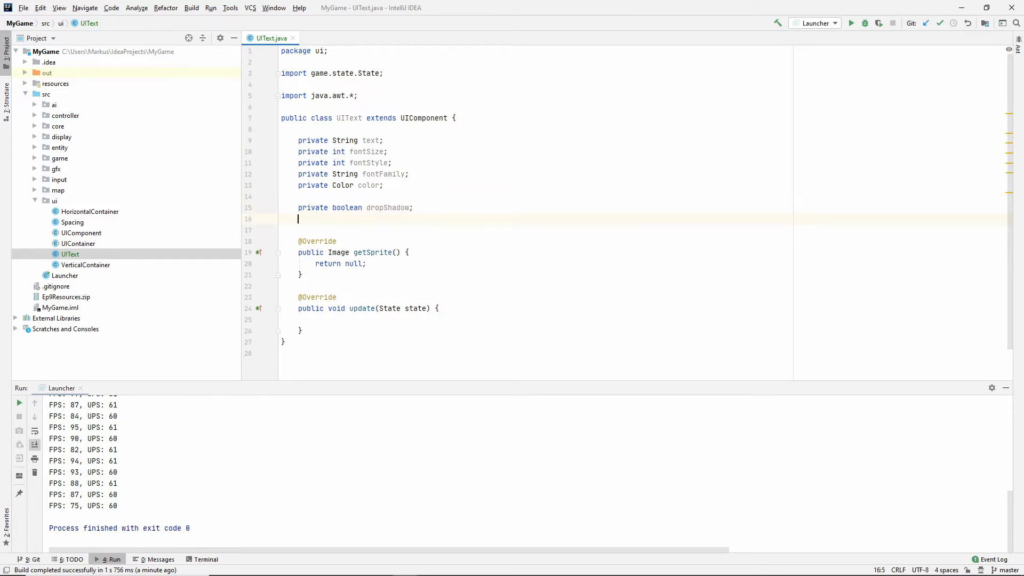
{"action": "type", "text": "private"}
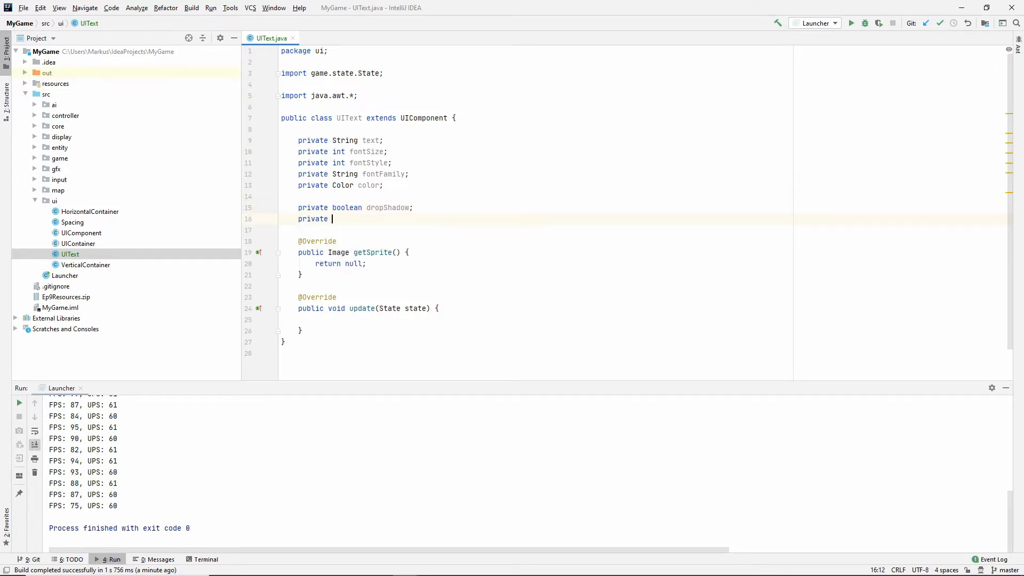
{"action": "type", "text": "int dropShadow"}
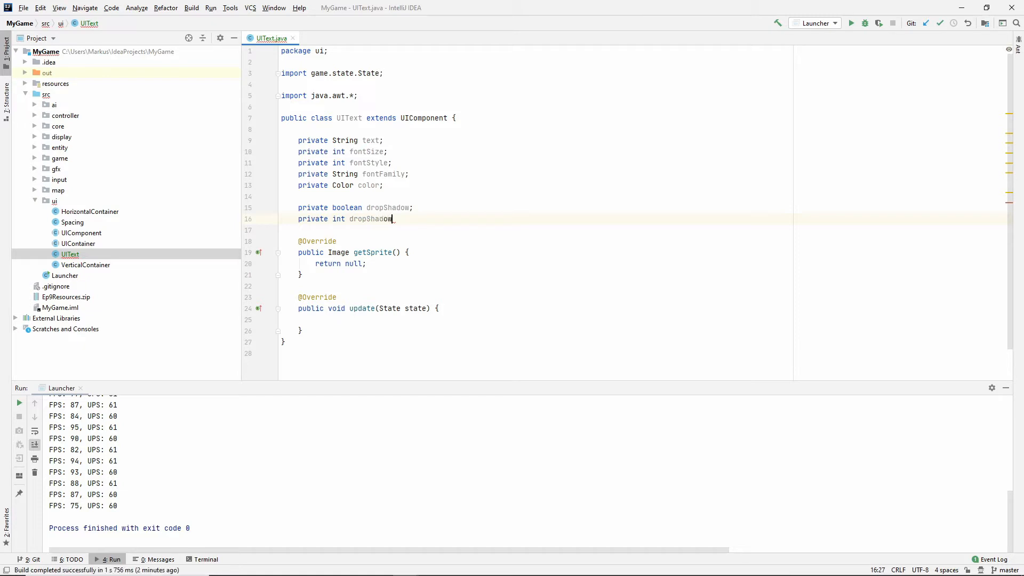
{"action": "type", "text": "Offset;"}
{"action": "left_click", "coordinate": [535, 229]}
{"action": "type", "text": "private C"}
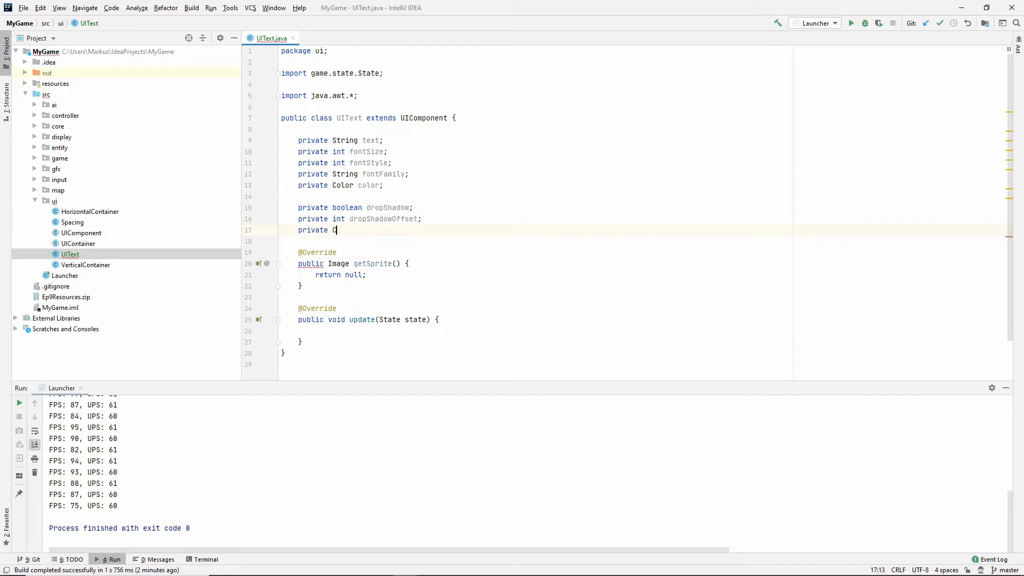
{"action": "type", "text": "olor shado"}
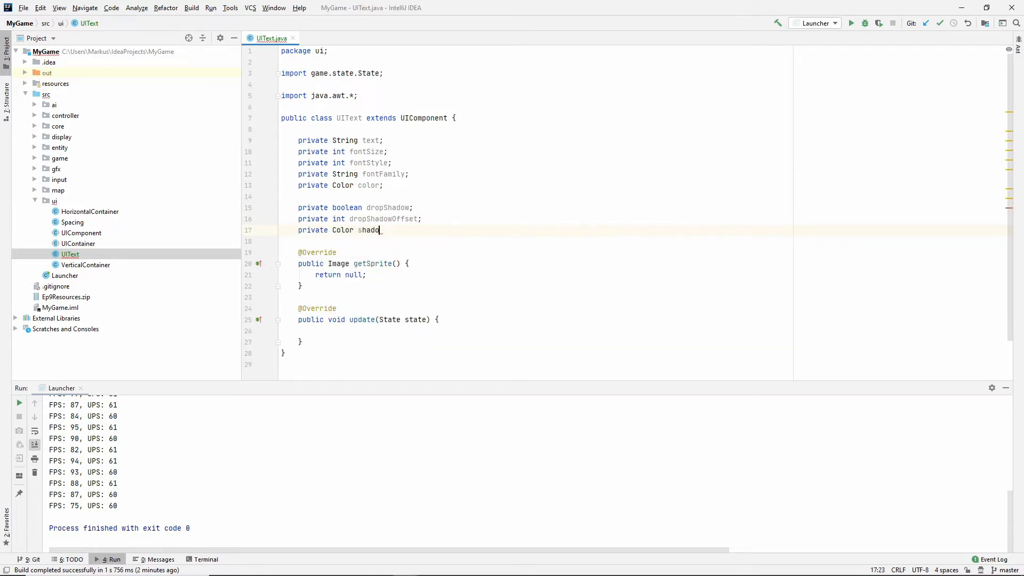
{"action": "type", "text": "wColor;"}
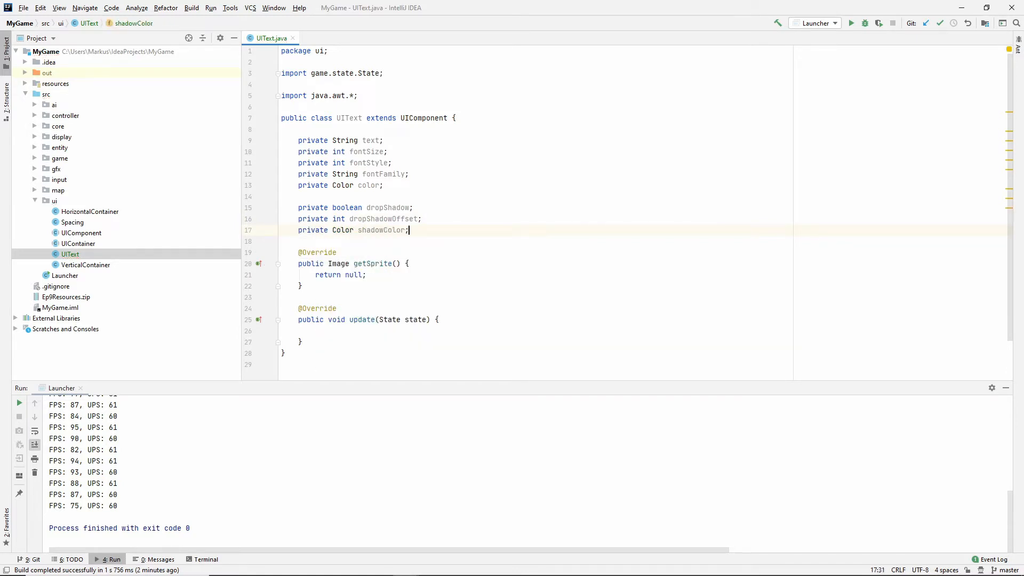
{"action": "type", "text": "private"}
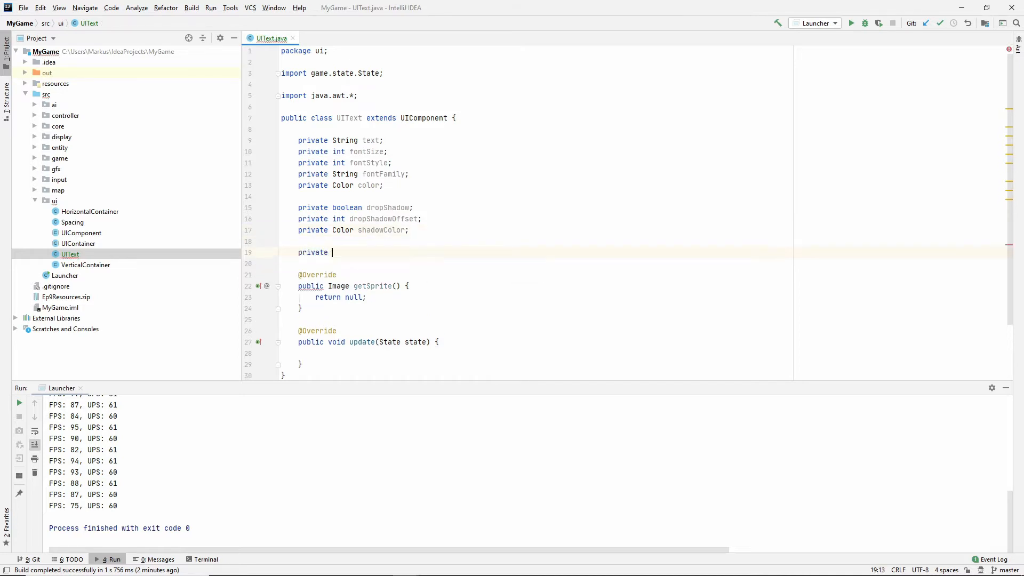
{"action": "type", "text": "Font font;"}
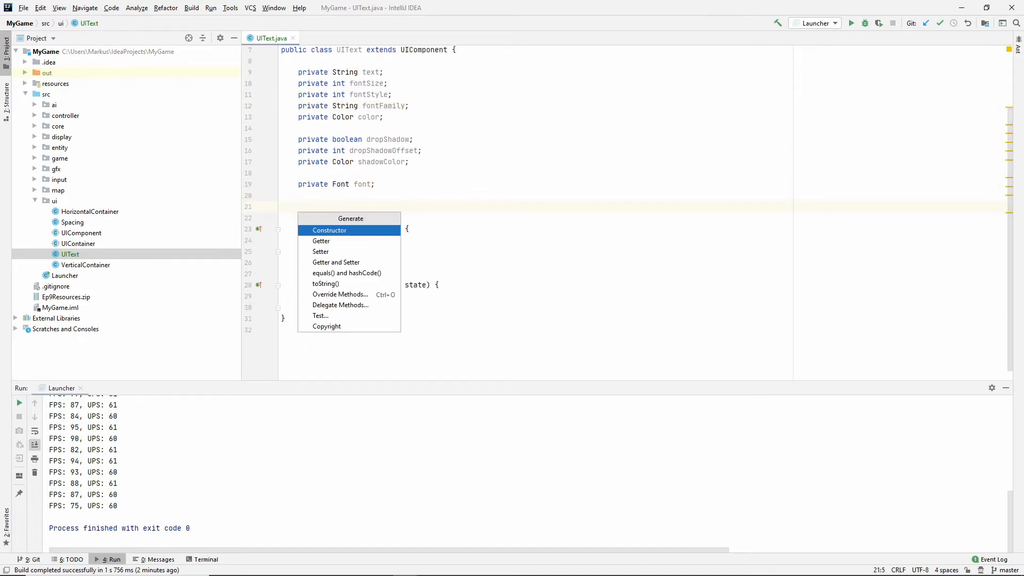
Step: Generate a UIText constructor and default fontSize to 24 and fontStyle to Font.PLAIN
{"action": "left_click", "coordinate": [330, 231]}
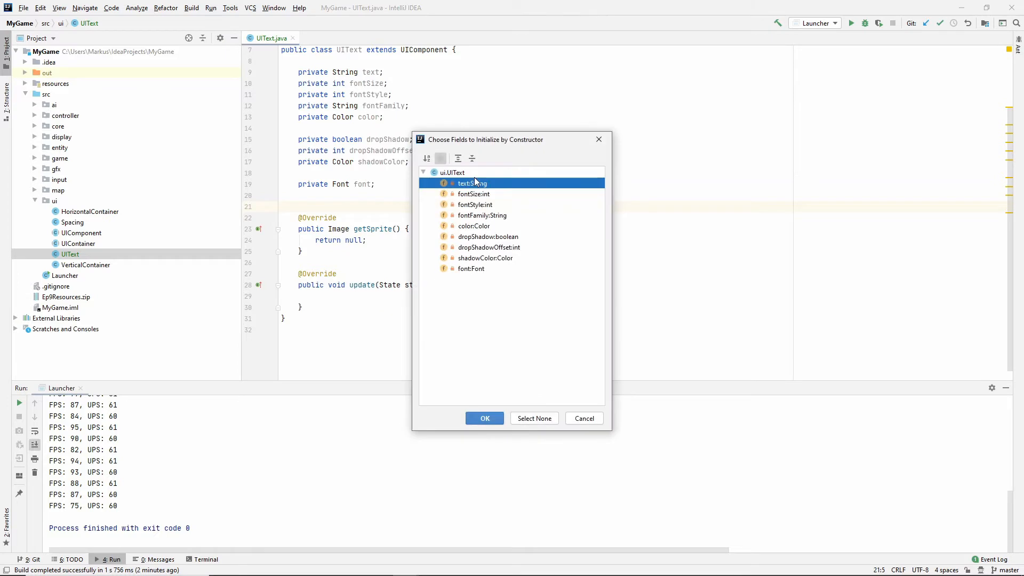
{"action": "left_click", "coordinate": [485, 419]}
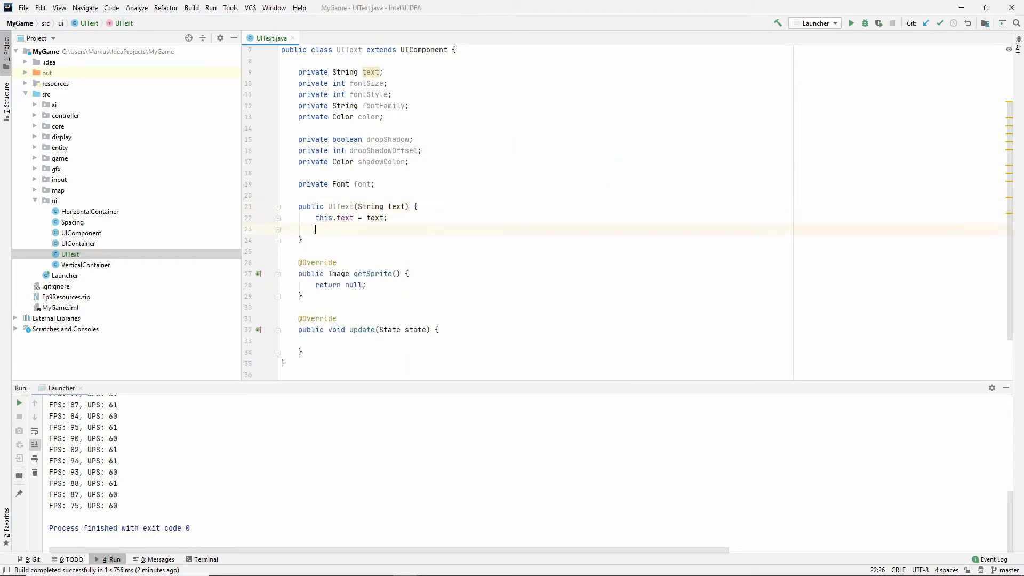
{"action": "type", "text": "this."}
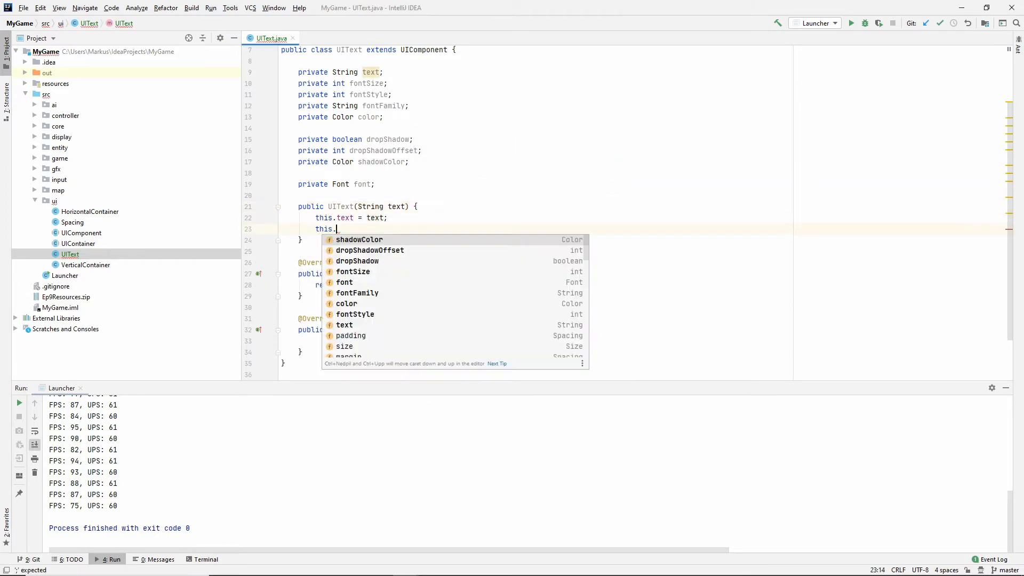
{"action": "type", "text": "fontSize = 24;"}
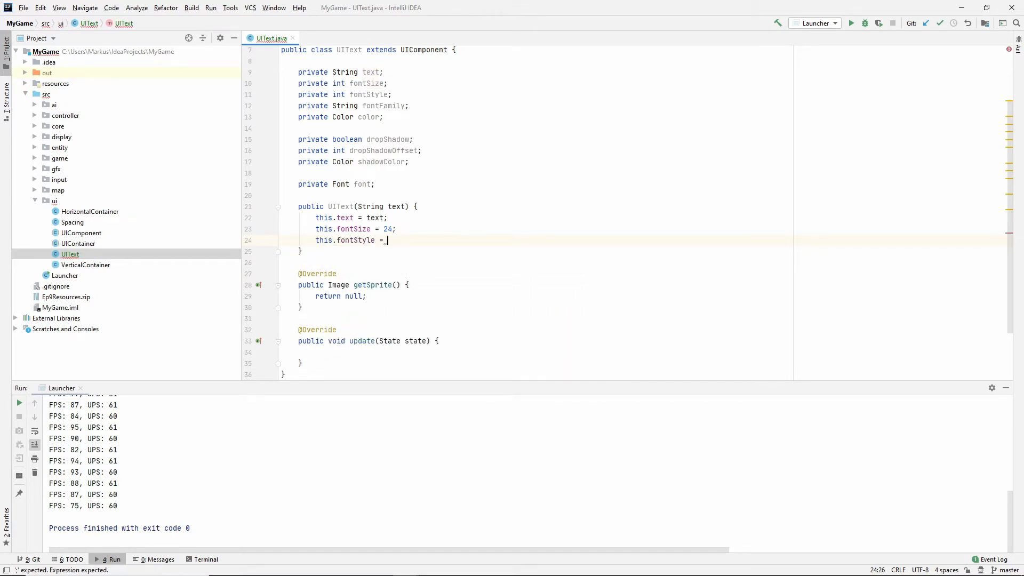
{"action": "type", "text": "Font."}
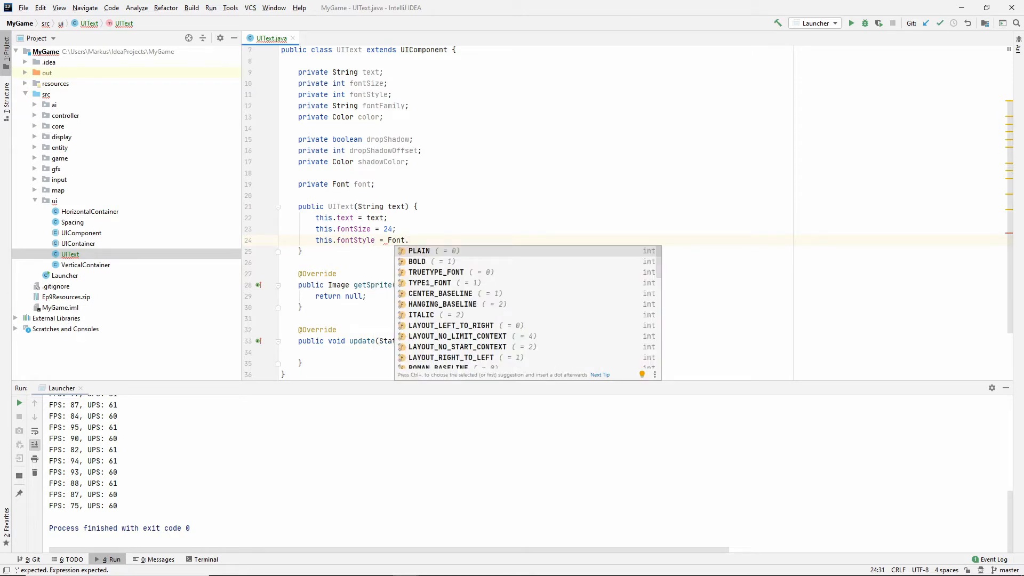
{"action": "mouse_move", "coordinate": [434, 228]}
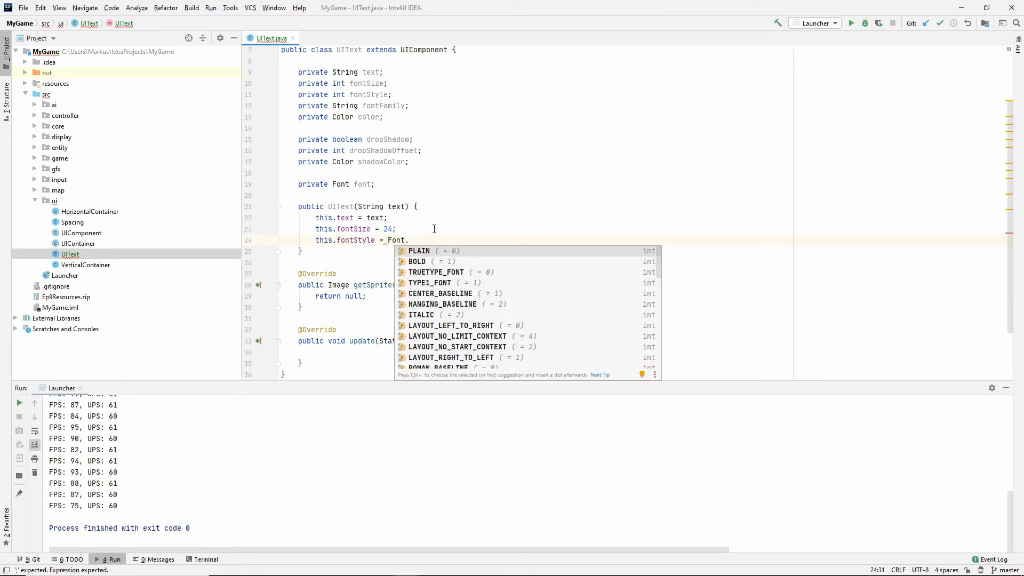
{"action": "mouse_move", "coordinate": [436, 287]}
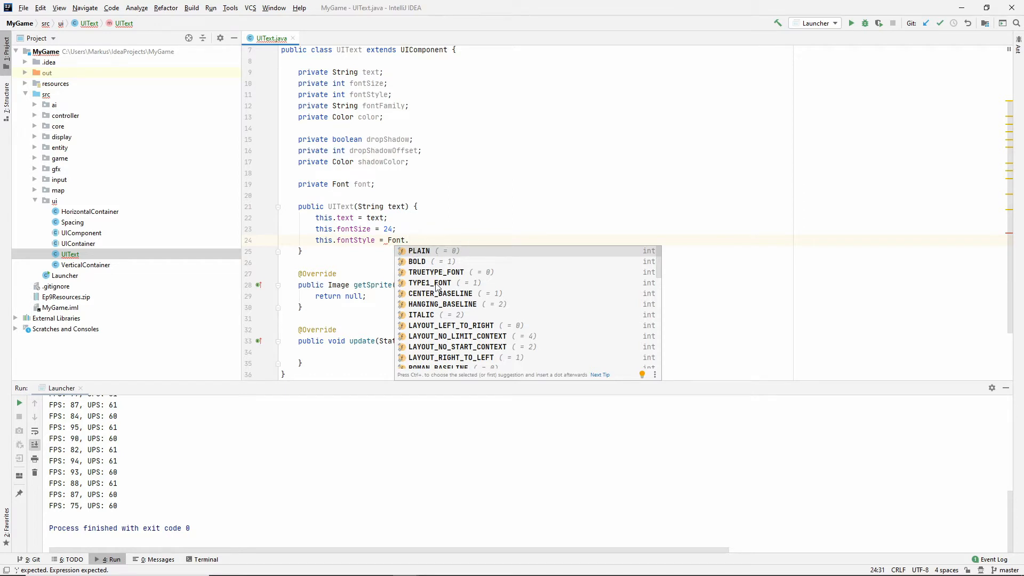
{"action": "mouse_move", "coordinate": [428, 255]}
{"action": "type", "text": "this.fontFamily = \""}
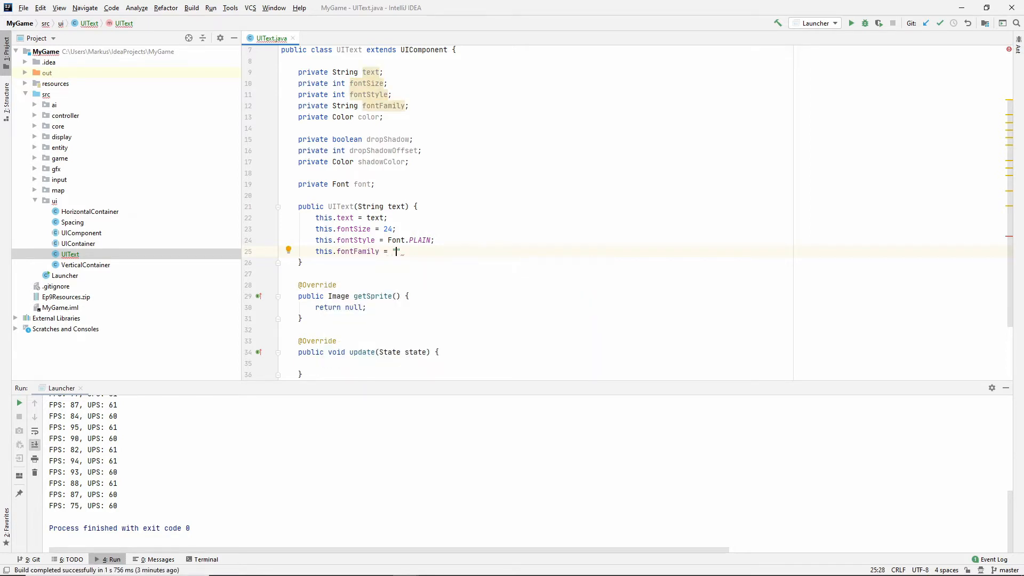
Step: Default fontFamily to ArcadeClassic after trying Helvetica and Comic Sans MS
{"action": "type", "text": "Helvetica"}
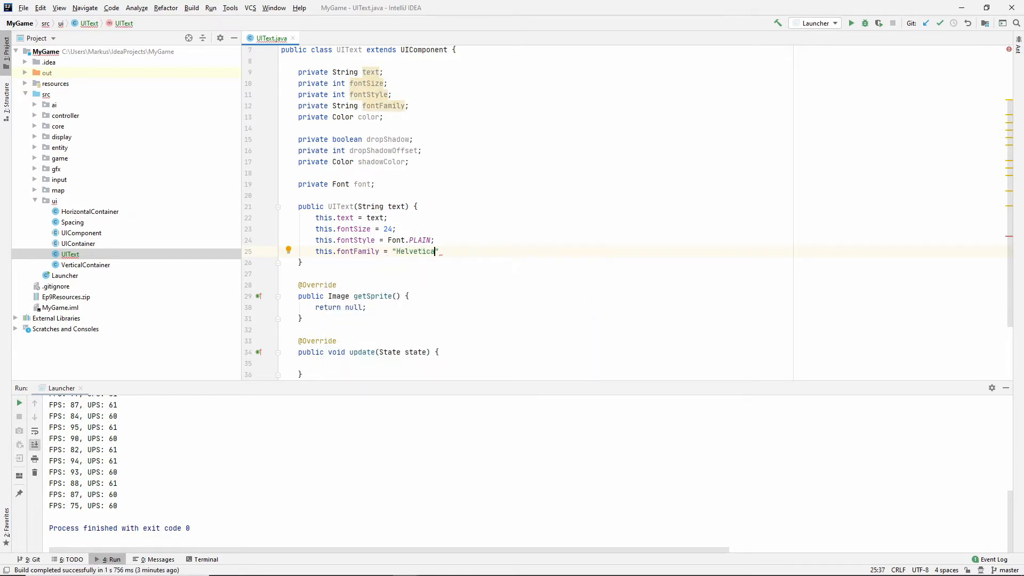
{"action": "key", "text": "Backspace"}
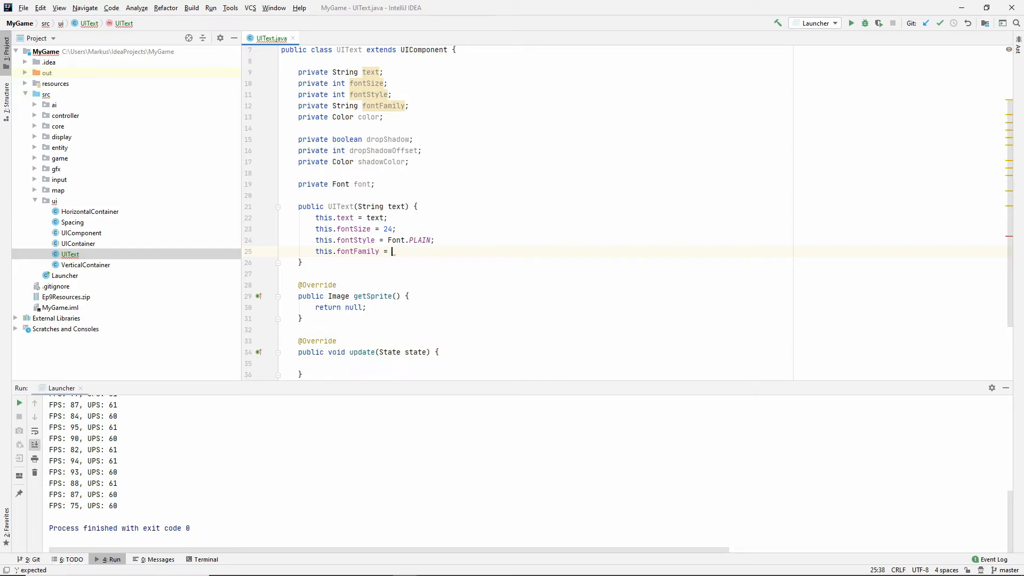
{"action": "type", "text": "Font."}
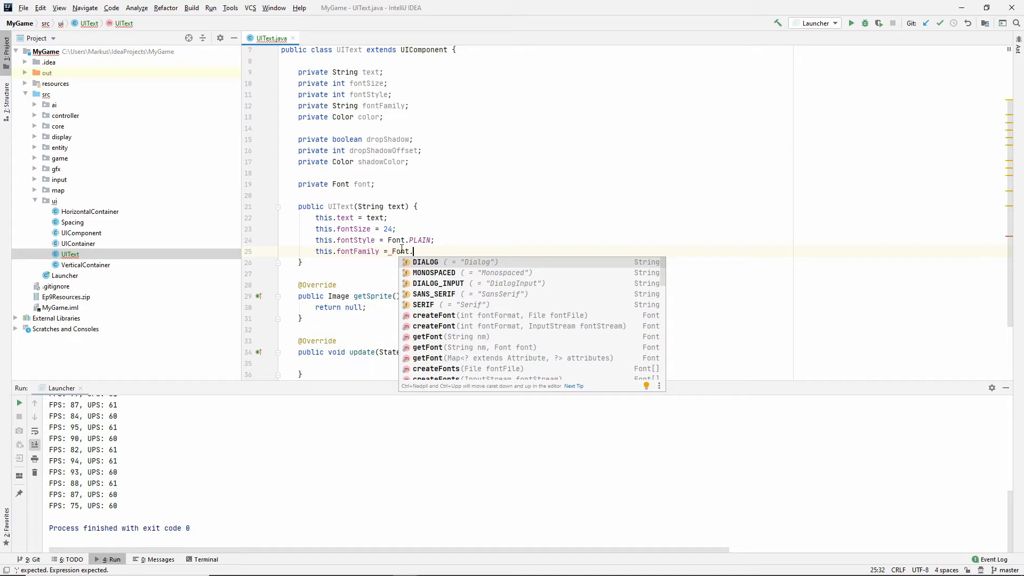
{"action": "mouse_move", "coordinate": [462, 282]}
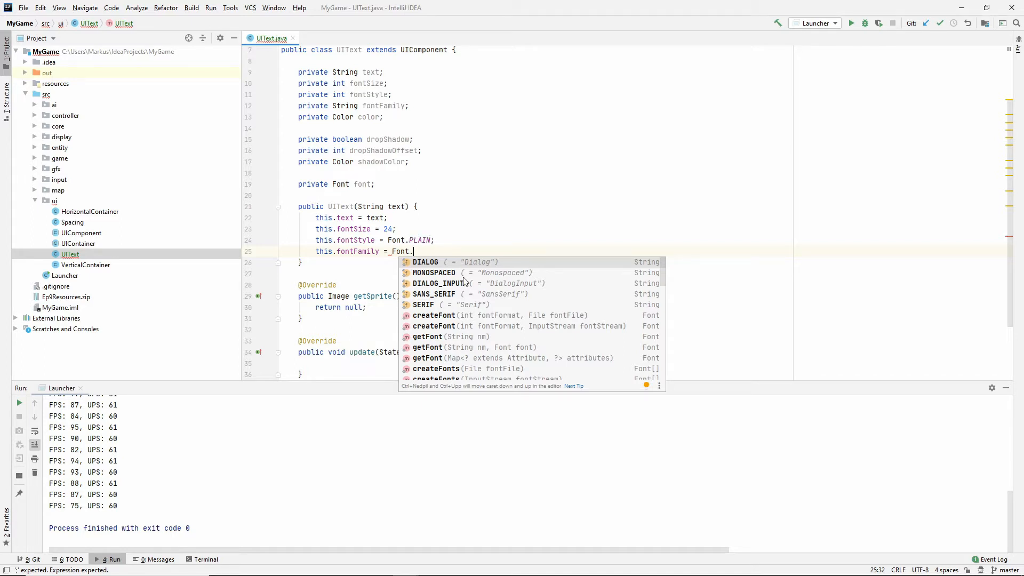
{"action": "mouse_move", "coordinate": [502, 273]}
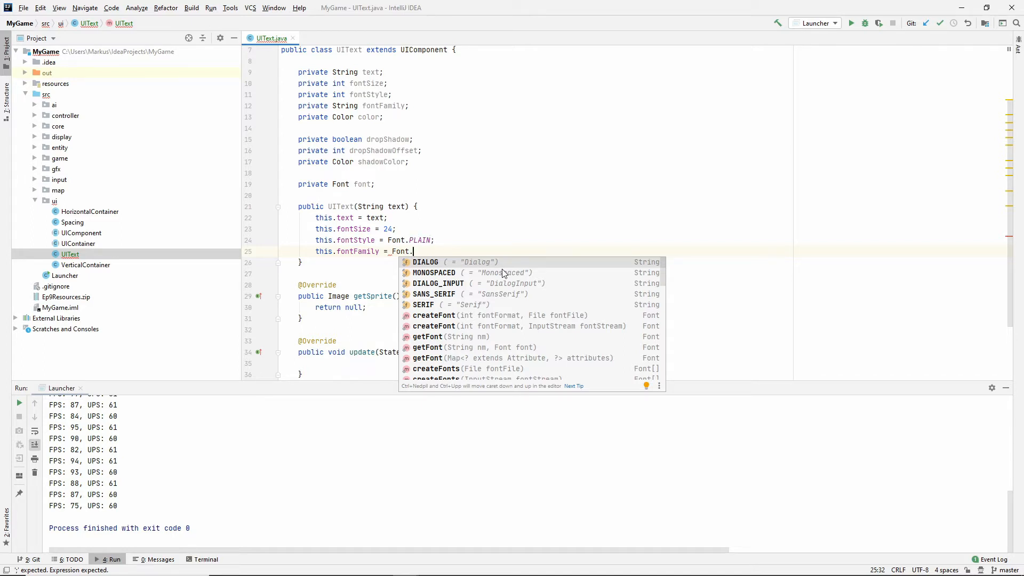
{"action": "mouse_move", "coordinate": [492, 308]}
{"action": "type", "text": "\""}
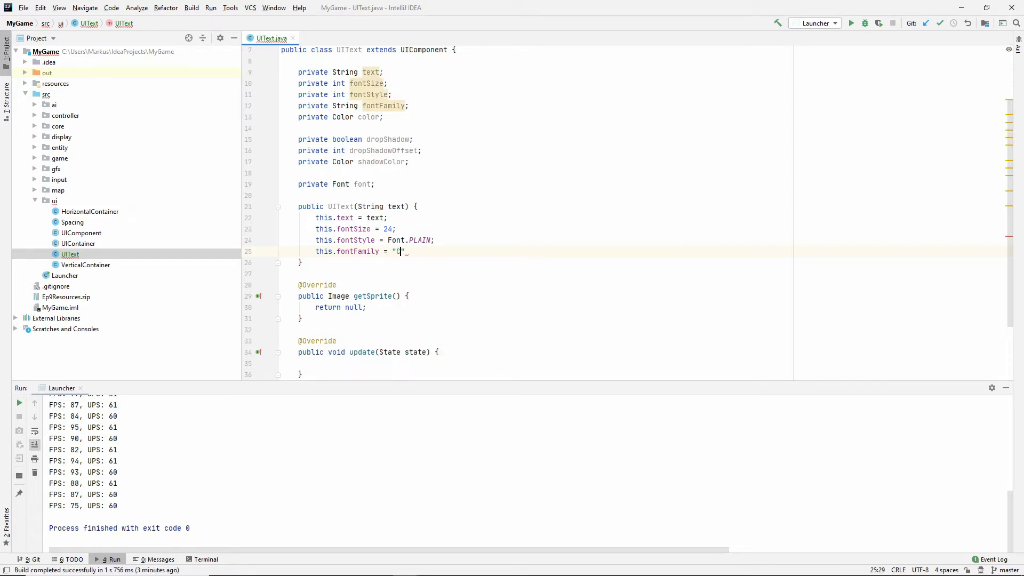
{"action": "type", "text": "omic Sans"}
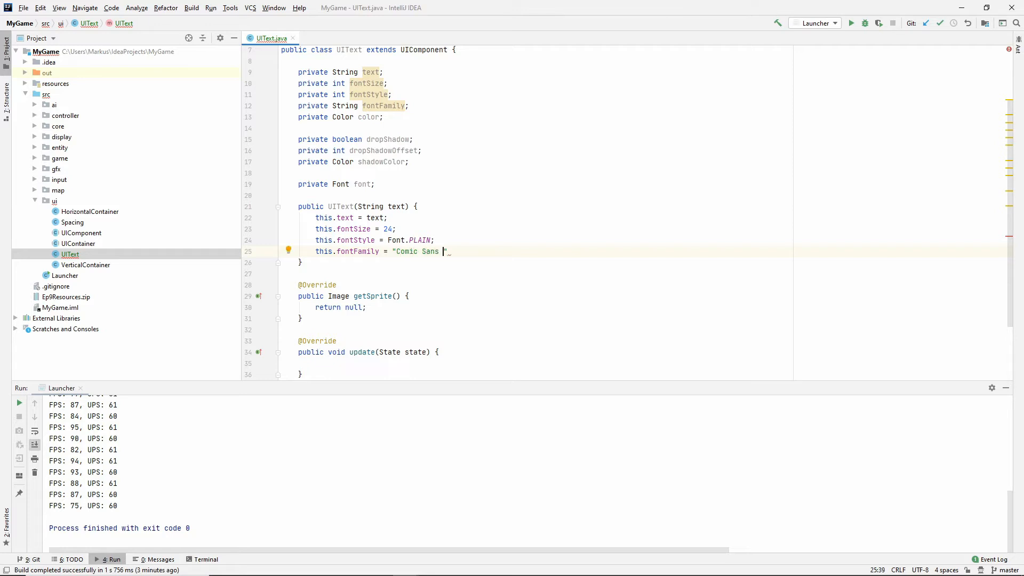
{"action": "type", "text": "MS"}
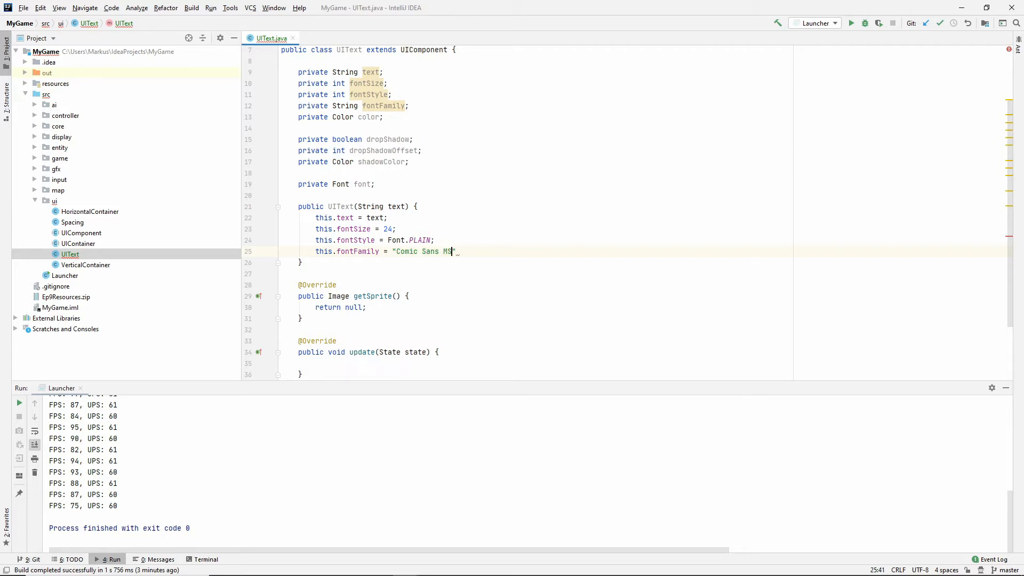
{"action": "key", "text": "Backspace"}
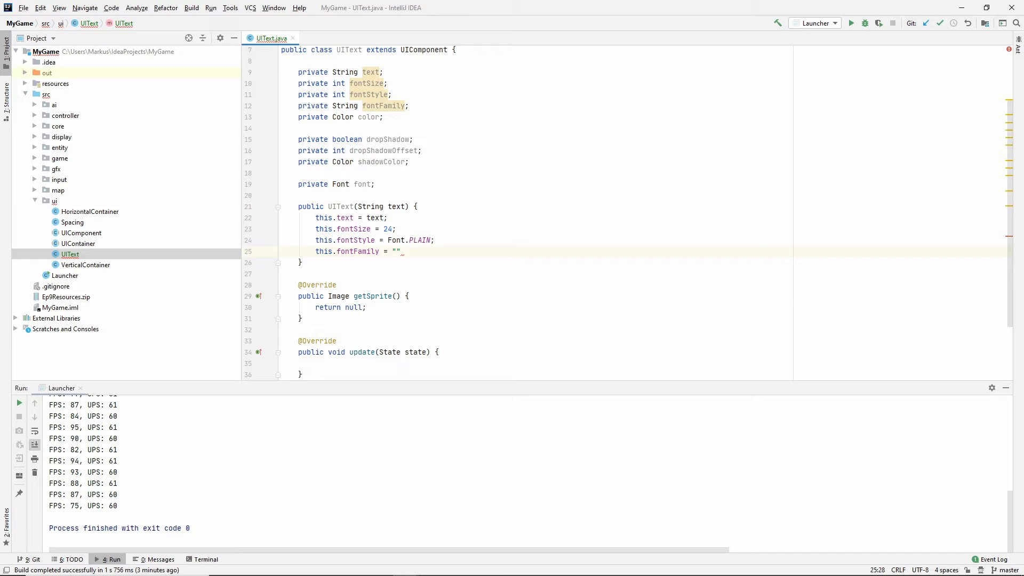
{"action": "type", "text": "ArcadeClassic"}
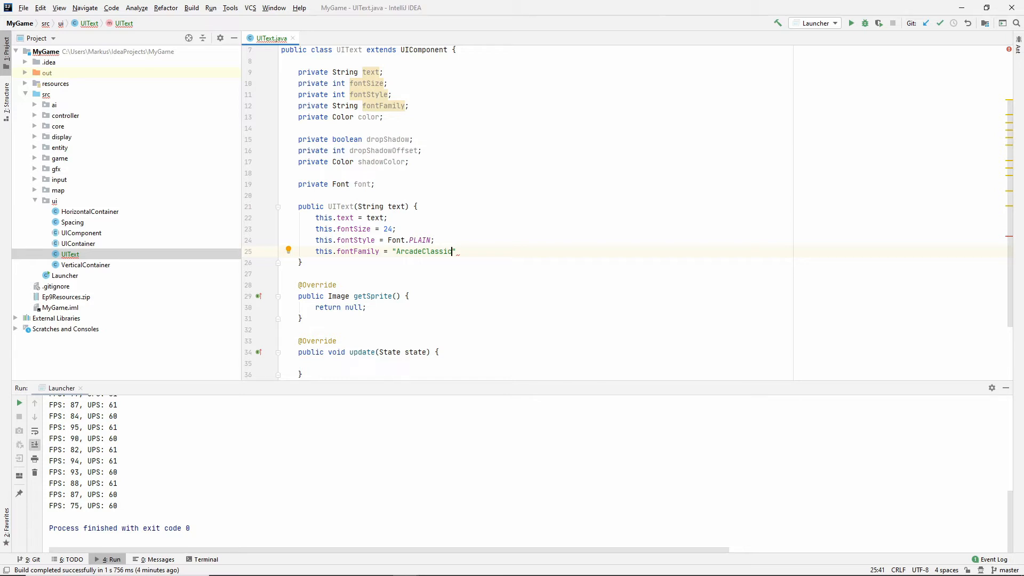
{"action": "type", "text": ";"}
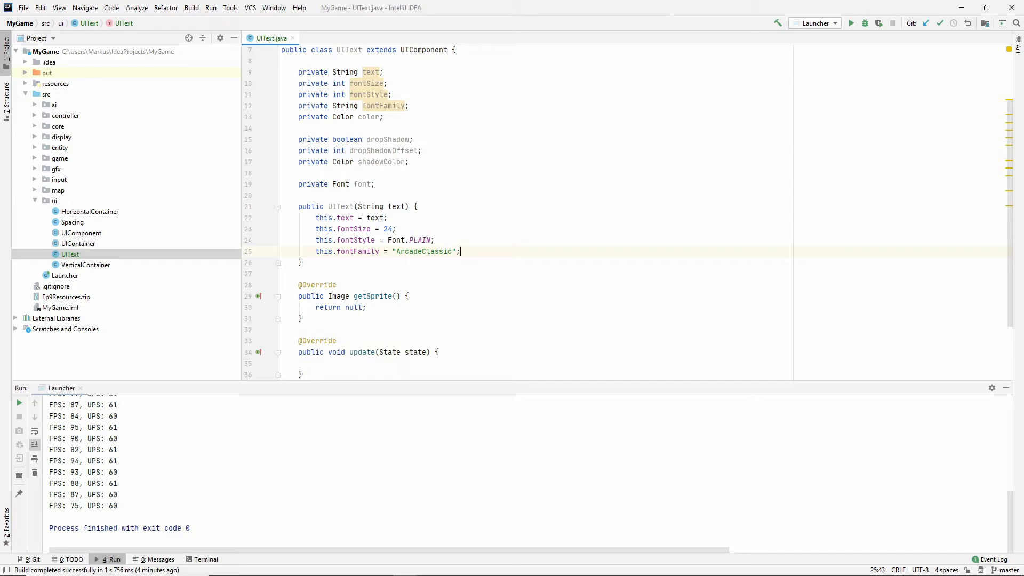
Step: Default color to white, dropShadow true, dropShadowOffset 2 and shadowColor to a new grey Color
{"action": "key", "text": "Enter"}
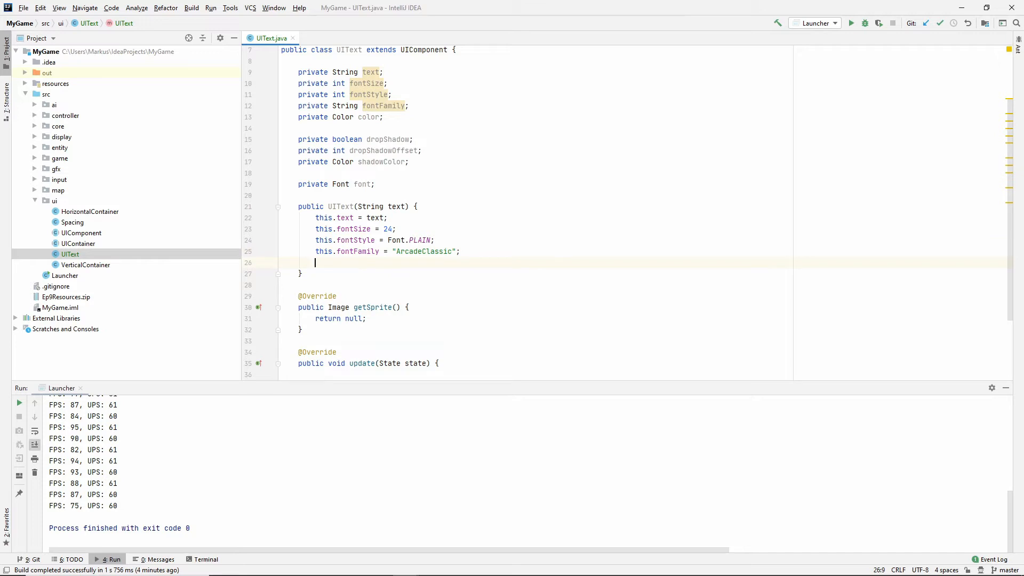
{"action": "type", "text": "this.color = Color.WHITE;"}
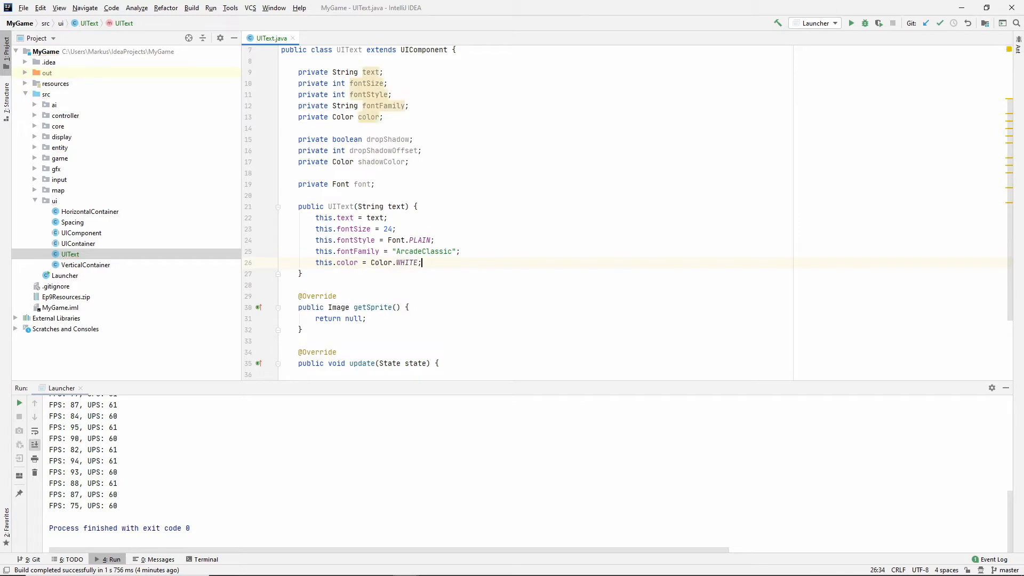
{"action": "type", "text": "dro"}
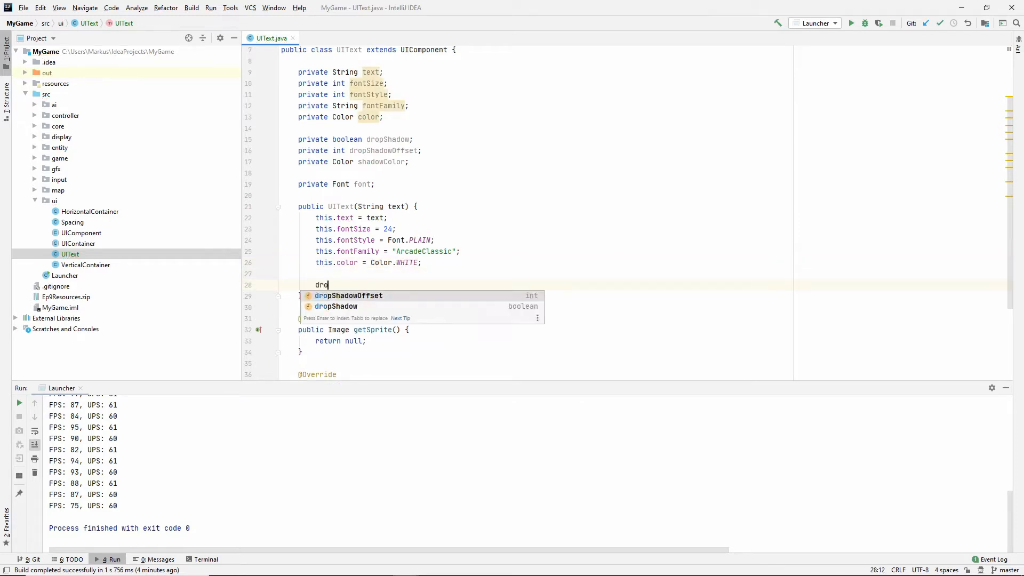
{"action": "type", "text": "this."}
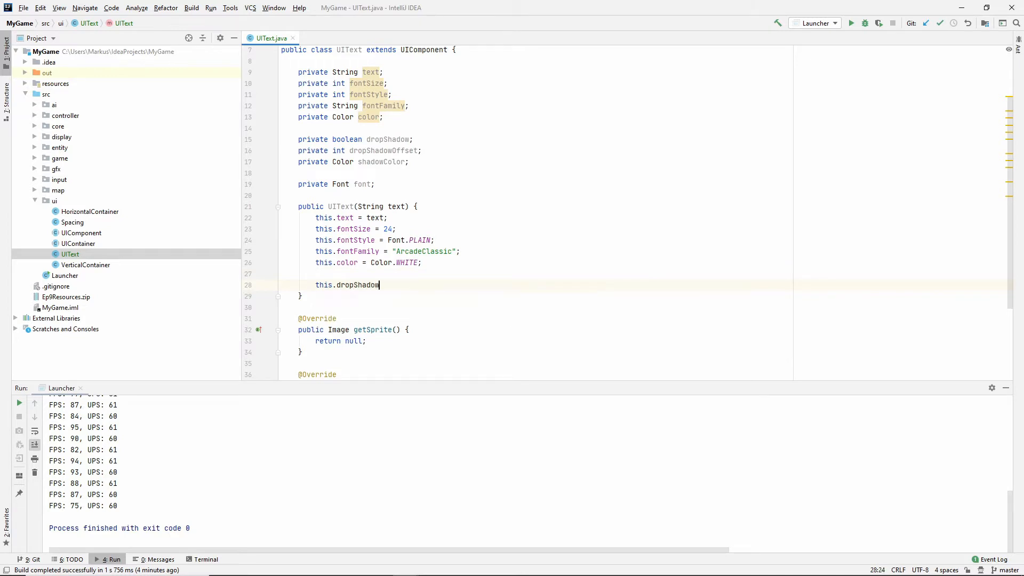
{"action": "type", "text": "= true;"}
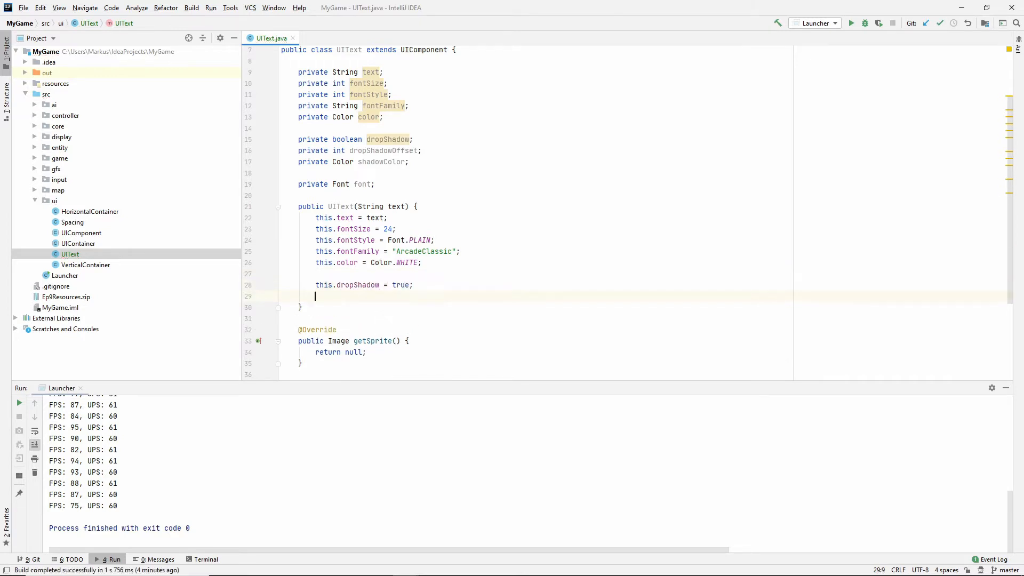
{"action": "type", "text": "this.dropShadowOffset = 2;"}
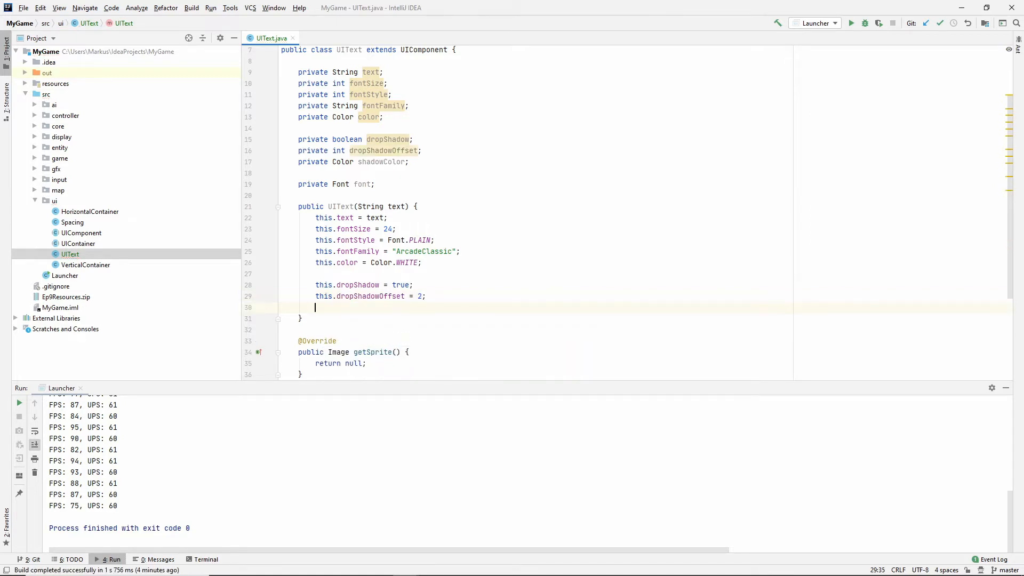
{"action": "type", "text": "this"}
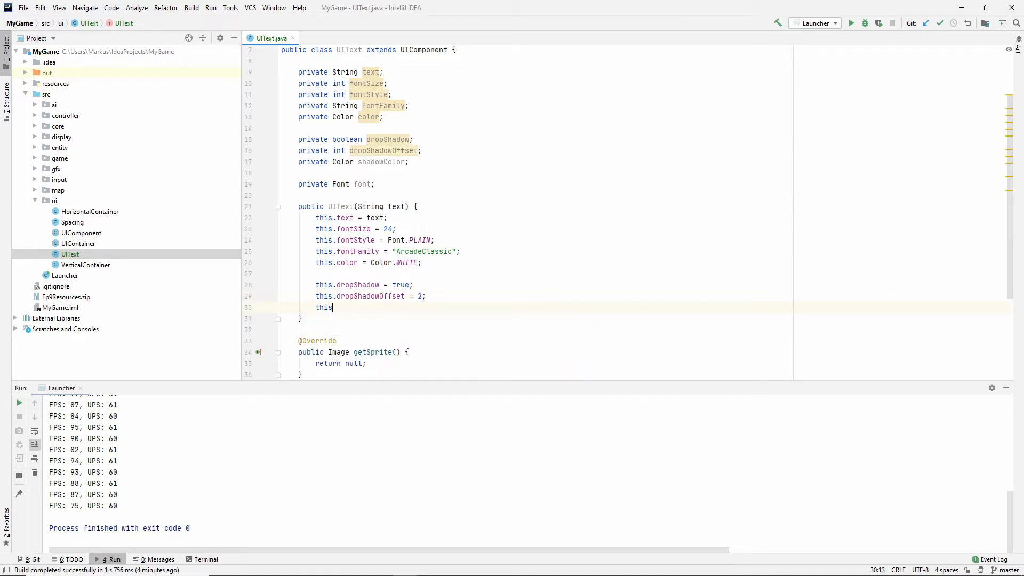
{"action": "type", "text": ".shadowColor = new Color(140, 140, 140"}
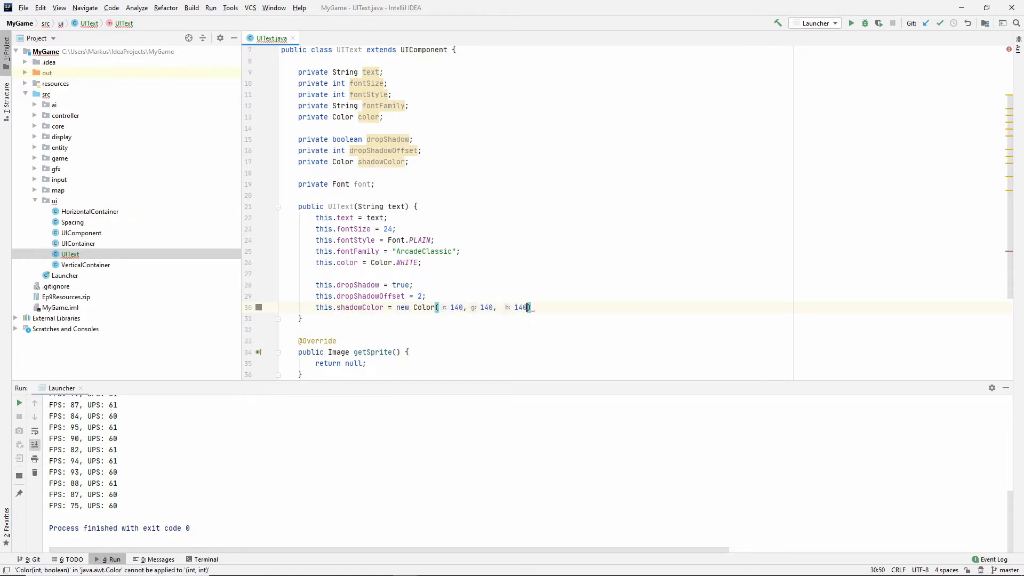
{"action": "type", "text": ";"}
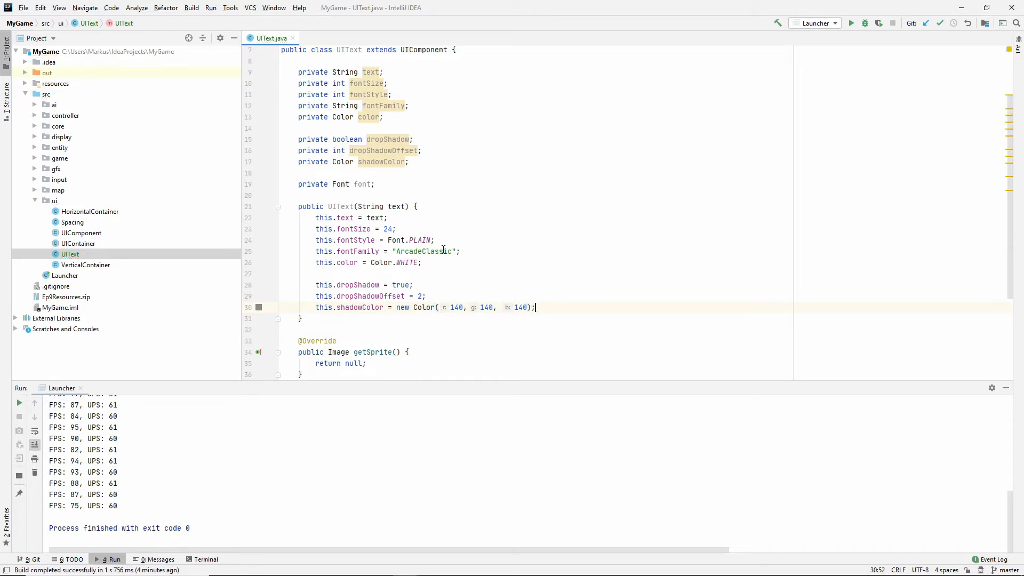
{"action": "scroll", "scroll_direction": "down", "scroll_amount": 3}
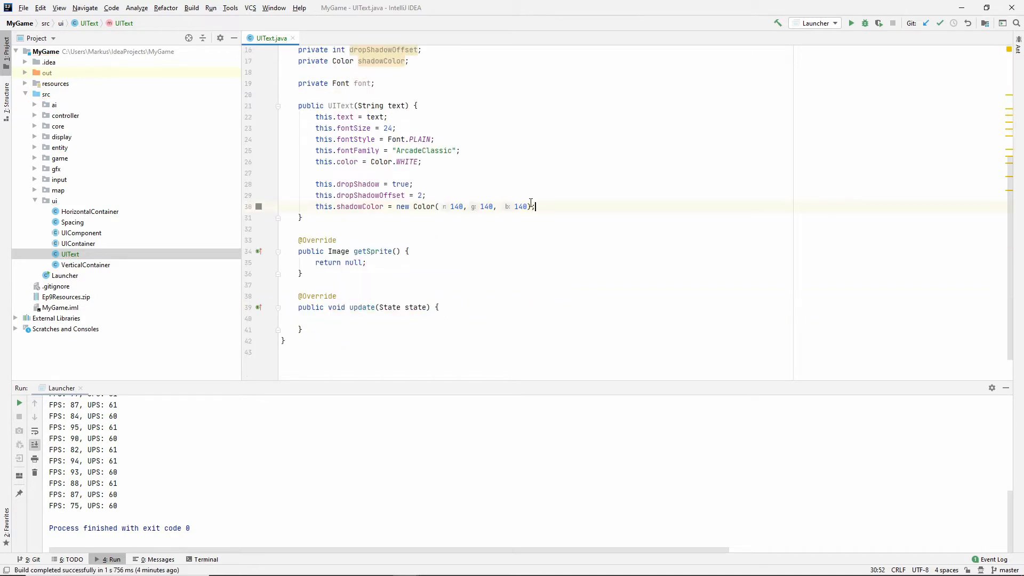
{"action": "scroll", "scroll_direction": "up", "scroll_amount": 3}
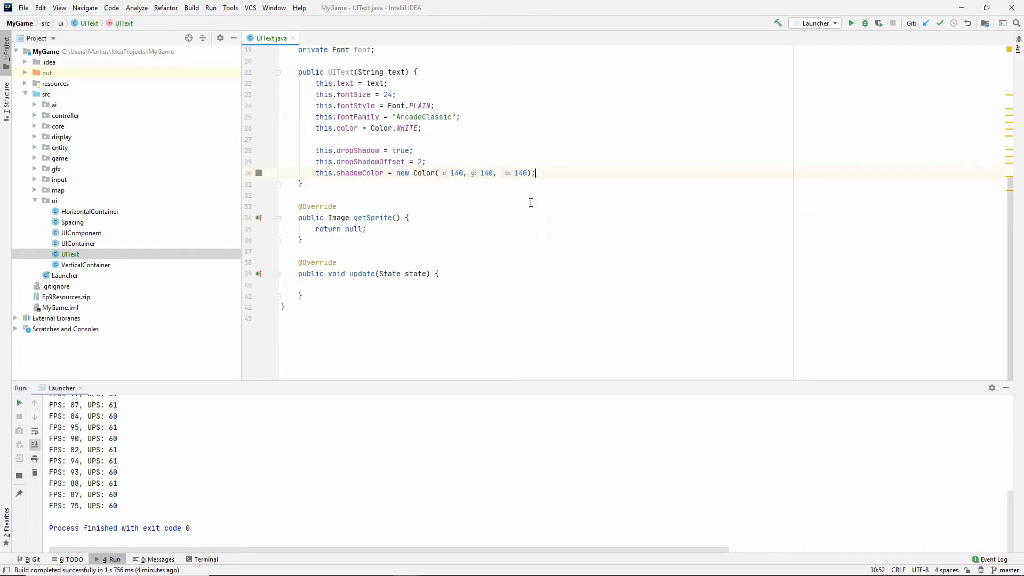
Step: Have update call createFont() and calculateSize(), generating an empty private createFont stub
{"action": "left_click", "coordinate": [316, 284]}
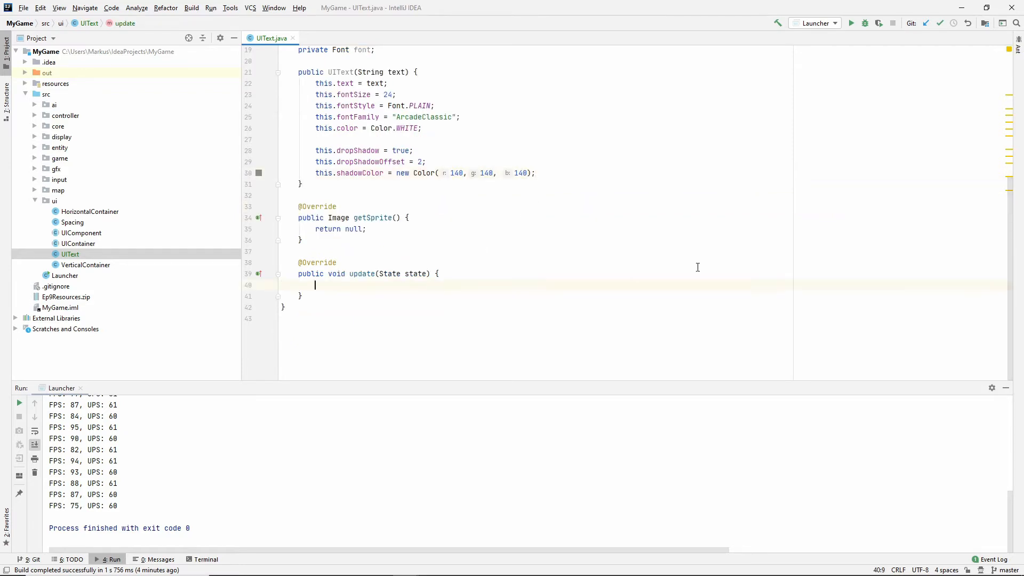
{"action": "type", "text": "c"}
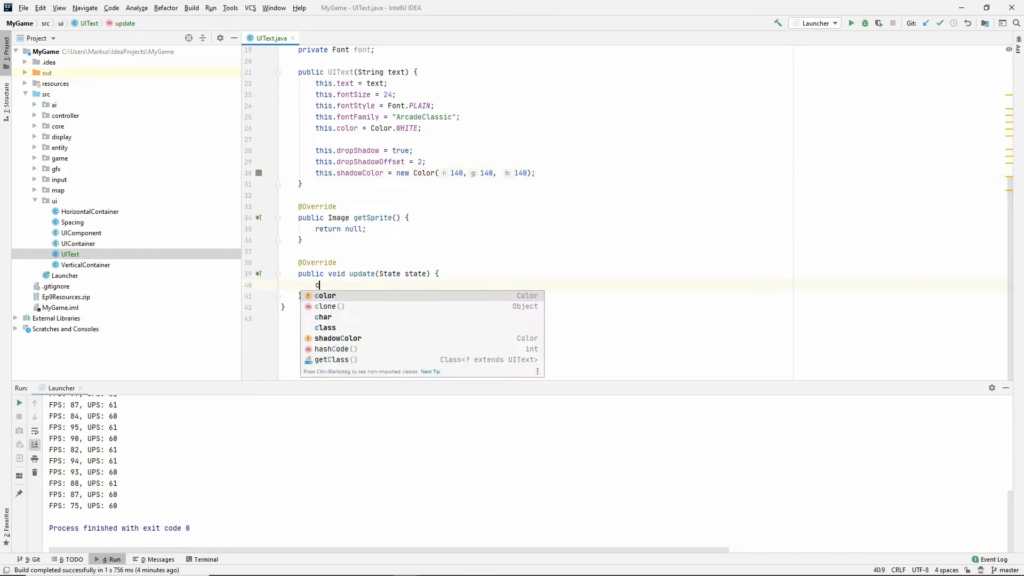
{"action": "type", "text": "createFont();"}
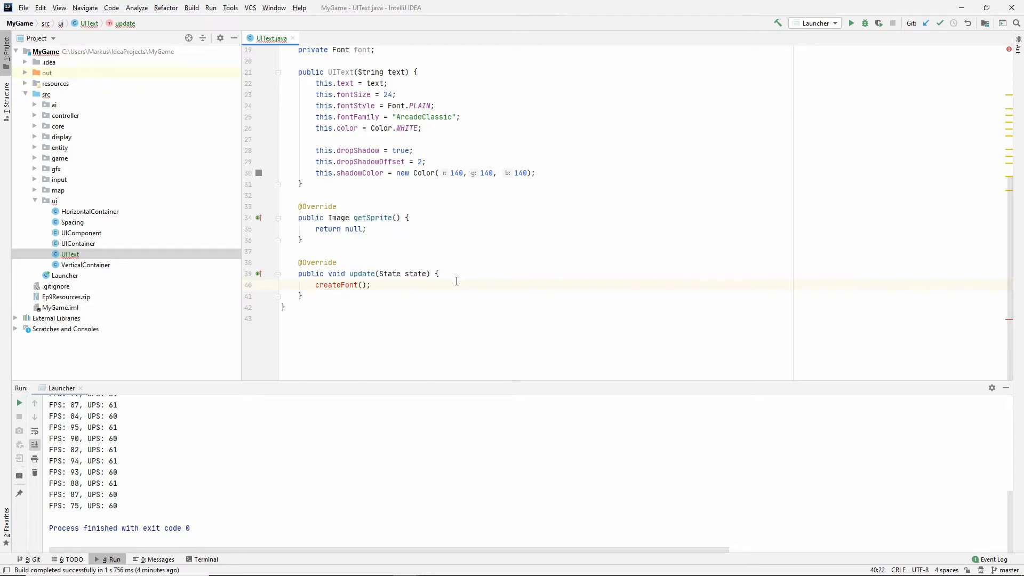
{"action": "left_click", "coordinate": [366, 285]}
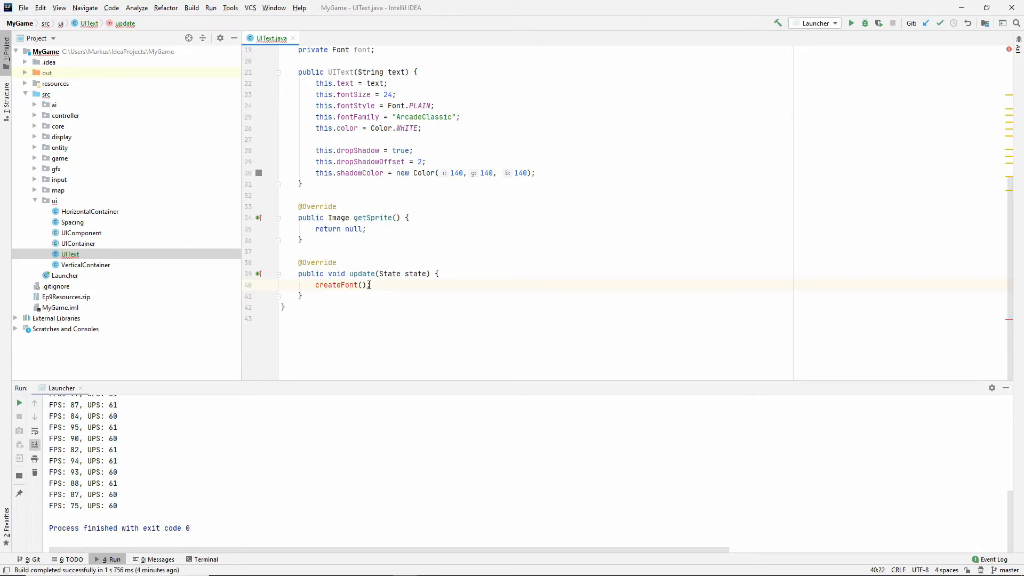
{"action": "double_click", "coordinate": [336, 285]}
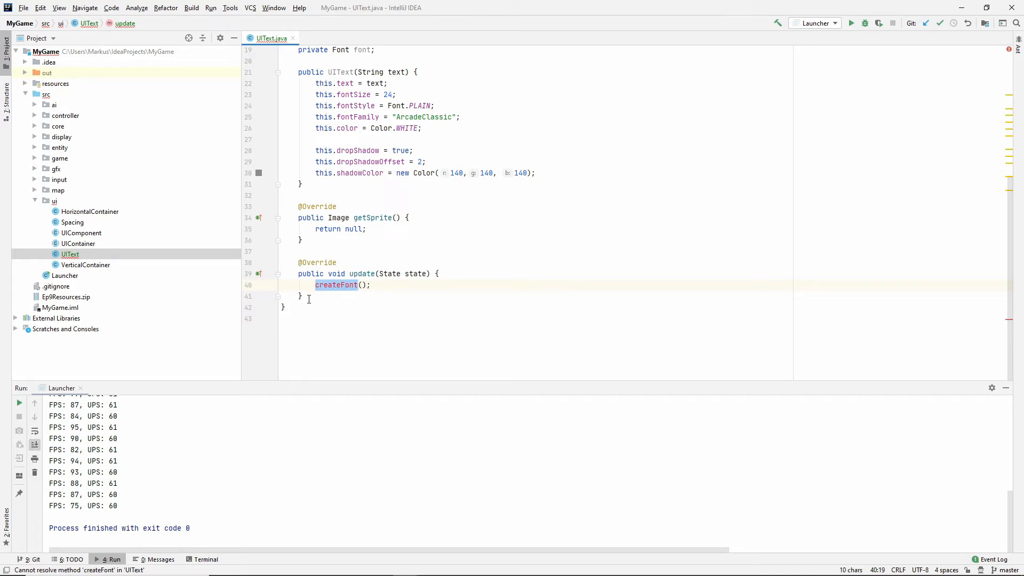
{"action": "mouse_move", "coordinate": [371, 294]}
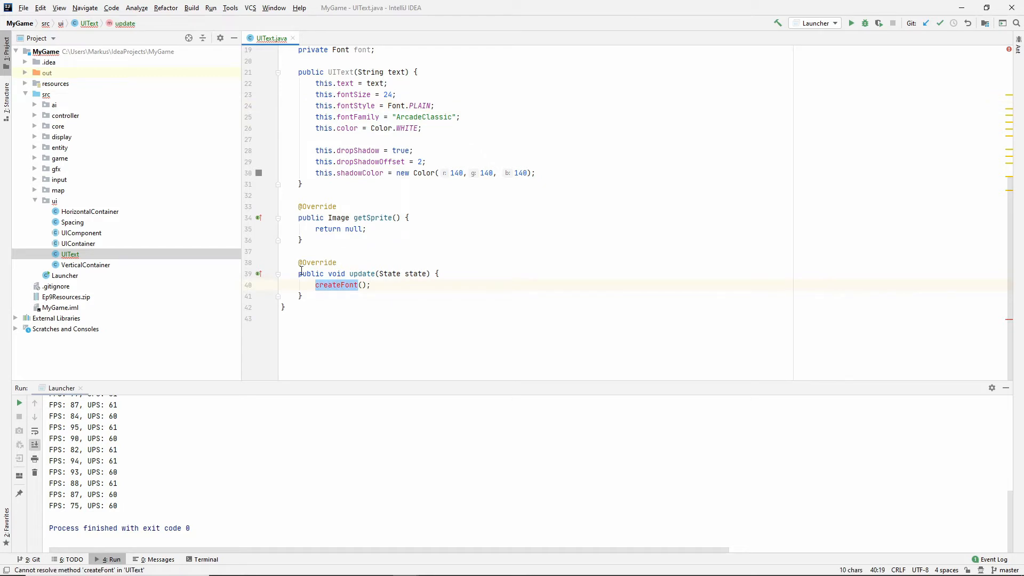
{"action": "mouse_move", "coordinate": [351, 305]}
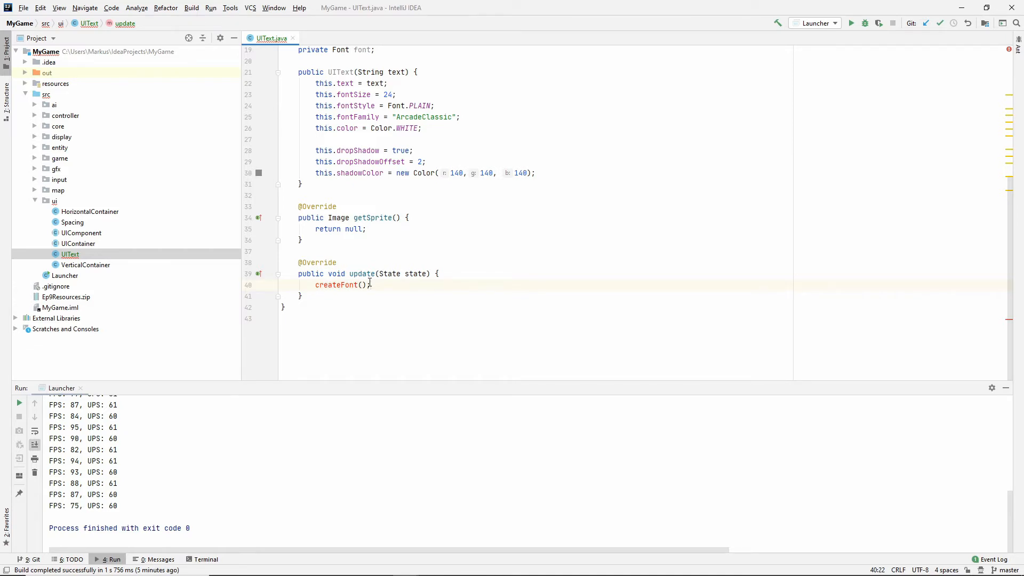
{"action": "mouse_move", "coordinate": [357, 263]}
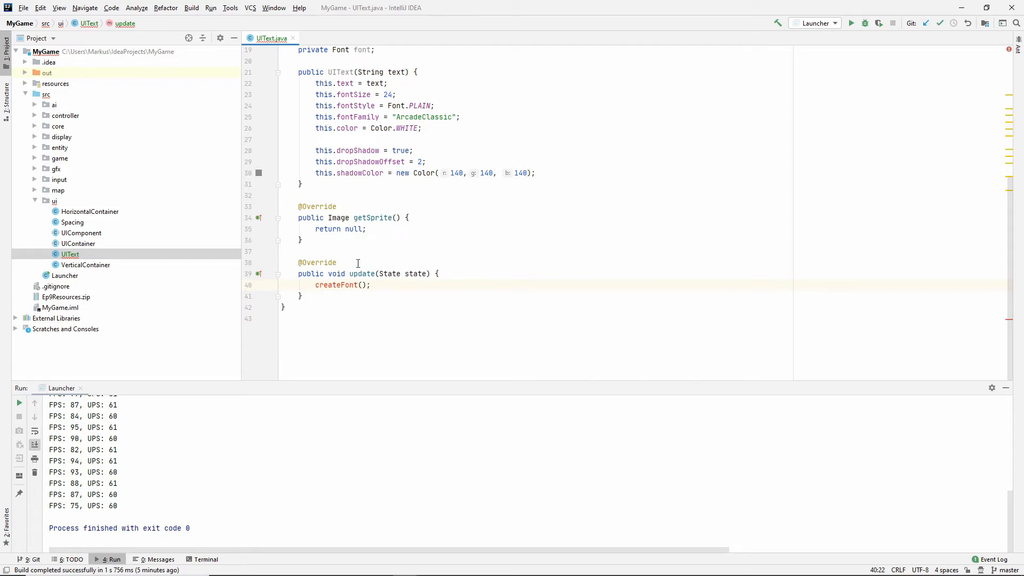
{"action": "mouse_move", "coordinate": [382, 245]}
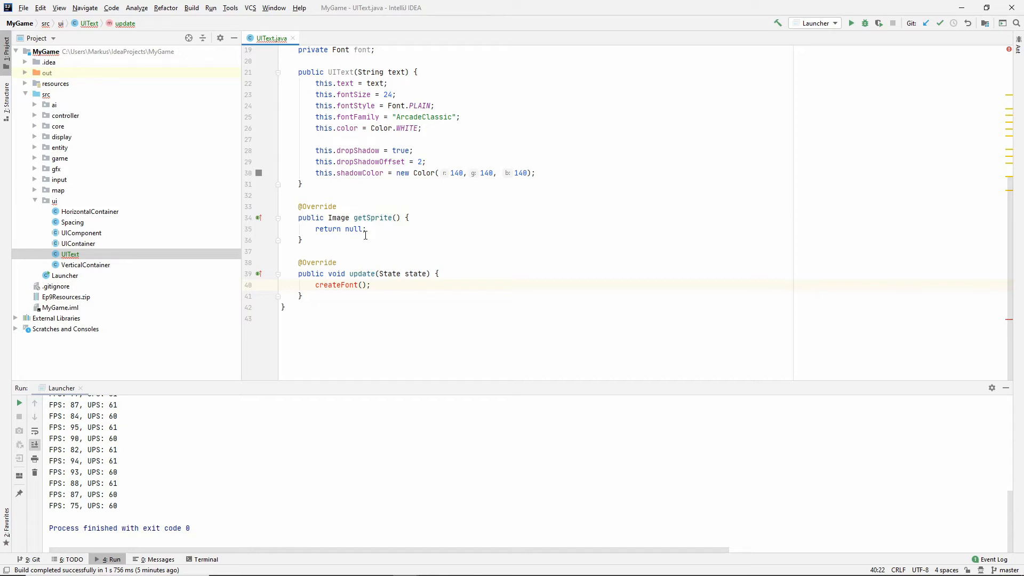
{"action": "mouse_move", "coordinate": [398, 235]}
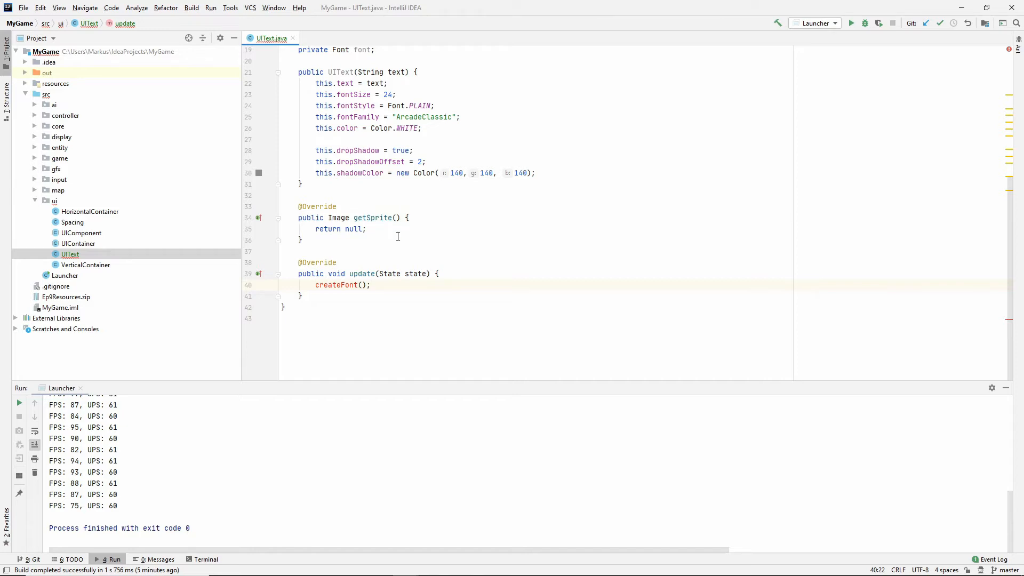
{"action": "key", "text": "enter"}
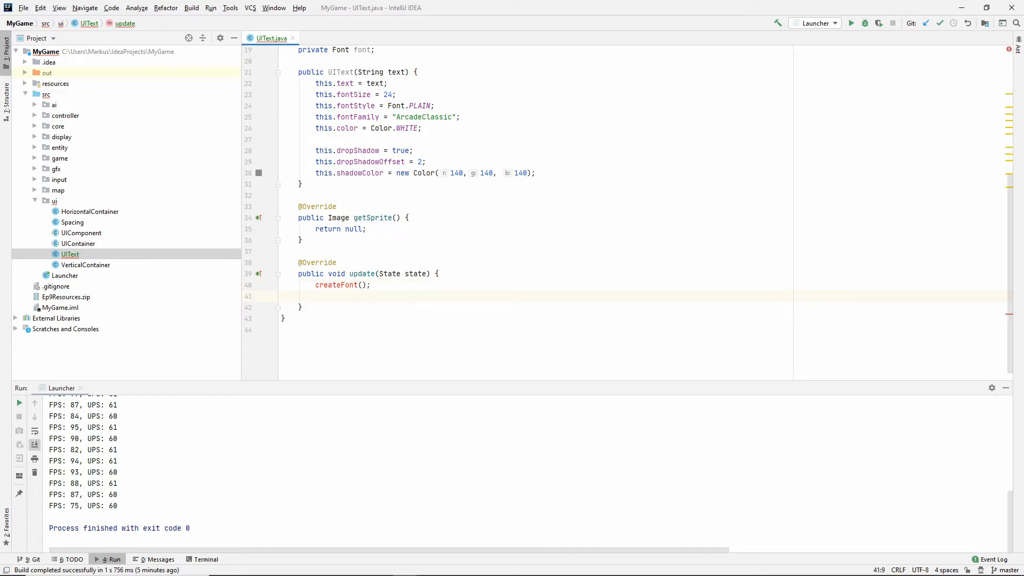
{"action": "type", "text": "calk"}
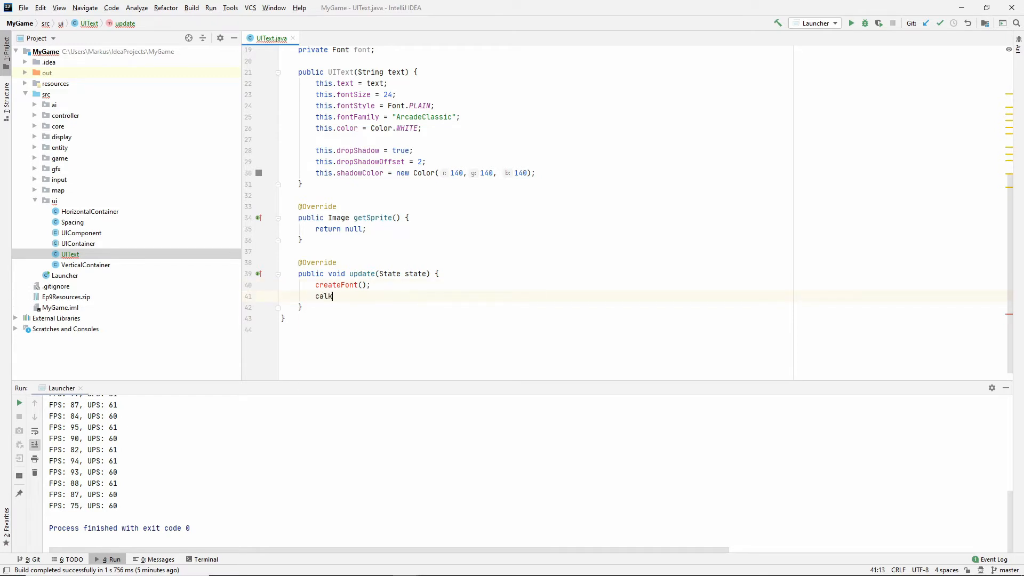
{"action": "type", "text": "culateSize();"}
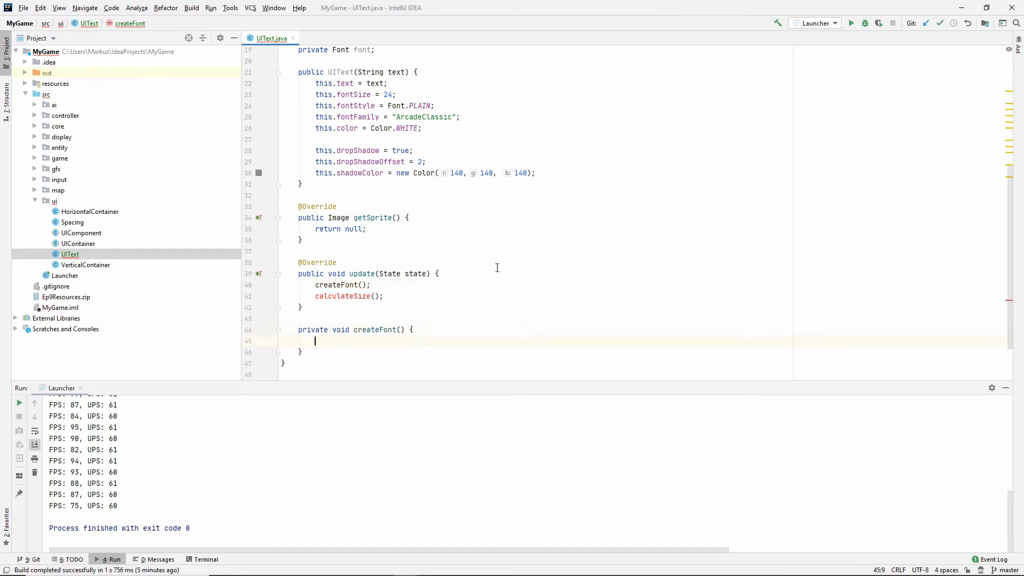
Step: Assign font = new Font(fontFamily, fontStyle, fontSize) in createFont
{"action": "type", "text": "font"}
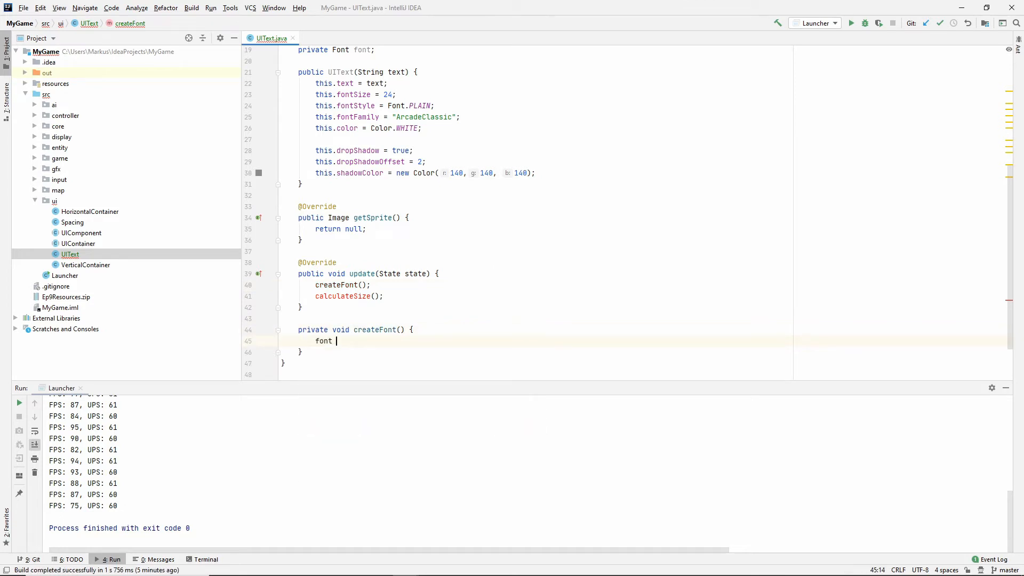
{"action": "type", "text": "= new Font()"}
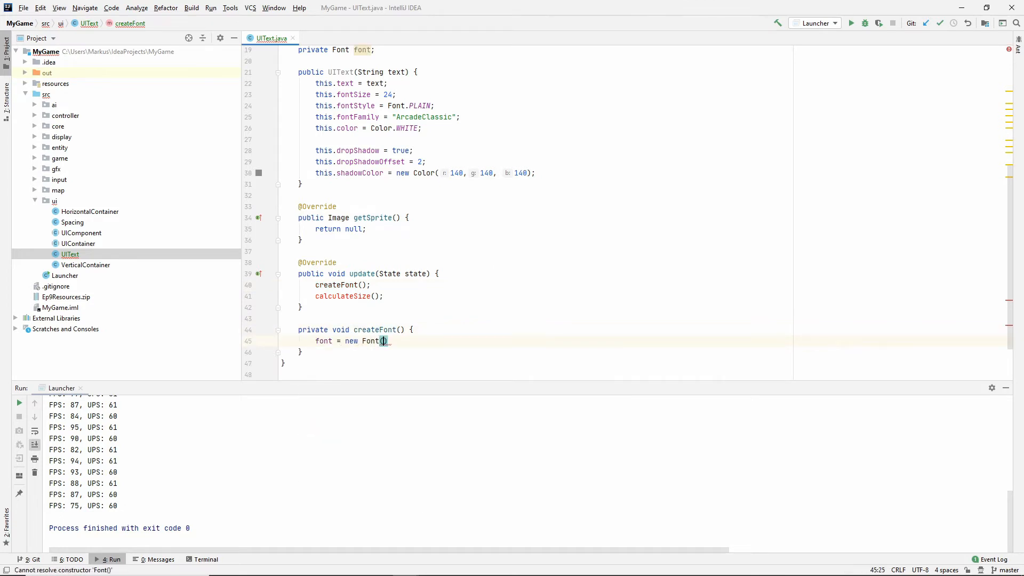
{"action": "type", "text": "fontFamily, fontSt"}
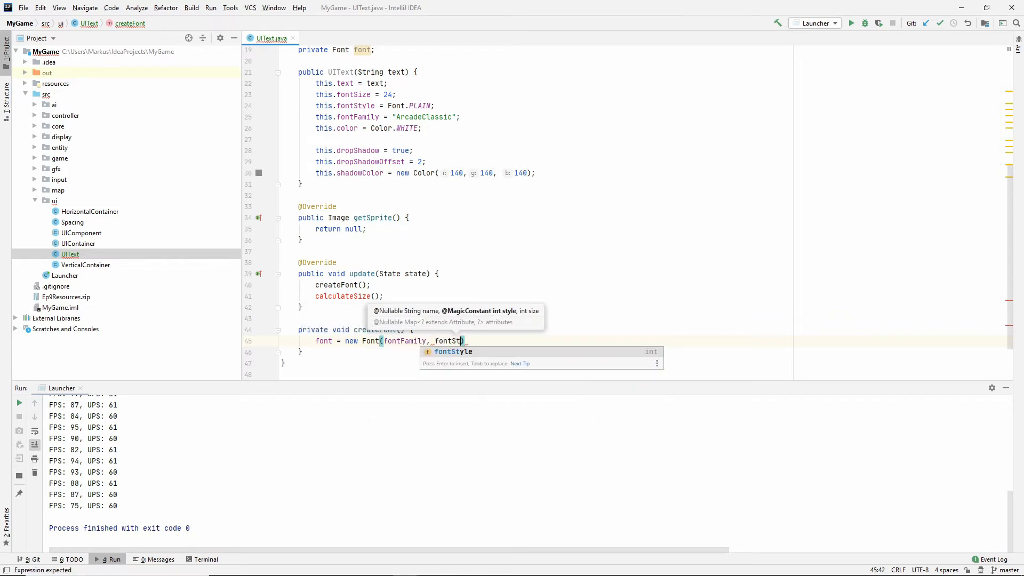
{"action": "key", "text": "Enter"}
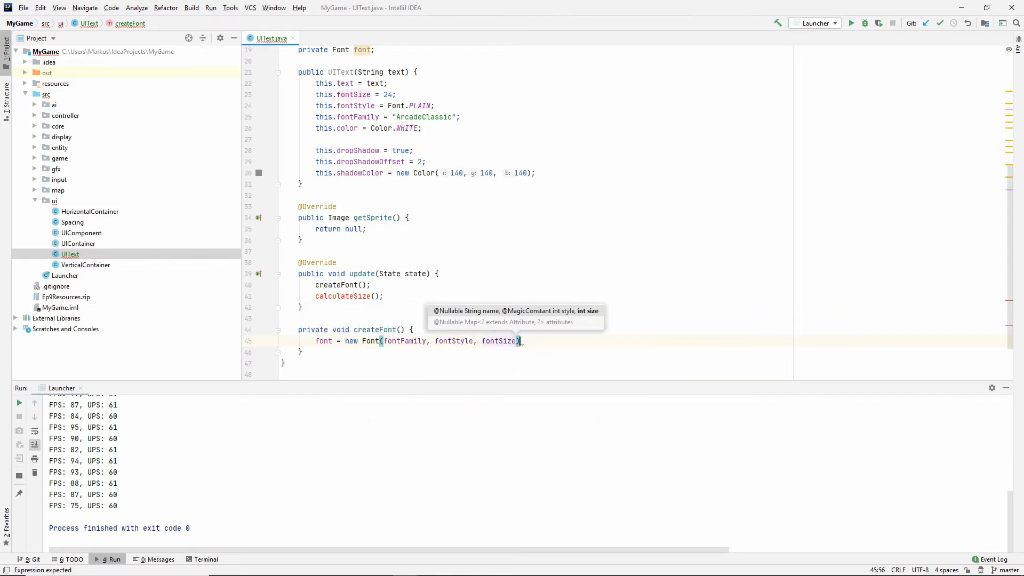
{"action": "type", "text": ";"}
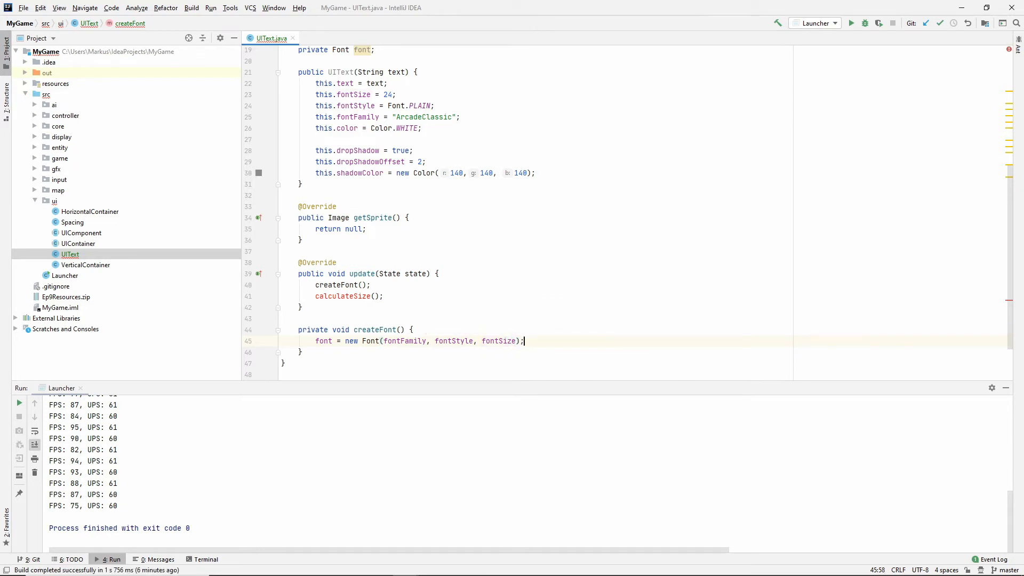
{"action": "mouse_move", "coordinate": [538, 340]}
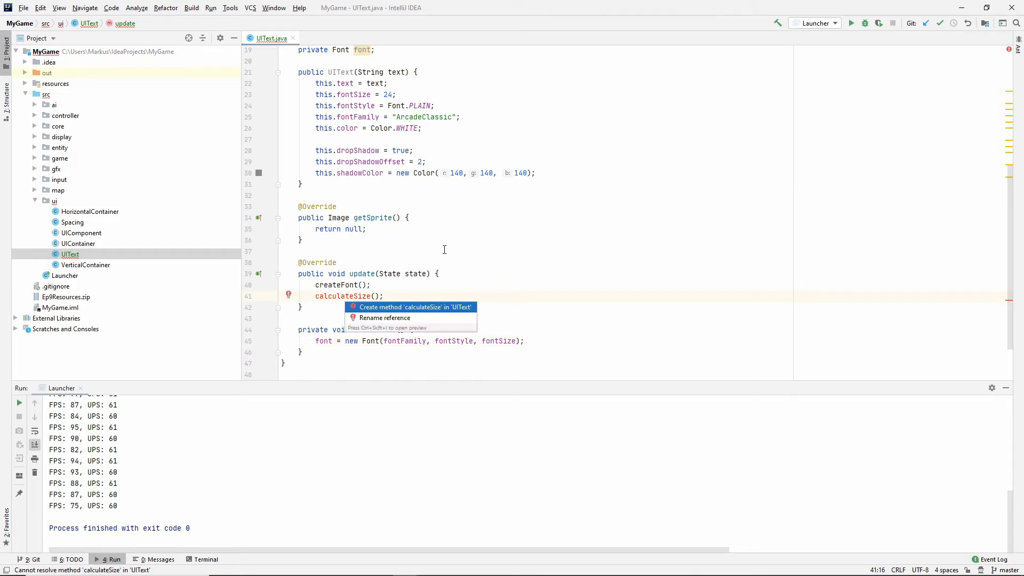
Step: Generate calculateSize and obtain FontMetrics for the font from a new Canvas
{"action": "left_click", "coordinate": [414, 307]}
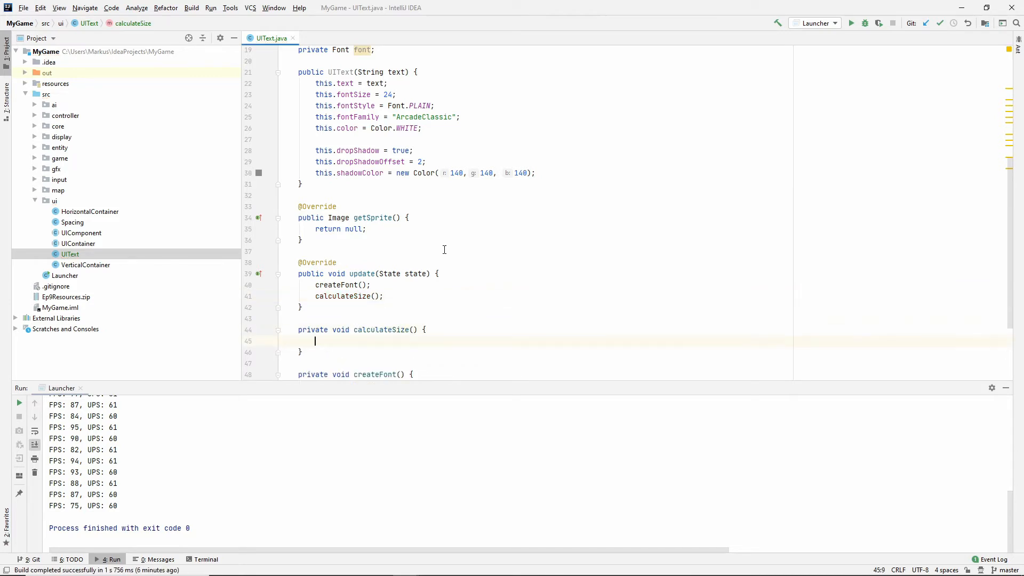
{"action": "scroll", "scroll_direction": "down", "scroll_amount": 3}
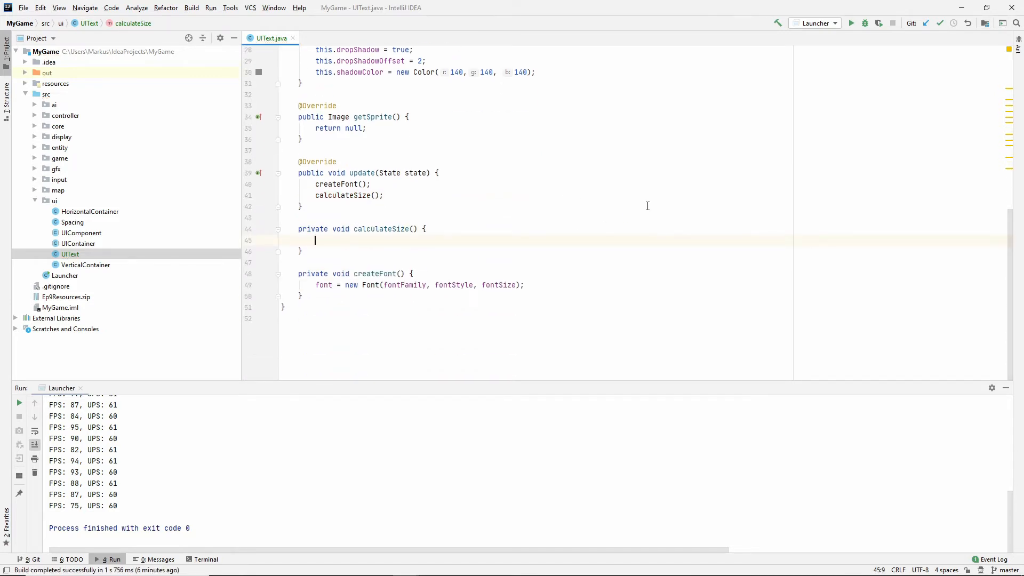
{"action": "type", "text": "FontMetrics fontMe"}
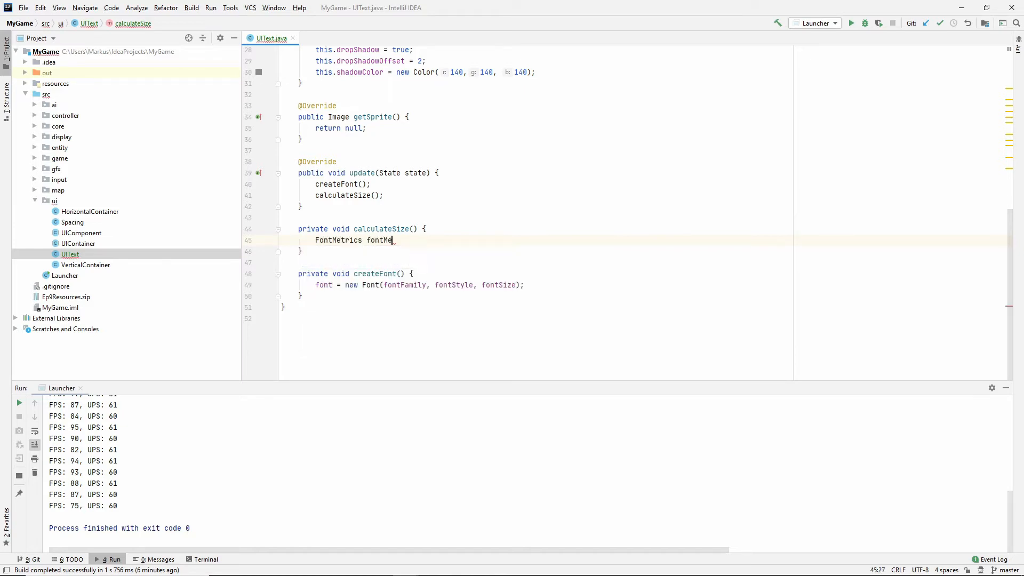
{"action": "type", "text": "trics ="}
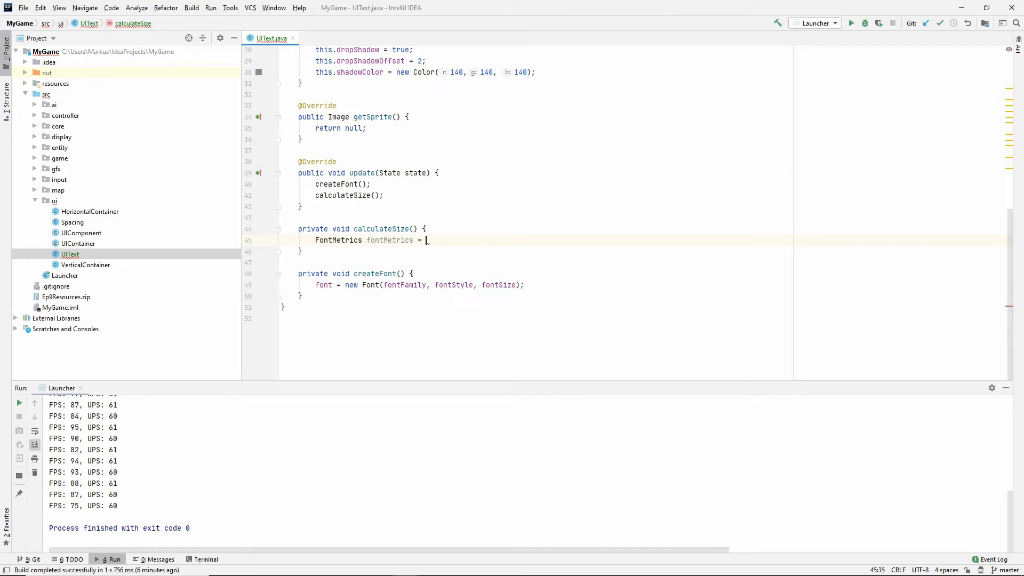
{"action": "type", "text": "n"}
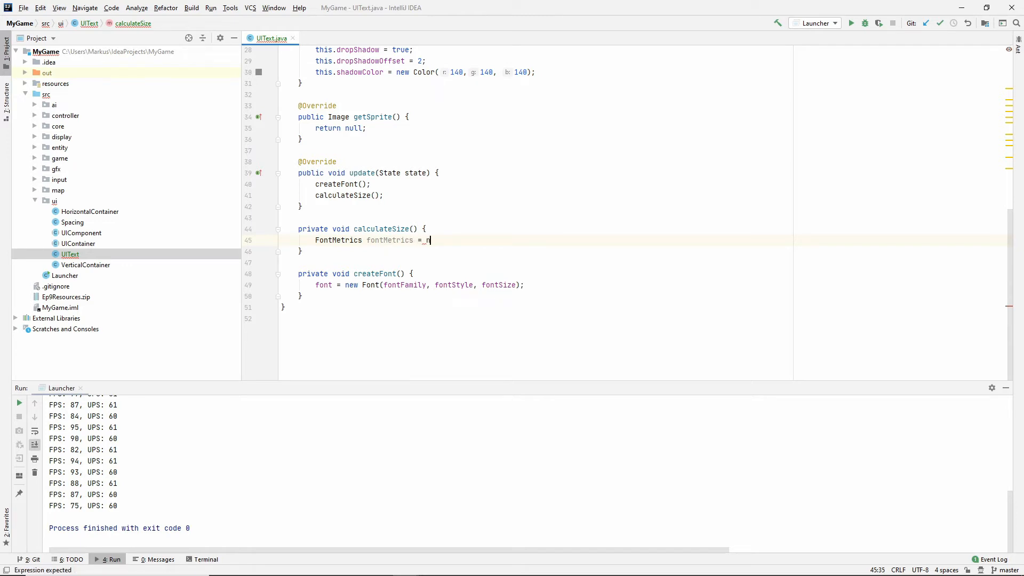
{"action": "type", "text": "new Cancas().getFontMetrics(font);"}
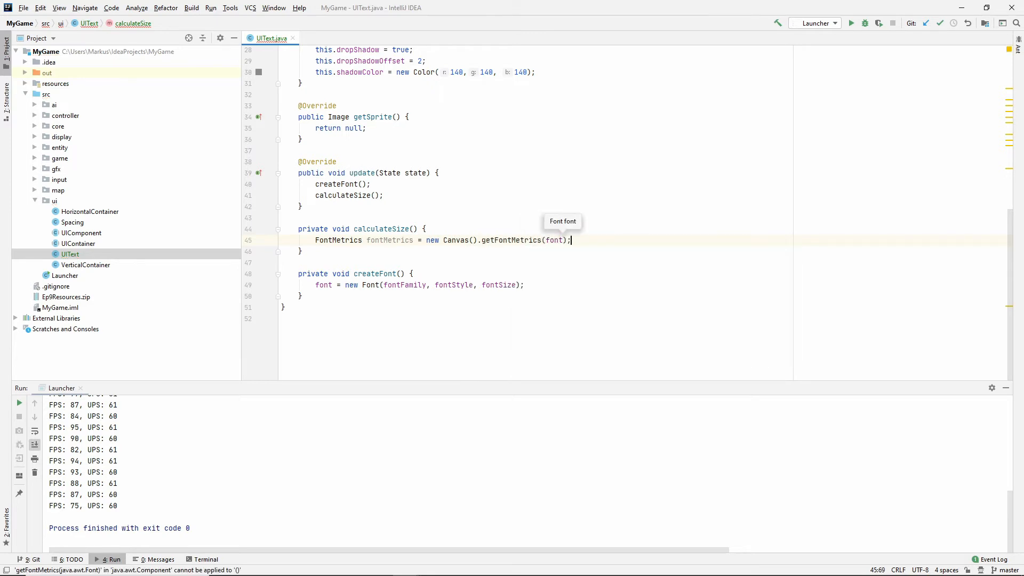
{"action": "key", "text": "enter"}
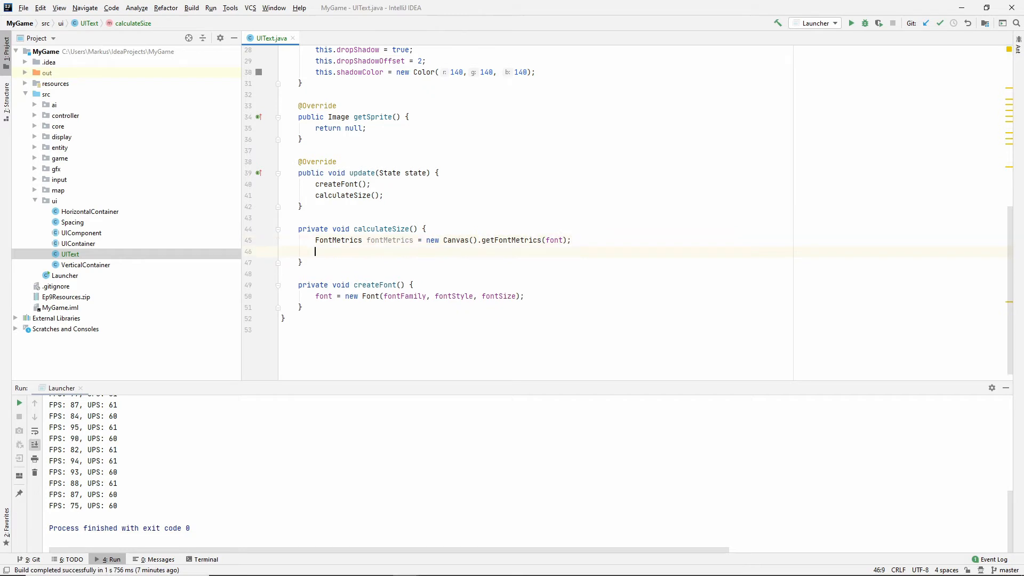
Step: Set size to a new Size of text width plus horizontal padding and font height plus vertical padding
{"action": "type", "text": "size"}
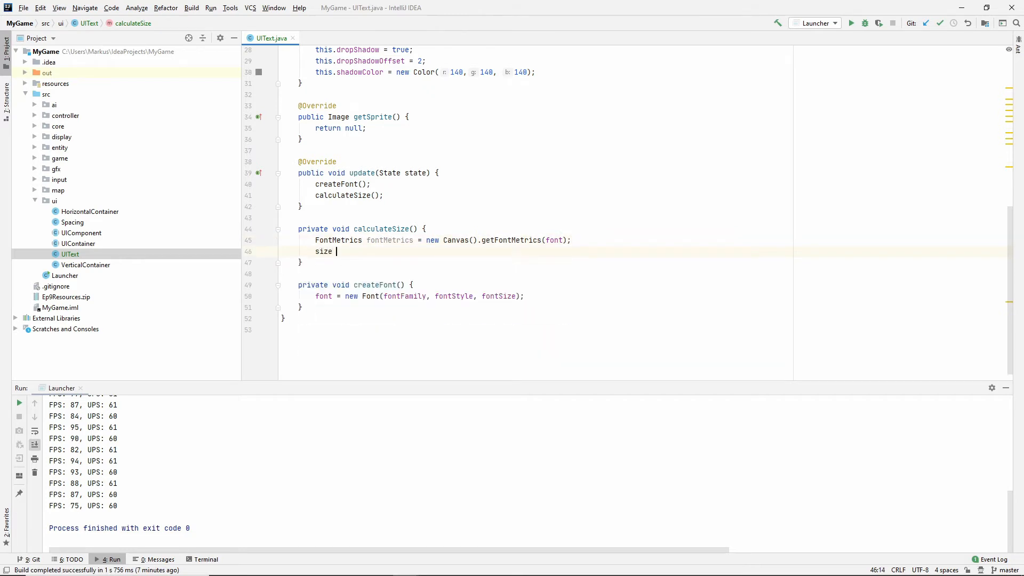
{"action": "type", "text": "= _new SDi"}
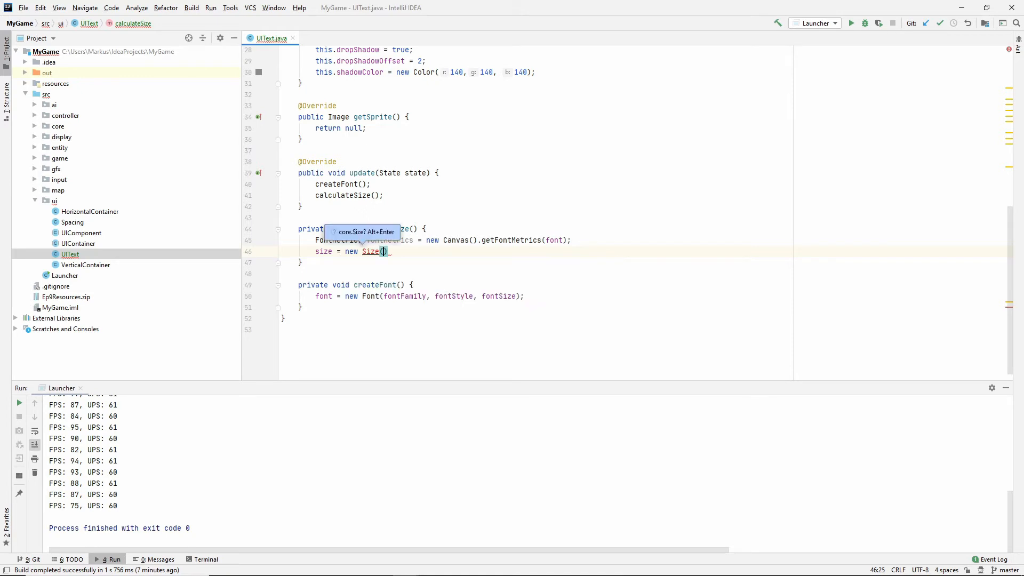
{"action": "key", "text": "enter"}
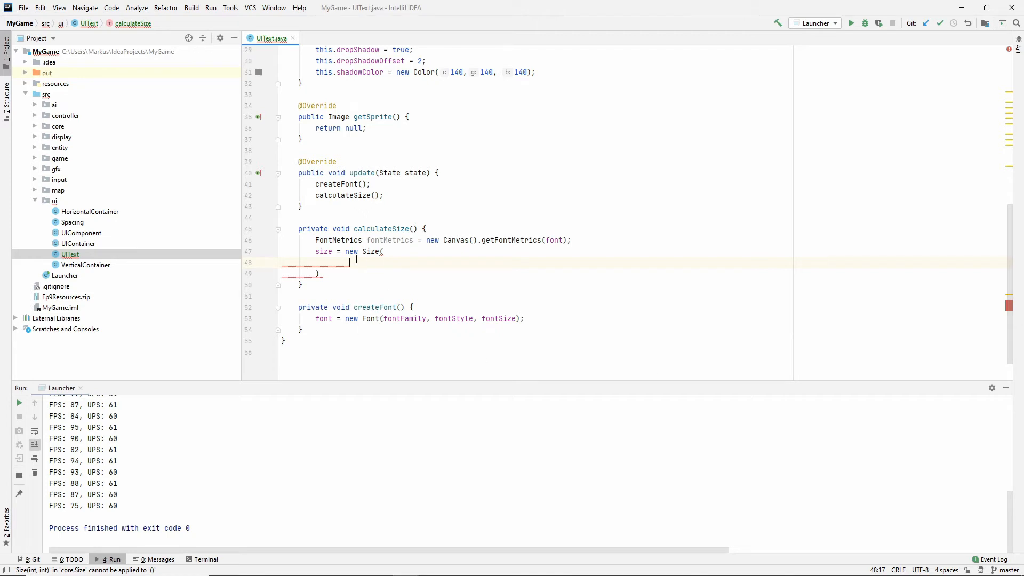
{"action": "type", "text": "fontMetrics.stringWidth(text"}
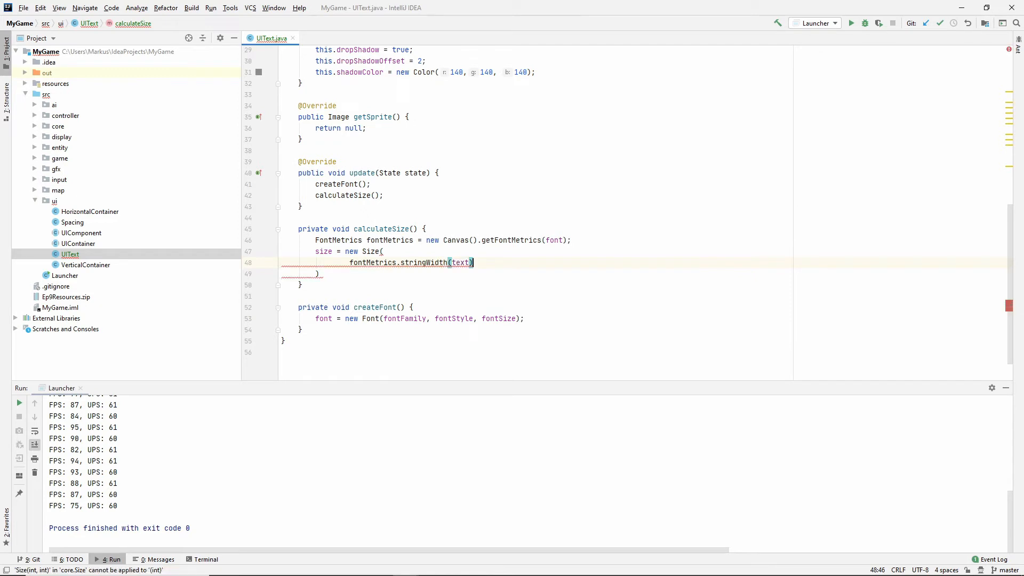
{"action": "type", "text": "+ padding.getHorizontal(),"}
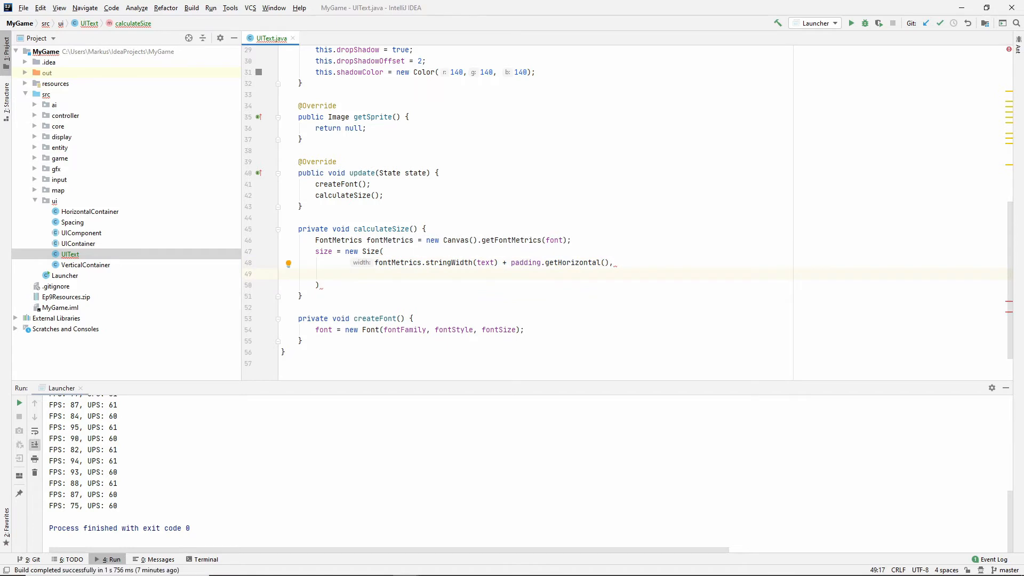
{"action": "type", "text": "fontMetrics.getHeight() +"}
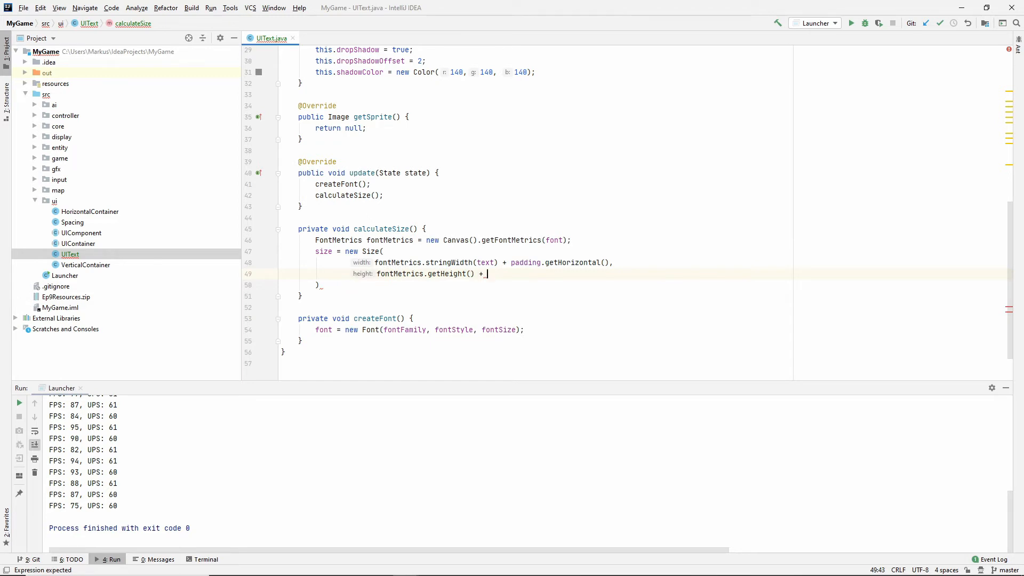
{"action": "type", "text": "padding"}
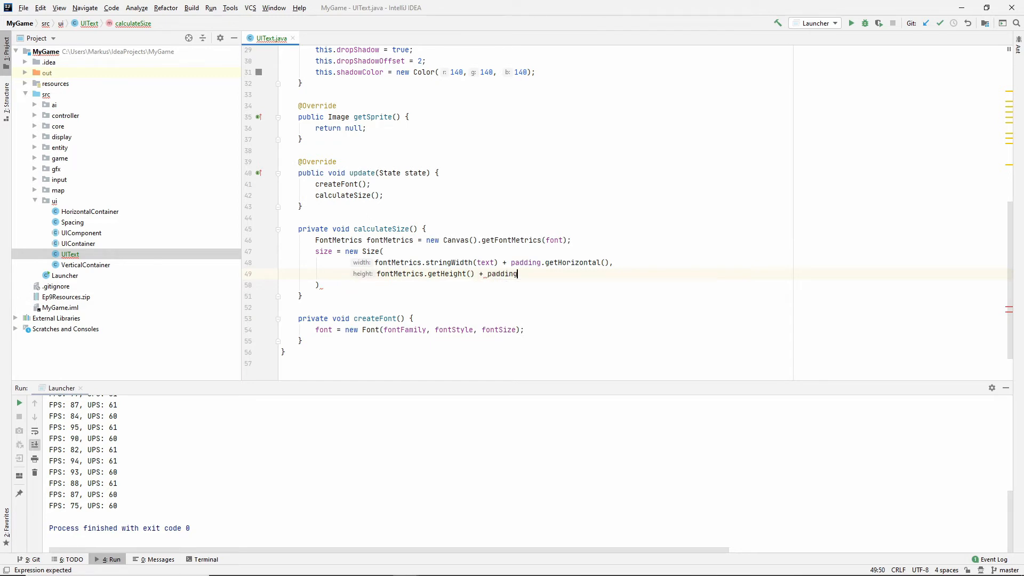
{"action": "type", "text": ".getVertical("}
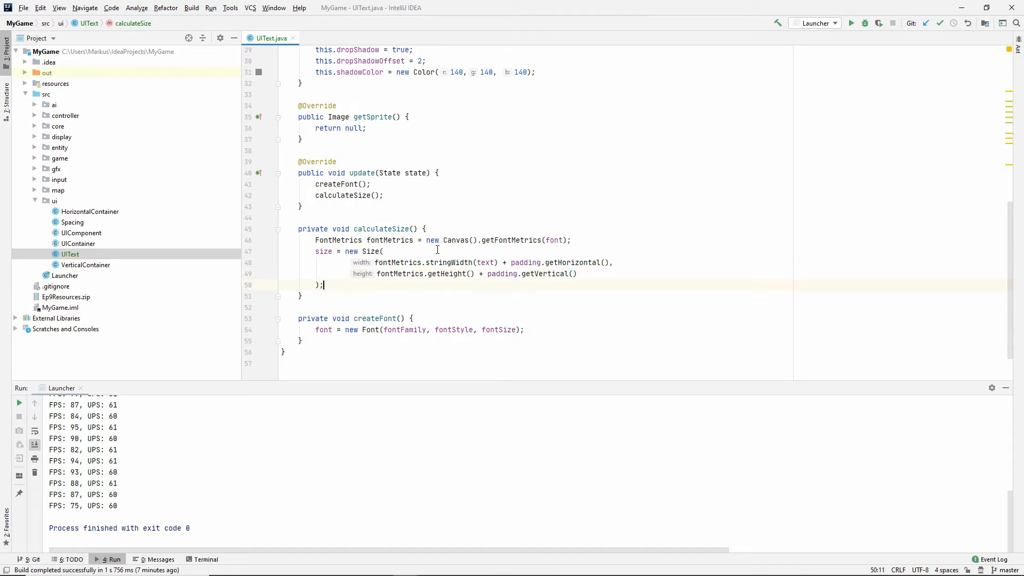
{"action": "mouse_move", "coordinate": [403, 303]}
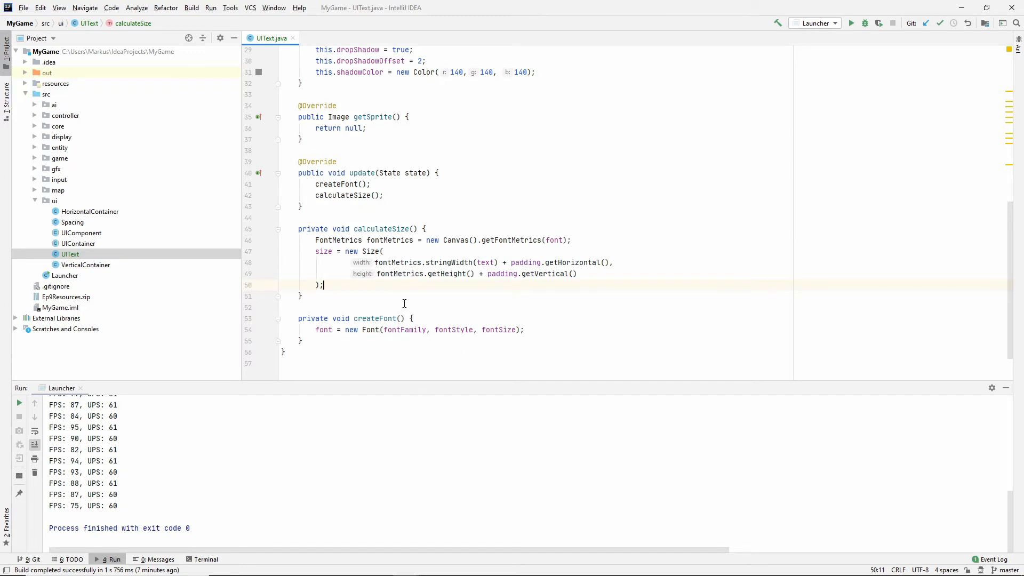
{"action": "scroll", "scroll_direction": "up", "scroll_amount": 3}
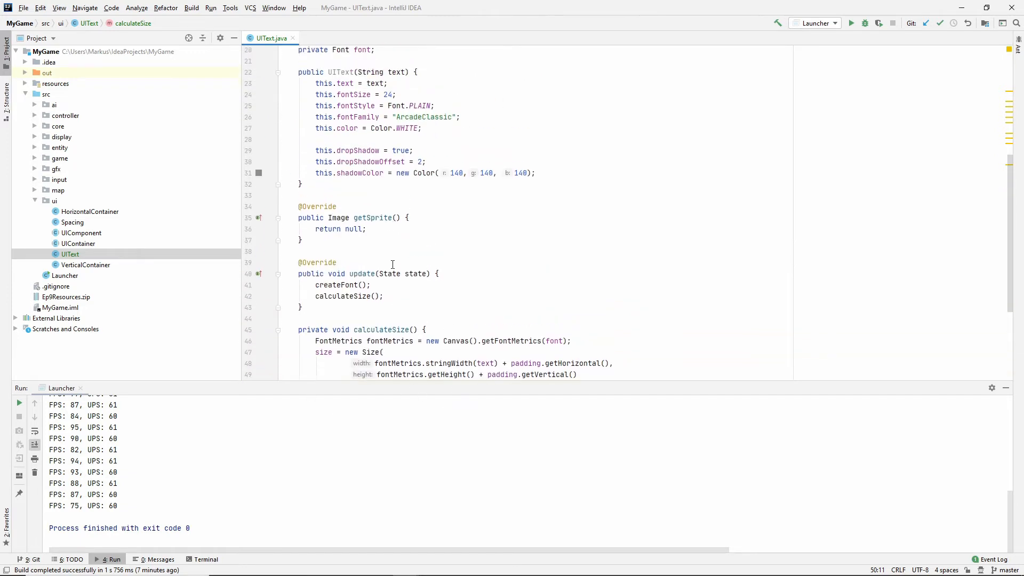
Step: Create a BufferedImage via ImageUtils.createCompatibleImage(size, ImageUtils.ALPHA_BIT_MASKED) in getSprite
{"action": "scroll", "scroll_direction": "down", "scroll_amount": 3}
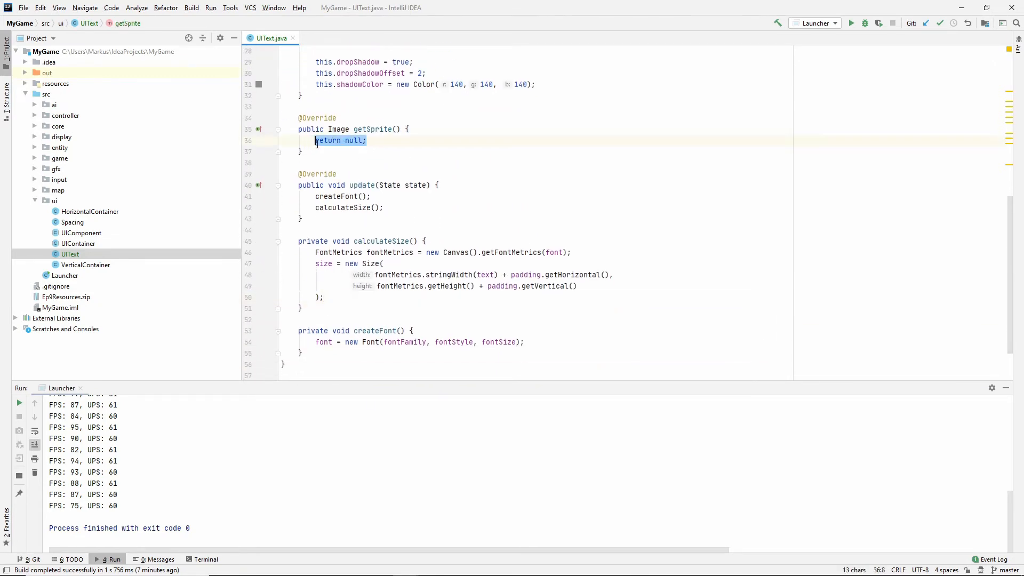
{"action": "type", "text": "Image"}
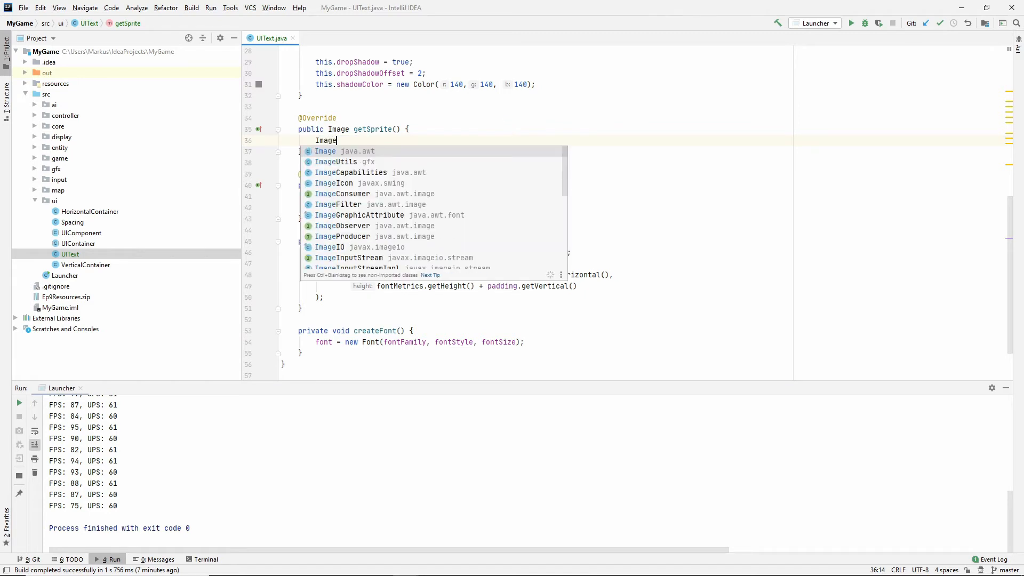
{"action": "type", "text": "Buffered"}
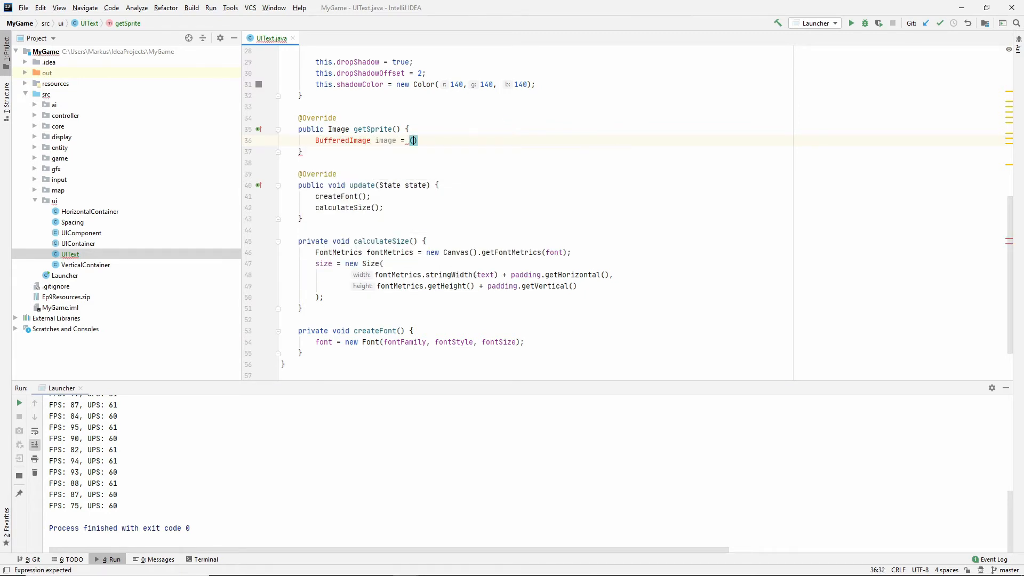
{"action": "type", "text": "(BufferedImage"}
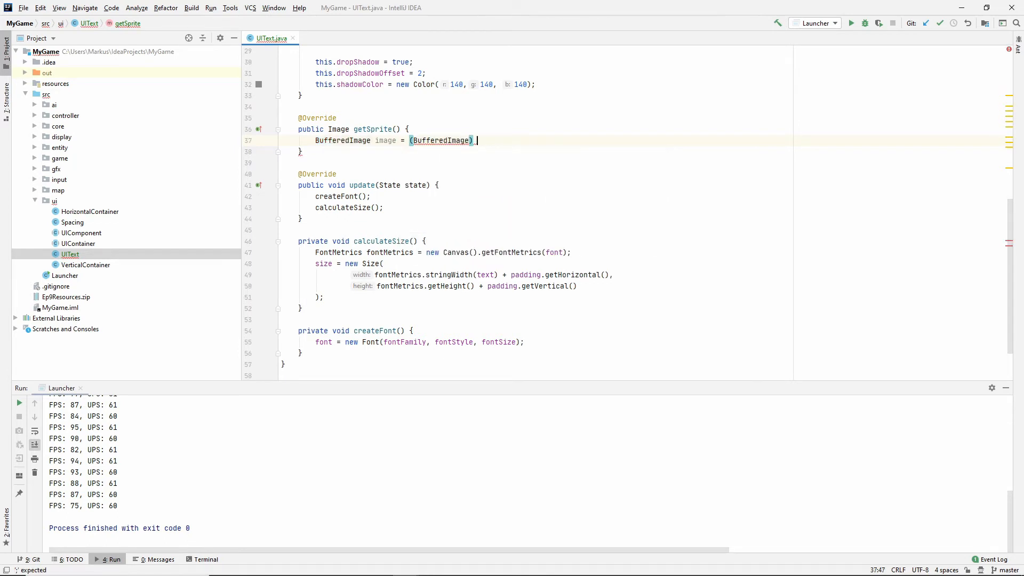
{"action": "type", "text": "ImageUtils.cre"}
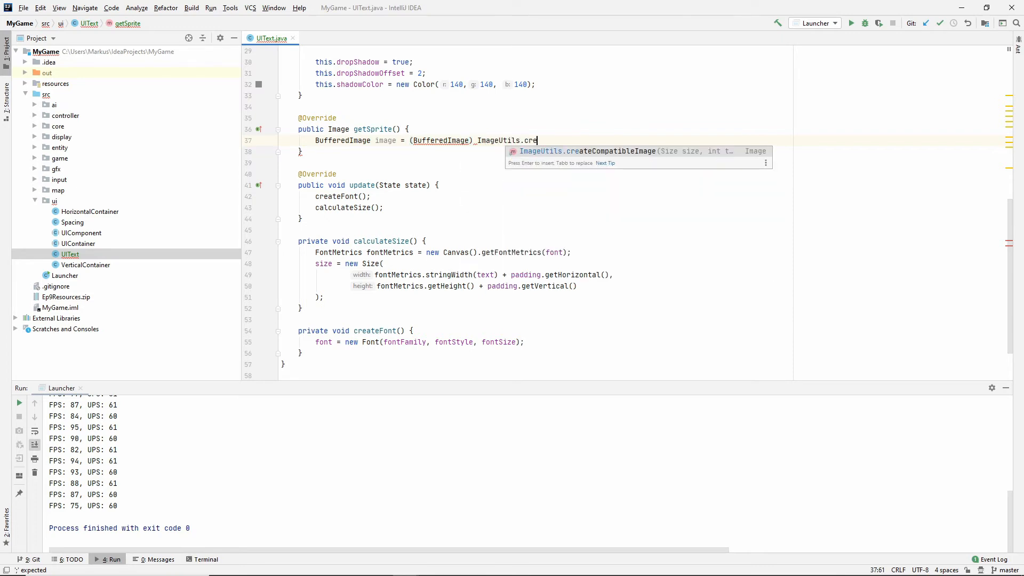
{"action": "type", "text": "createCompatibleImage(size,"}
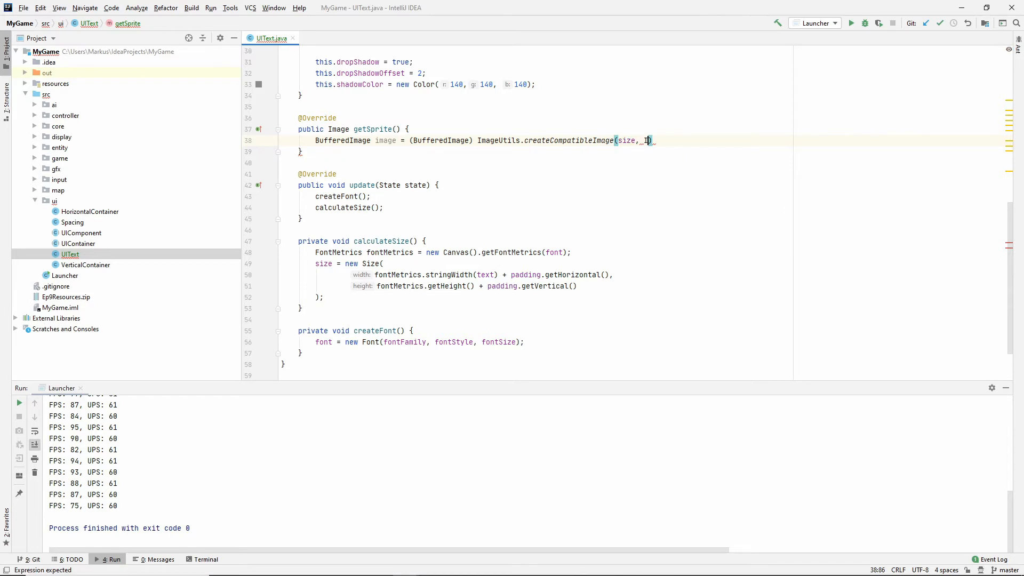
{"action": "type", "text": "ImageUtils.ALPHA_BIT_MASKED"}
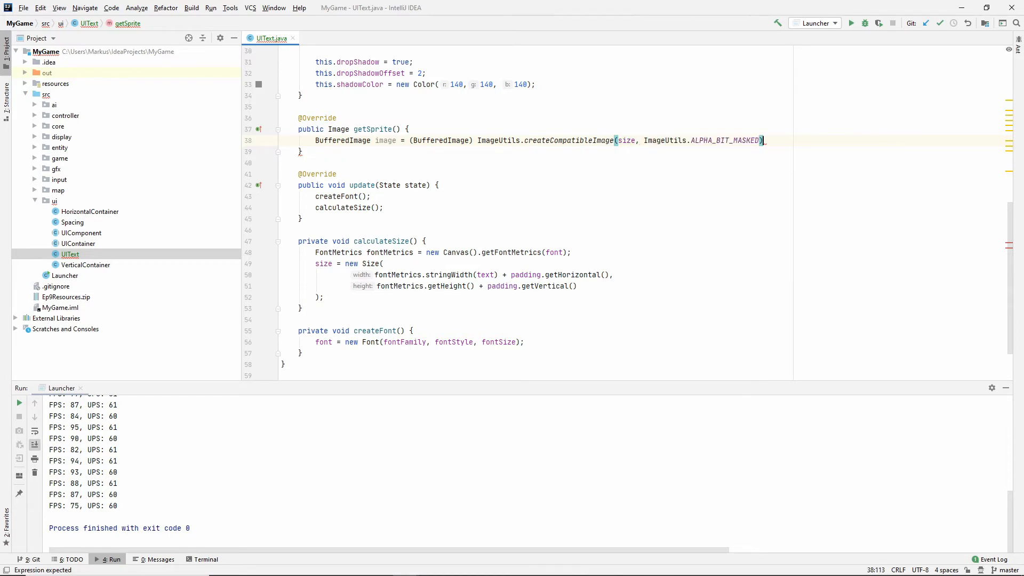
{"action": "key", "text": "enter"}
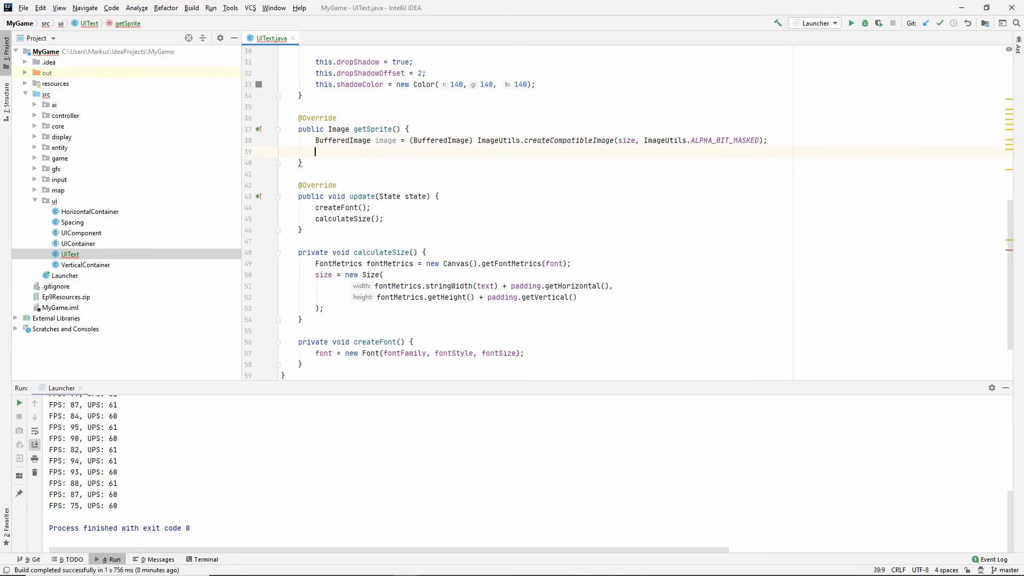
Step: Obtain the image's Graphics2D and set its font to the font field
{"action": "type", "text": "Graphics2D graphics = image.createGraphics();"}
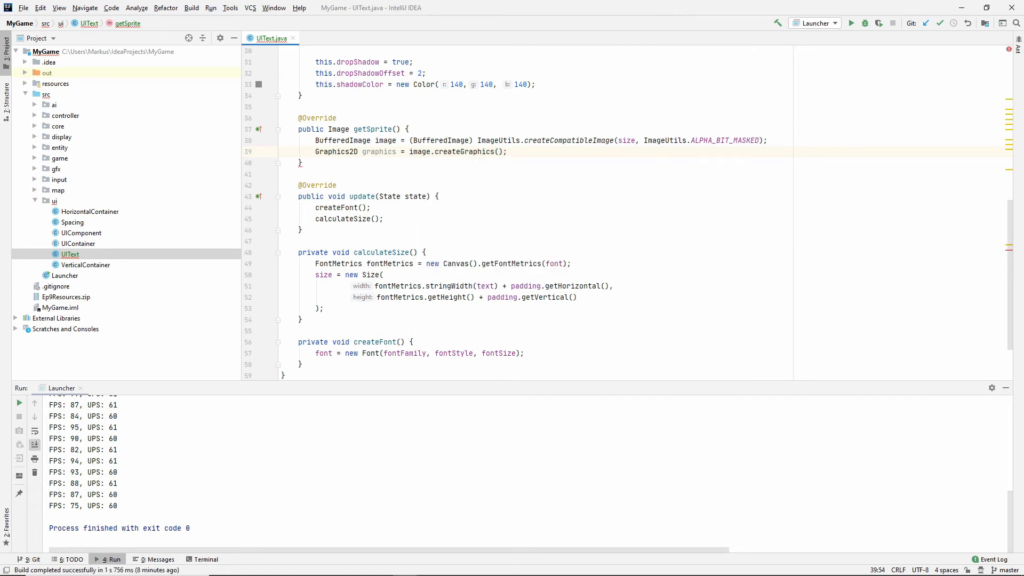
{"action": "type", "text": "graphics.setFD"}
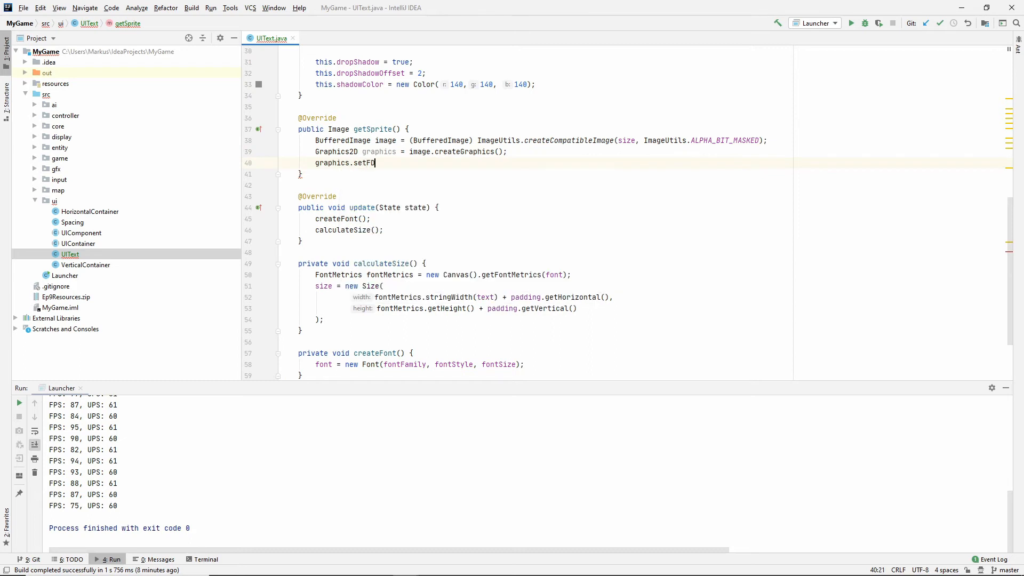
{"action": "type", "text": "ont(font);"}
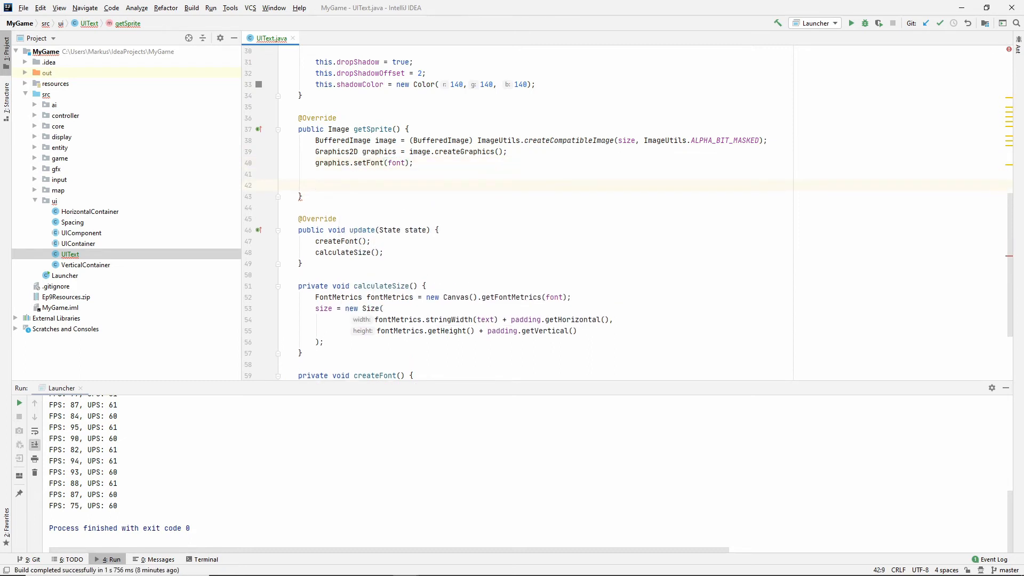
Step: Add an if(dropShadow) block starting a graphics drawString call for the text
{"action": "type", "text": "if(d"}
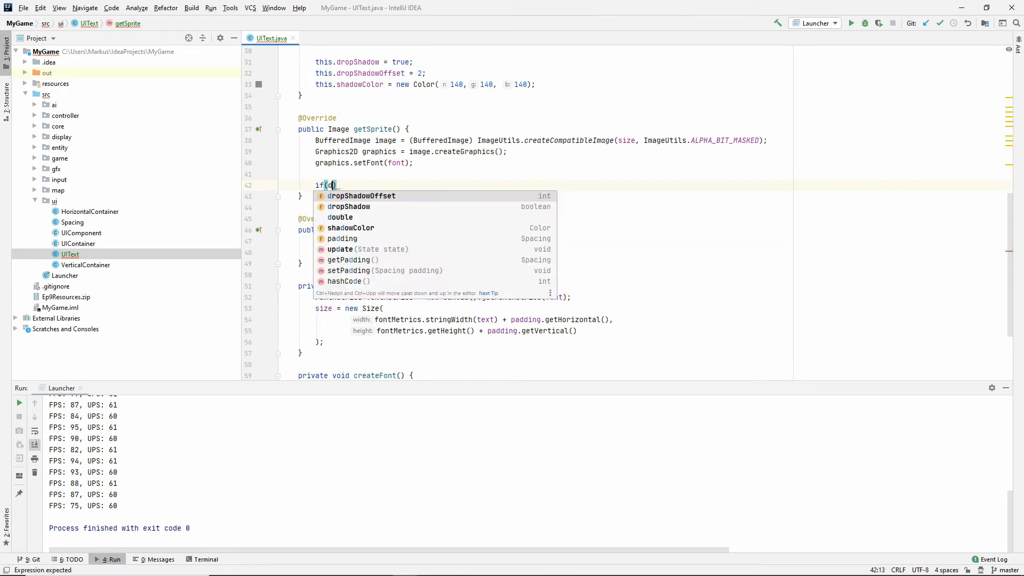
{"action": "left_click", "coordinate": [349, 206]}
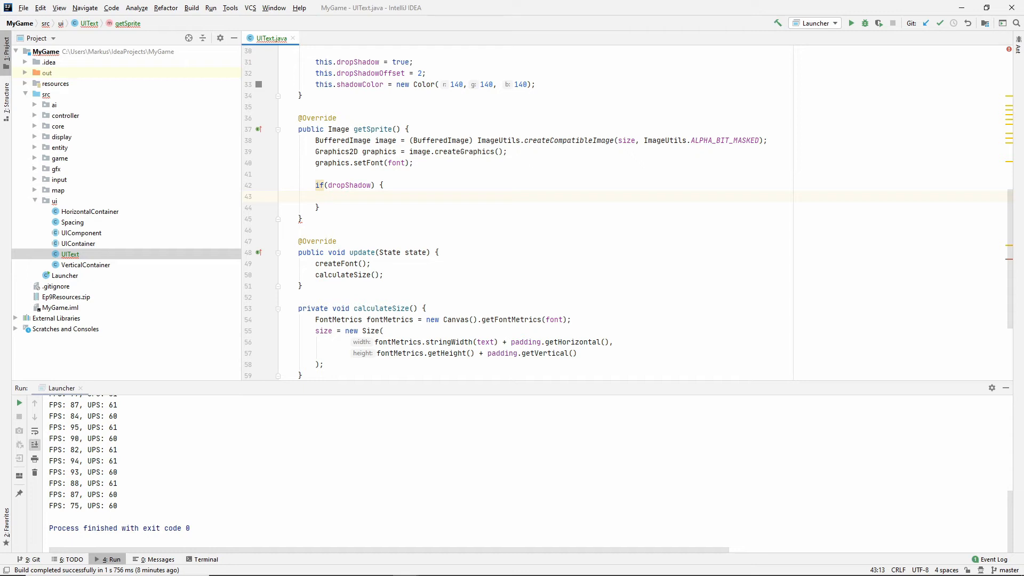
{"action": "type", "text": "graphics."}
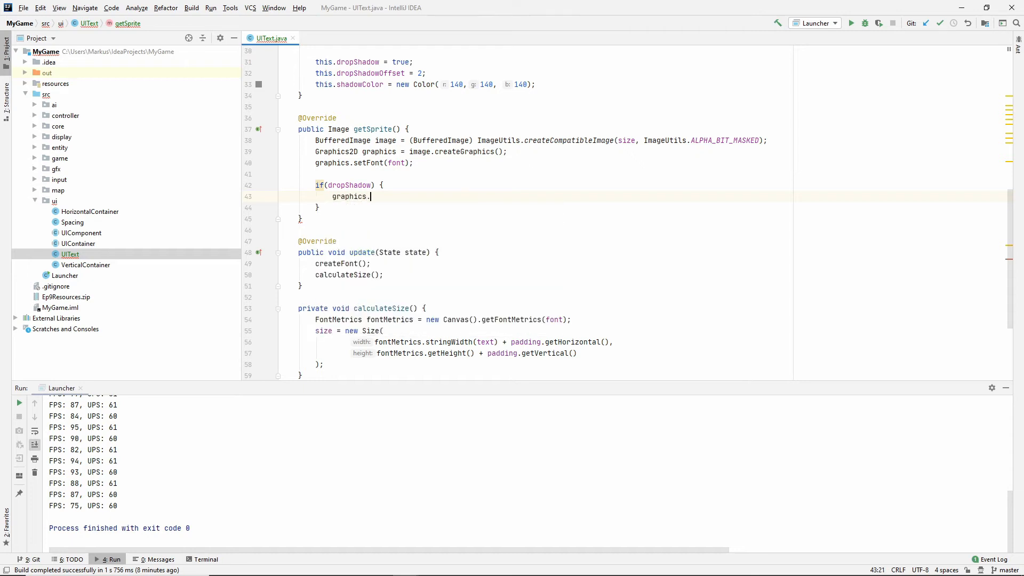
{"action": "type", "text": "."}
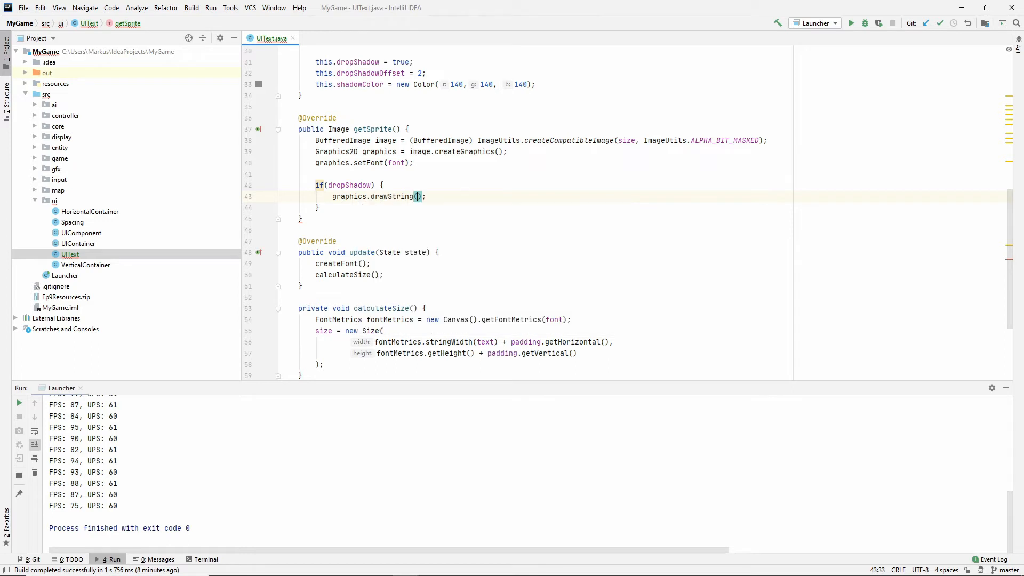
{"action": "left_click", "coordinate": [421, 197]}
{"action": "type", "text": "text, "}
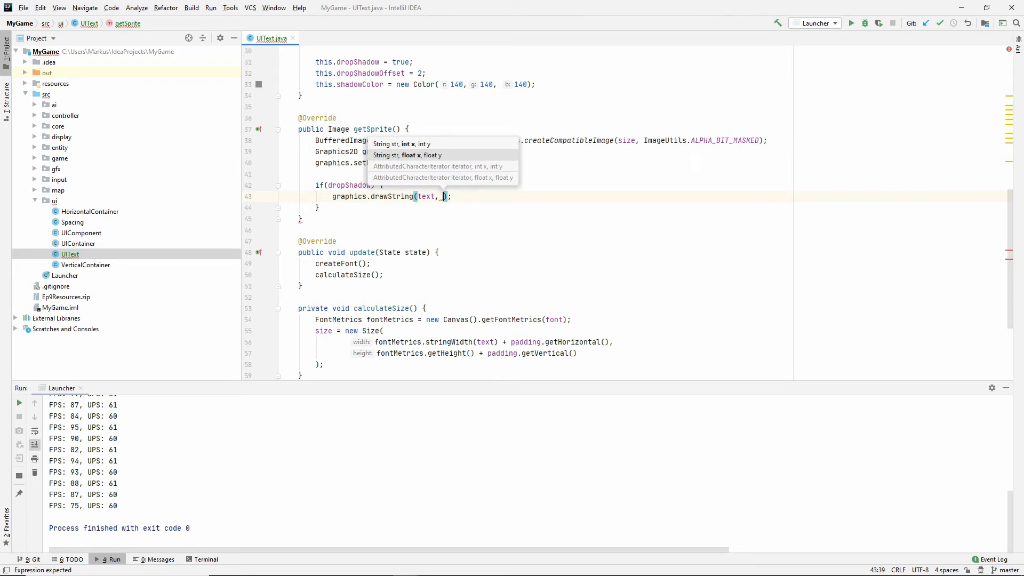
Step: Draw at left padding, fontSize plus top padding, with graphics.setColor(shadowColor) before it
{"action": "type", "text": "pad"}
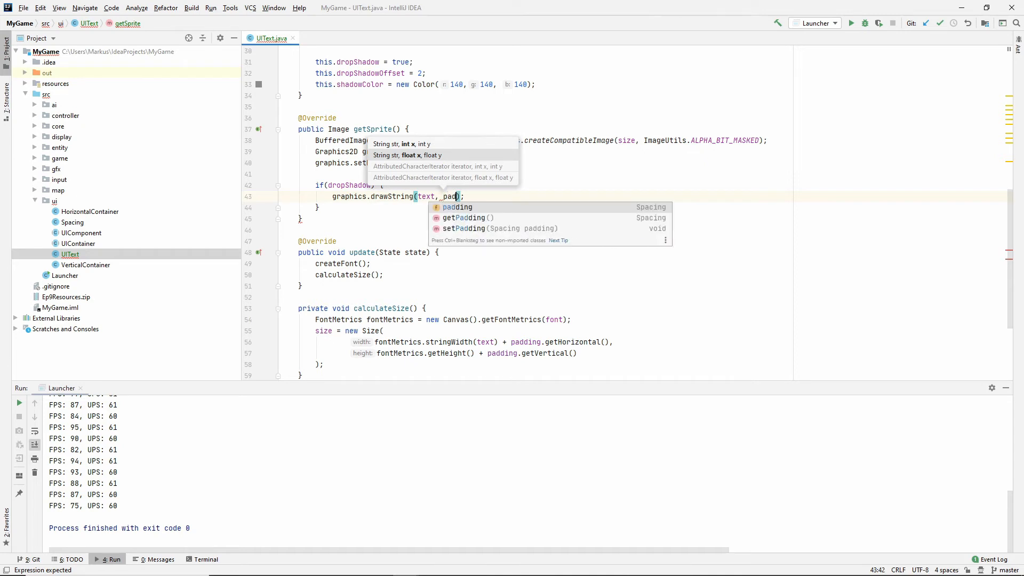
{"action": "type", "text": ".getLeft("}
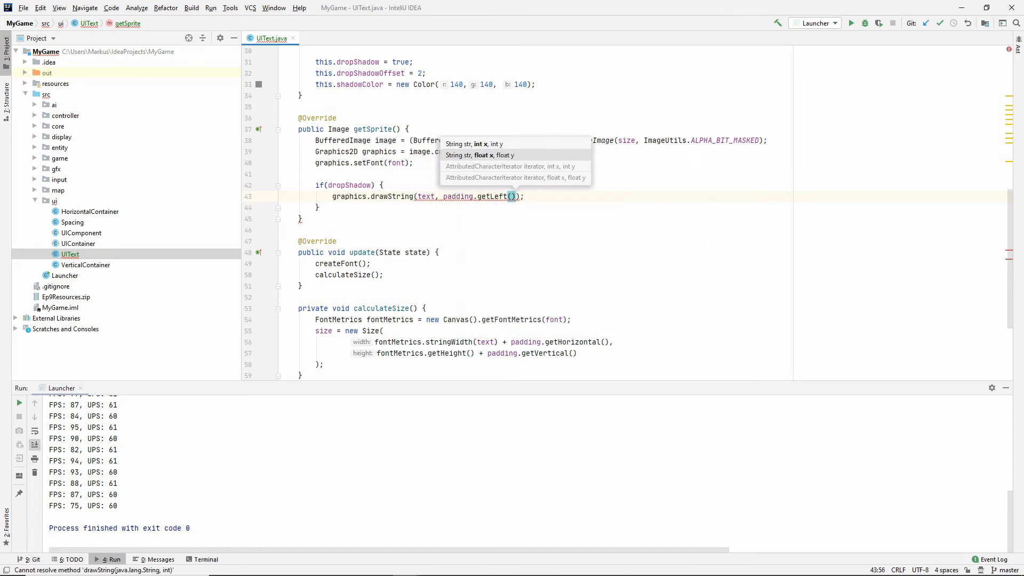
{"action": "type", "text": ","}
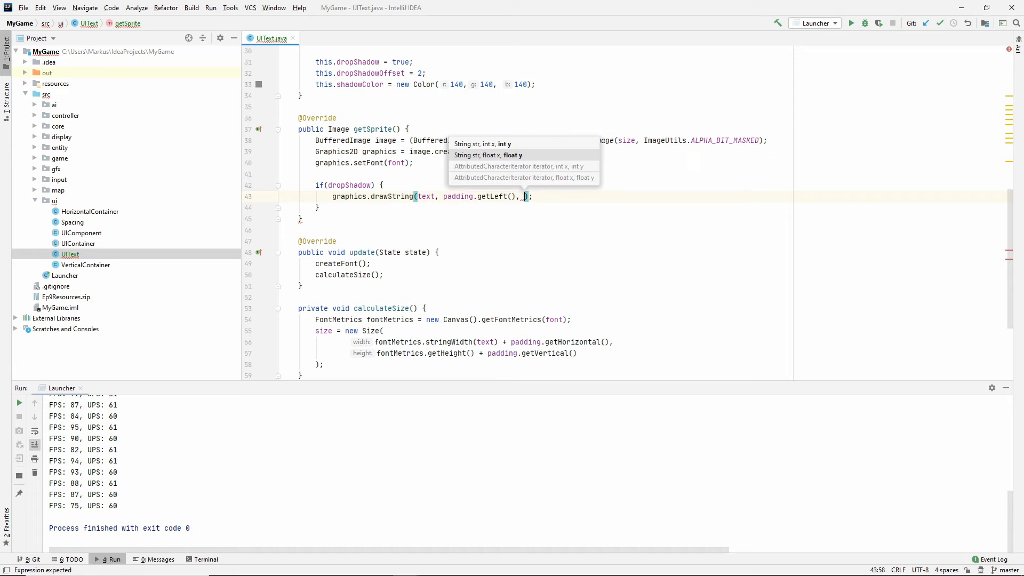
{"action": "mouse_move", "coordinate": [522, 174]}
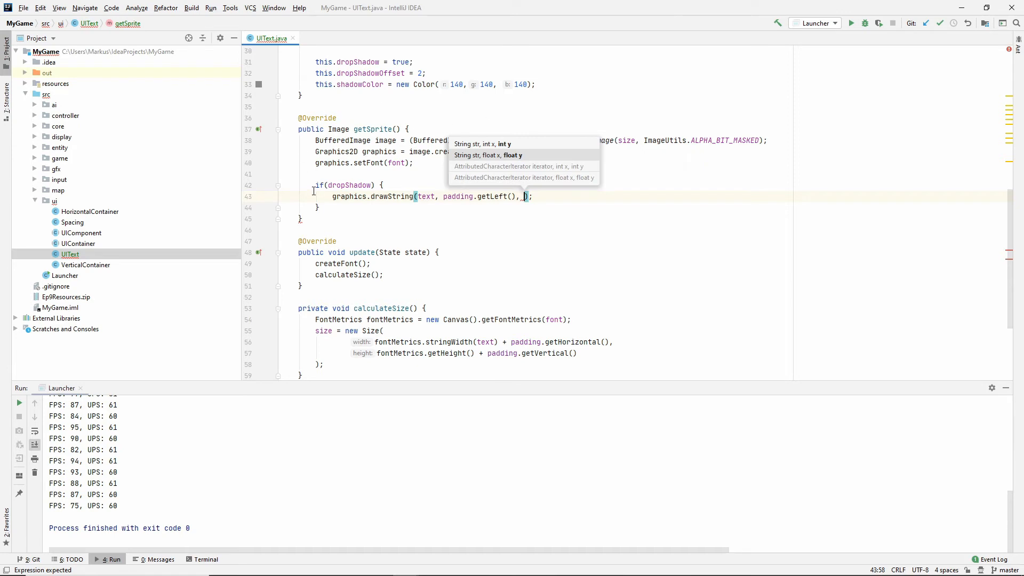
{"action": "mouse_move", "coordinate": [438, 178]}
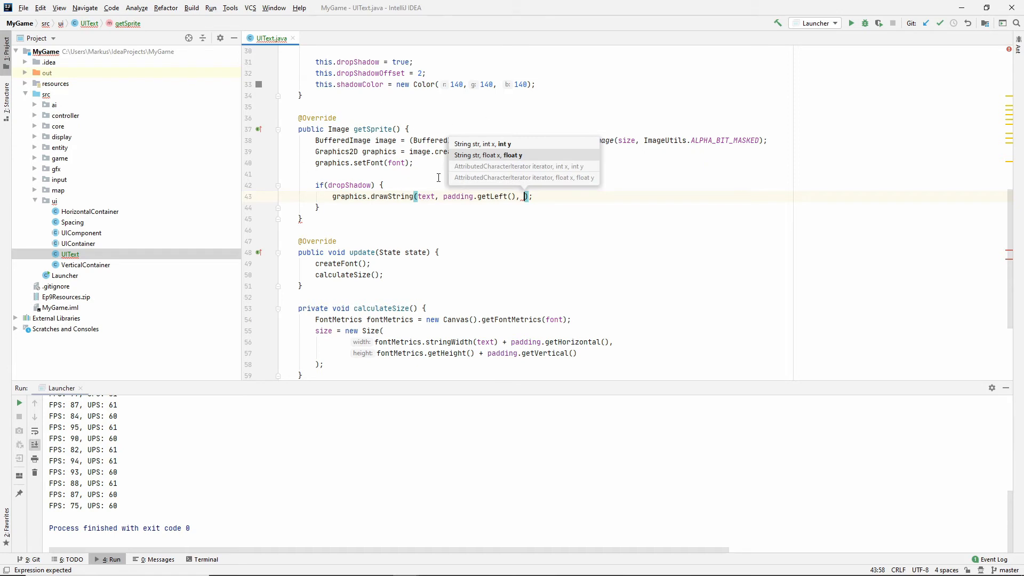
{"action": "type", "text": "_fontSize + p"}
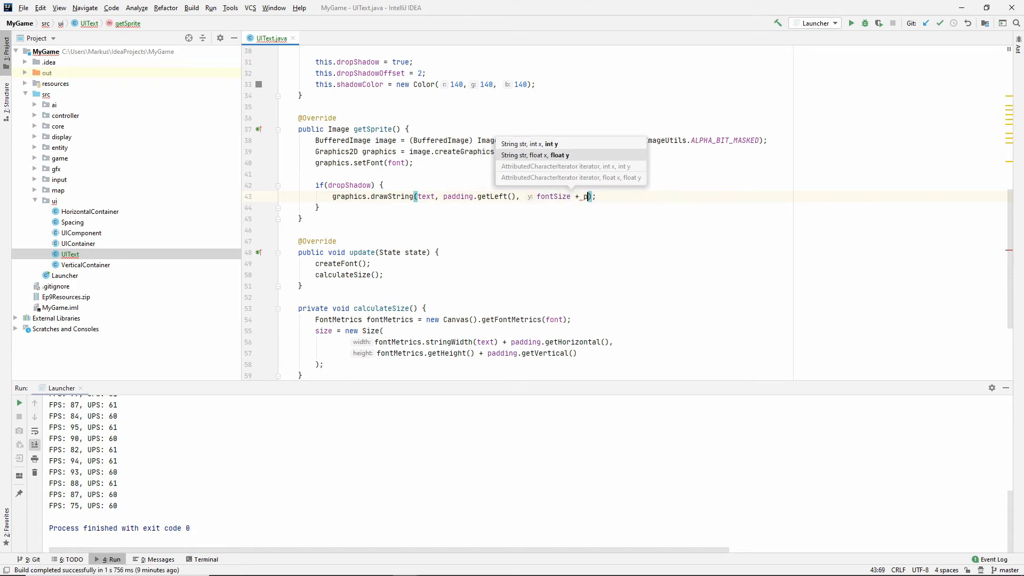
{"action": "type", "text": "adding.getTop("}
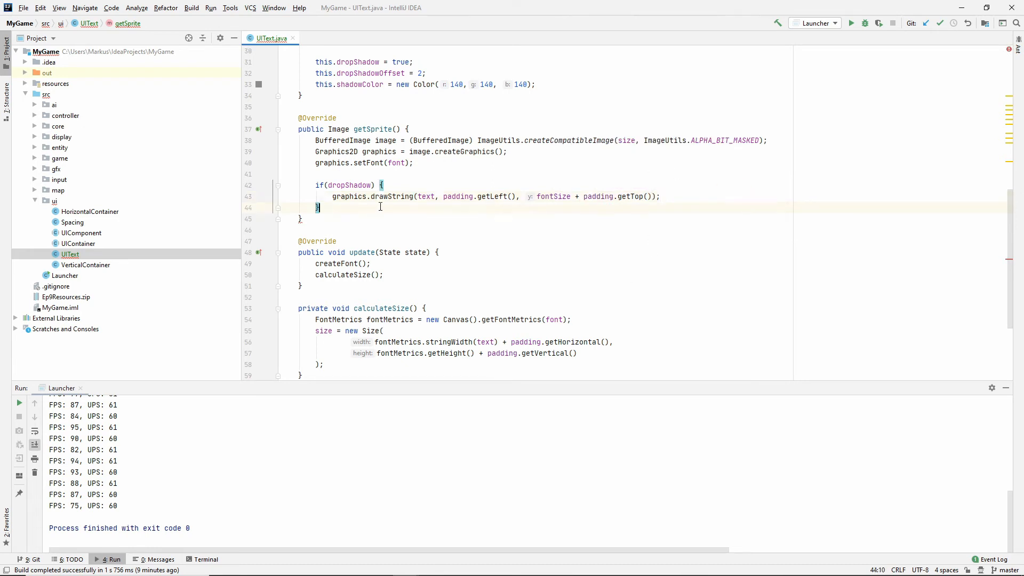
{"action": "mouse_move", "coordinate": [405, 184]}
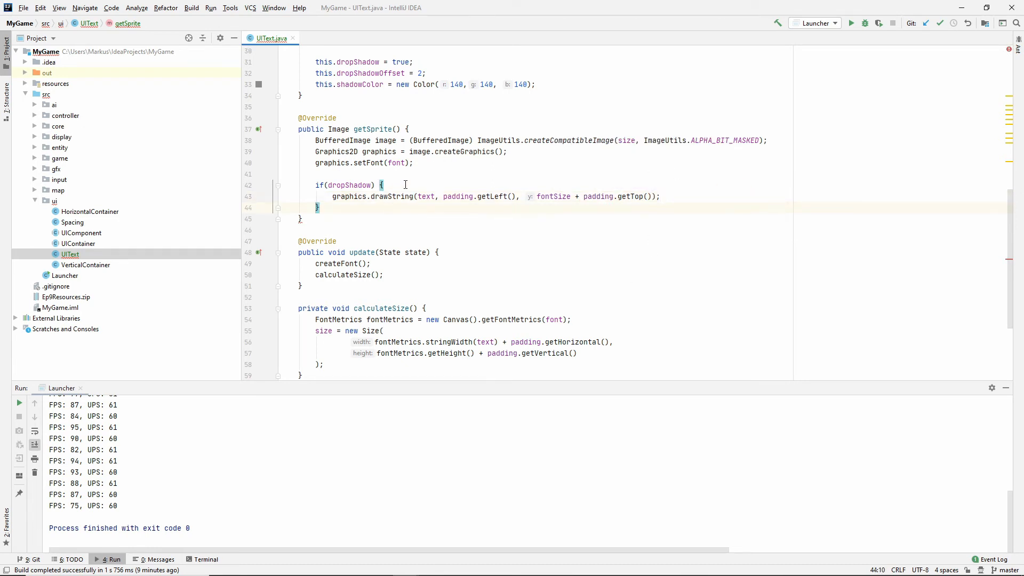
{"action": "type", "text": "graphics.setColor(shadowColor"}
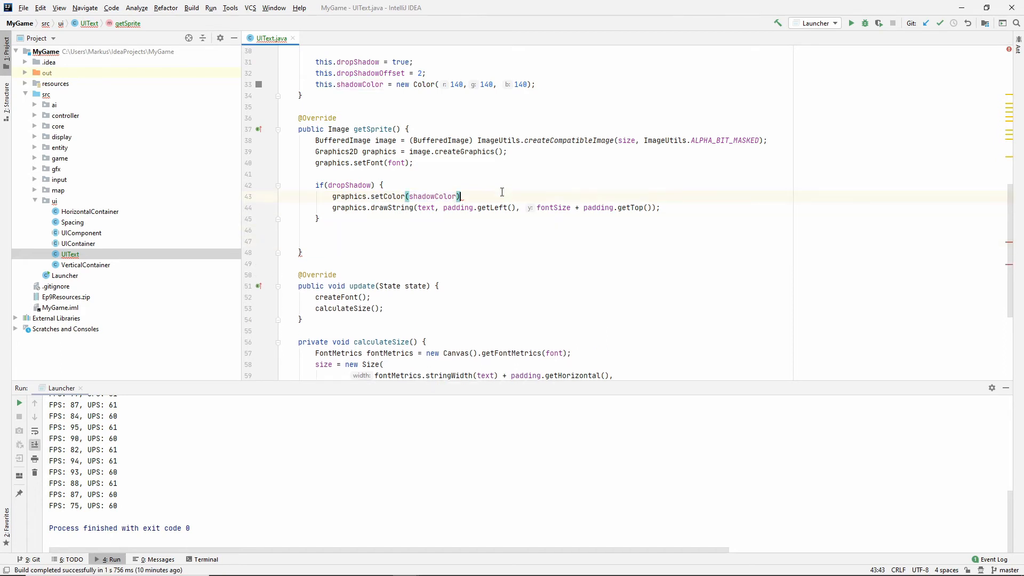
{"action": "left_click", "coordinate": [281, 231]}
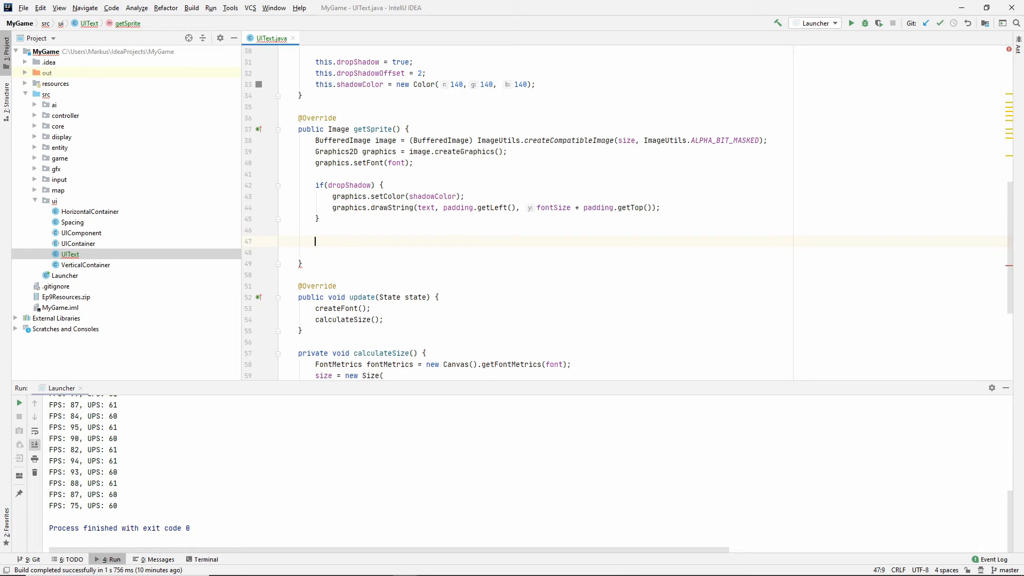
Step: Offset the shadow drawString by dropShadowOffset on both axes and begin graphics.setColor below the block
{"action": "type", "text": "graphics."}
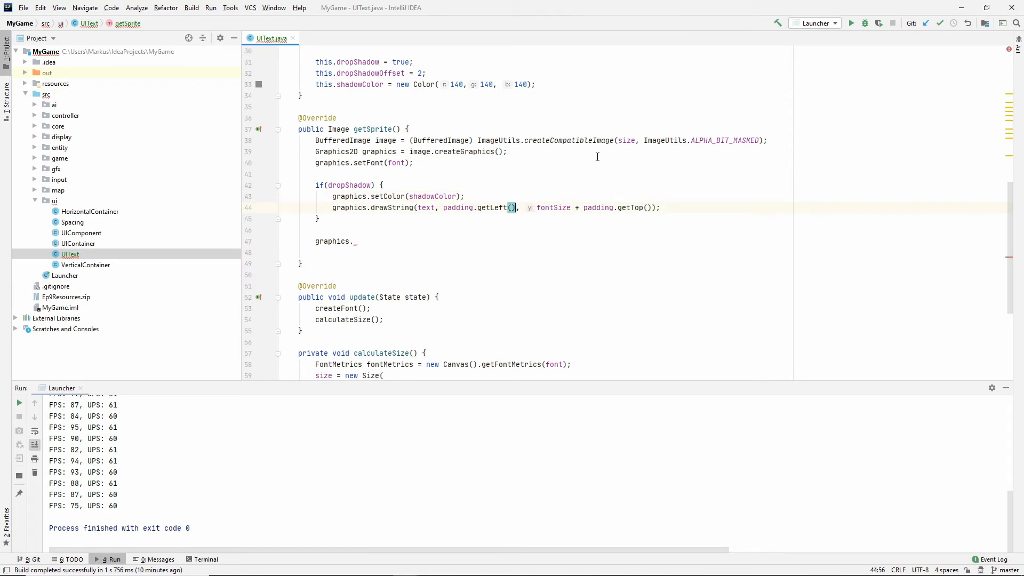
{"action": "type", "text": "+ dropShadowOffset"}
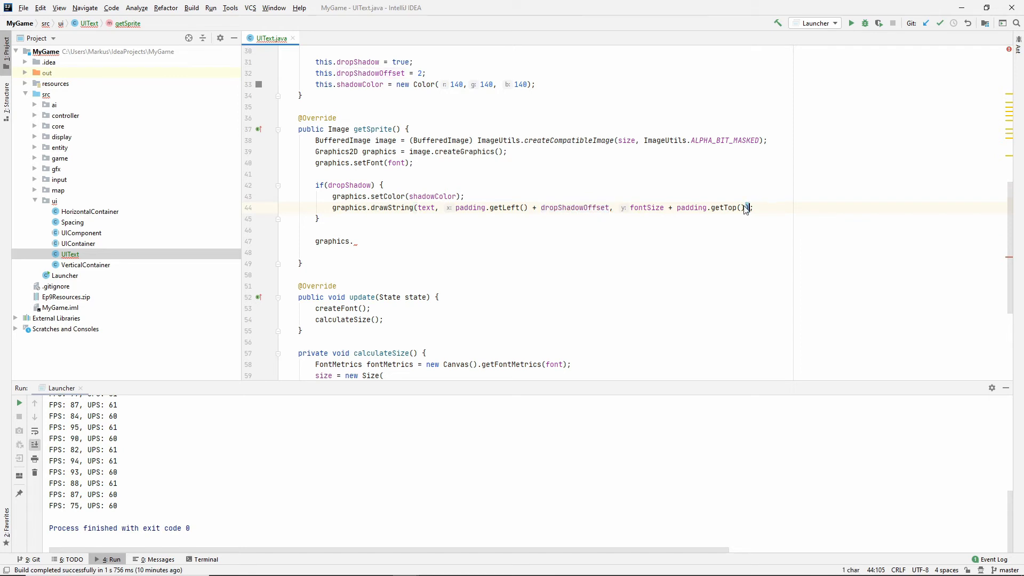
{"action": "type", "text": "dropShadowOffset"}
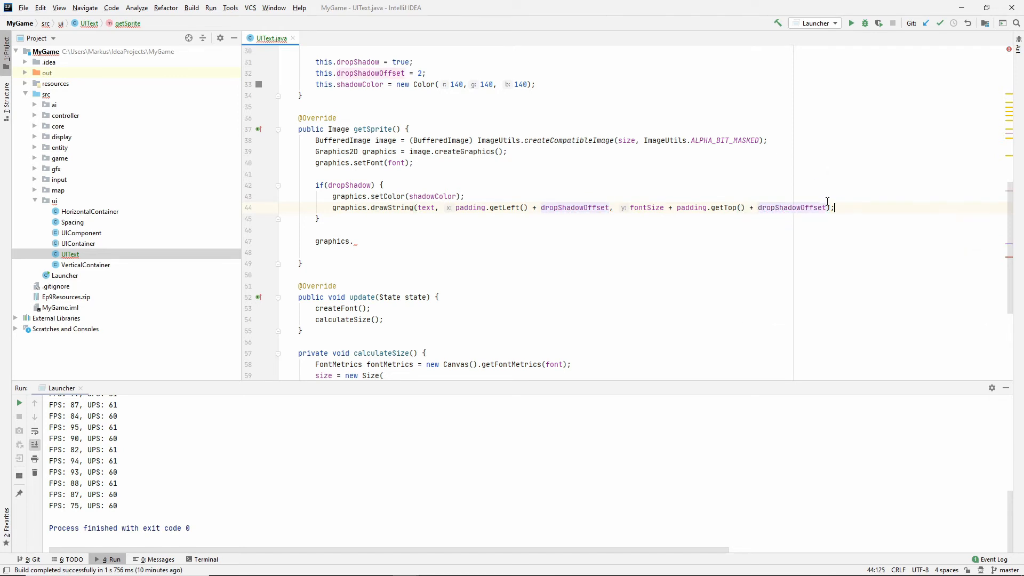
{"action": "left_click", "coordinate": [354, 241]}
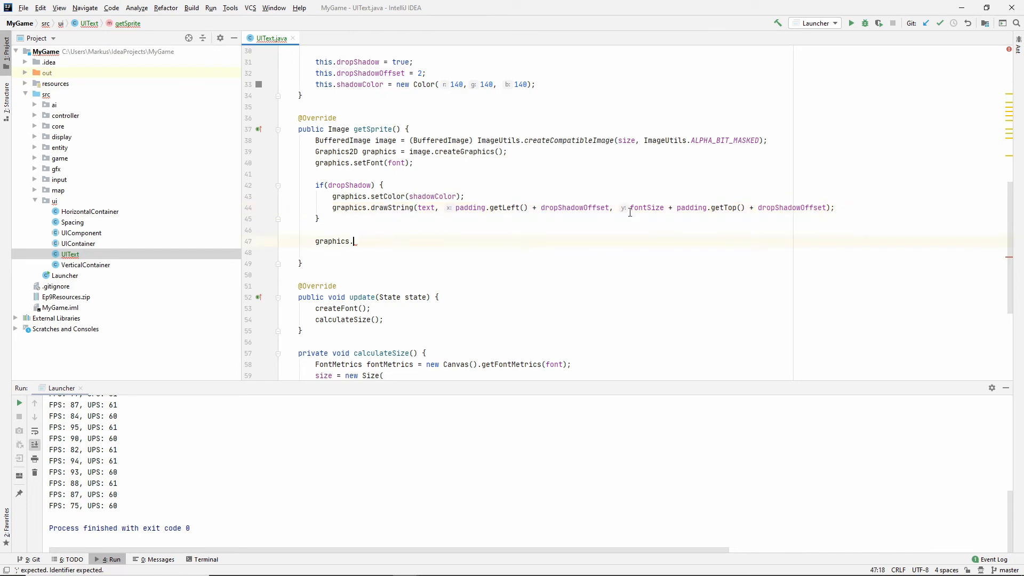
{"action": "type", "text": "setColor(color"}
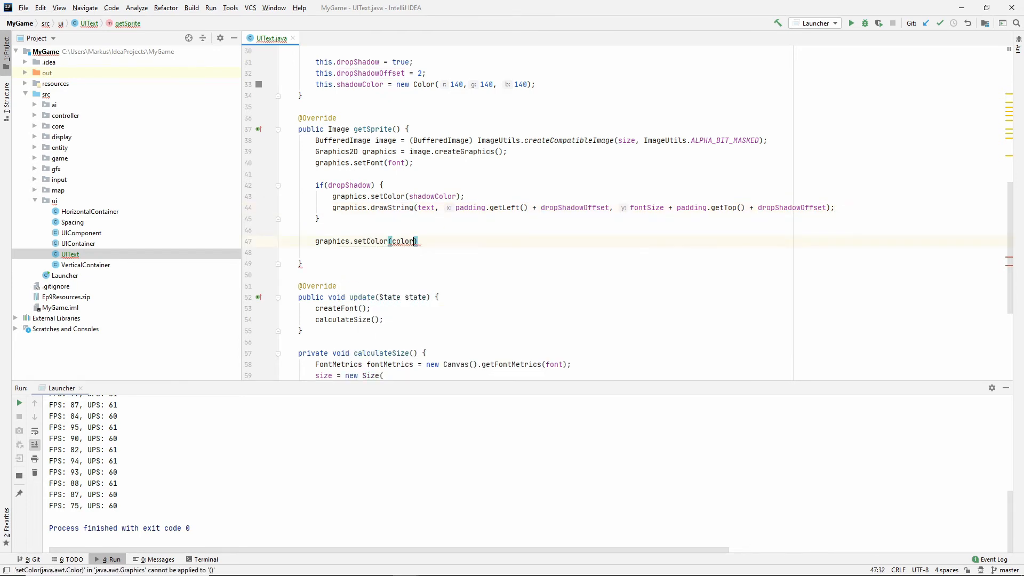
Step: Draw the text in its colour at padding.getLeft(), fontSize + padding.getTop()
{"action": "type", "text": "grap"}
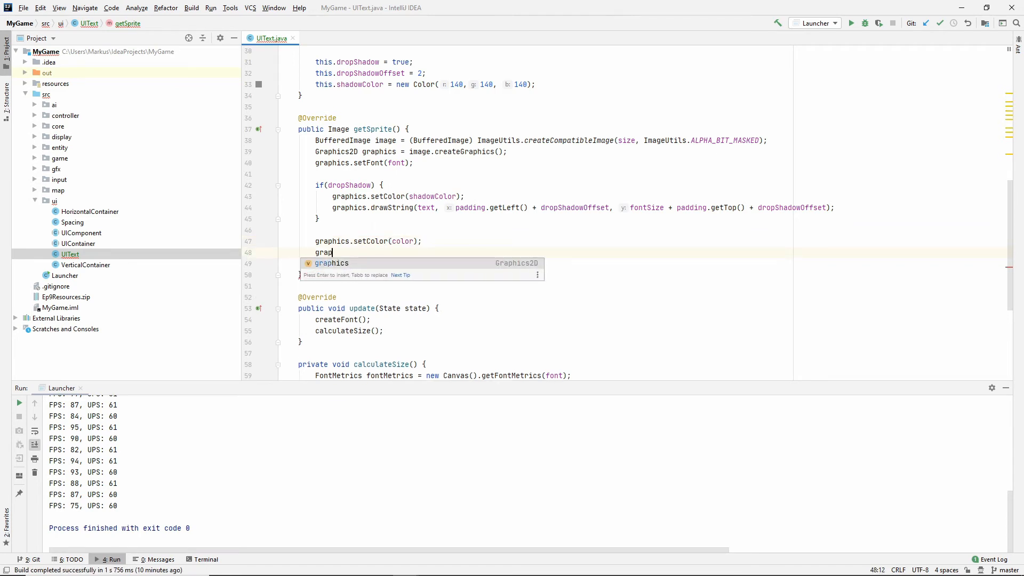
{"action": "type", "text": ".drawString(text,"}
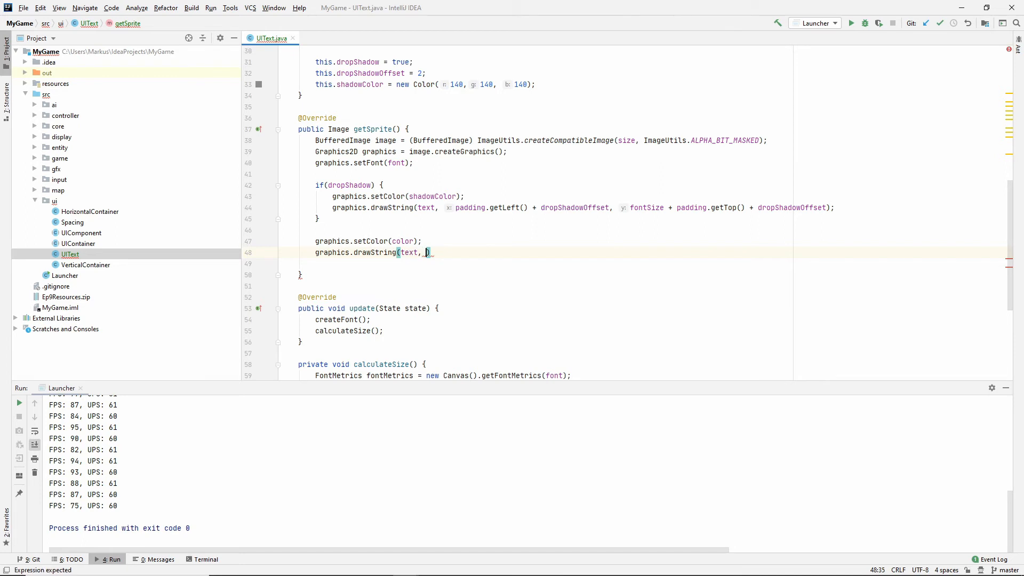
{"action": "type", "text": "padding.getLeft()"}
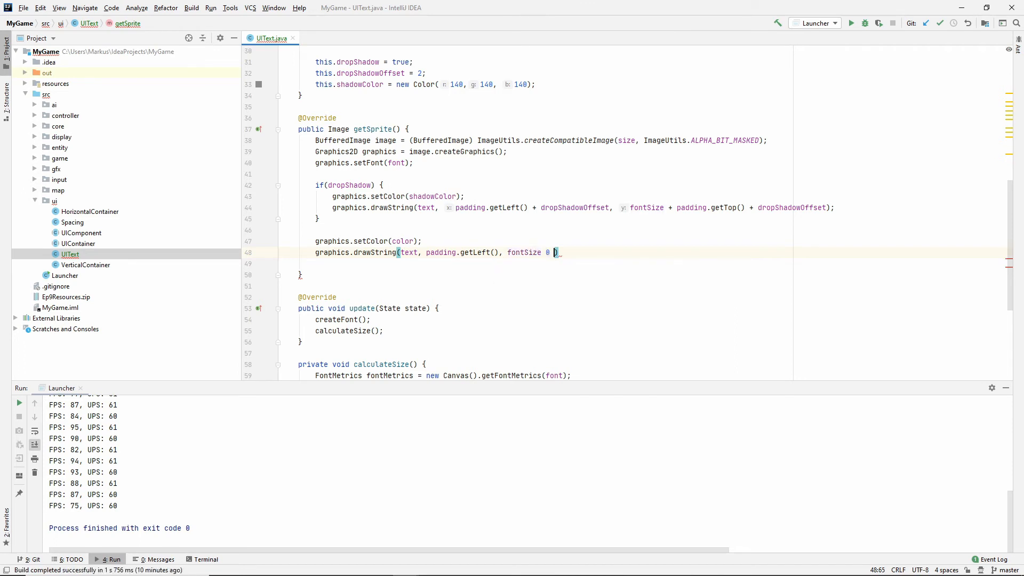
{"action": "type", "text": "+ padding.getTop("}
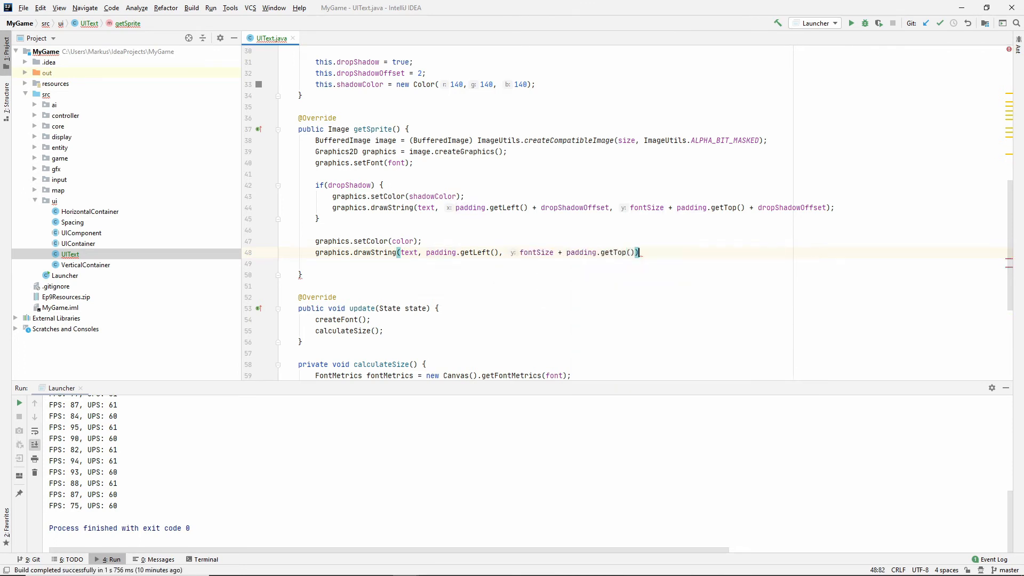
{"action": "key", "text": "enter"}
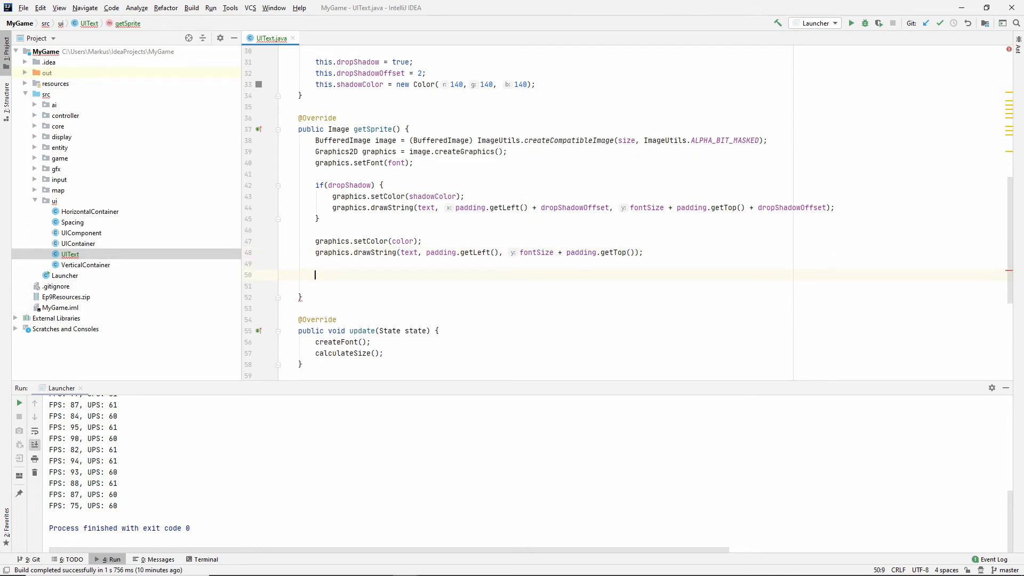
Step: Dispose the graphics and return the image from getSprite
{"action": "type", "text": "graphics.dispose();"}
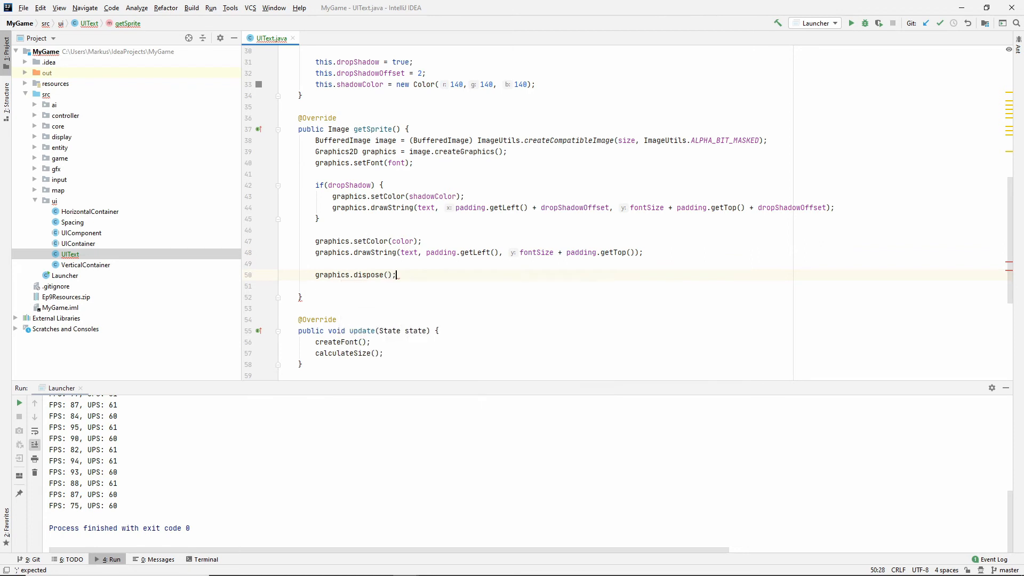
{"action": "type", "text": "return"}
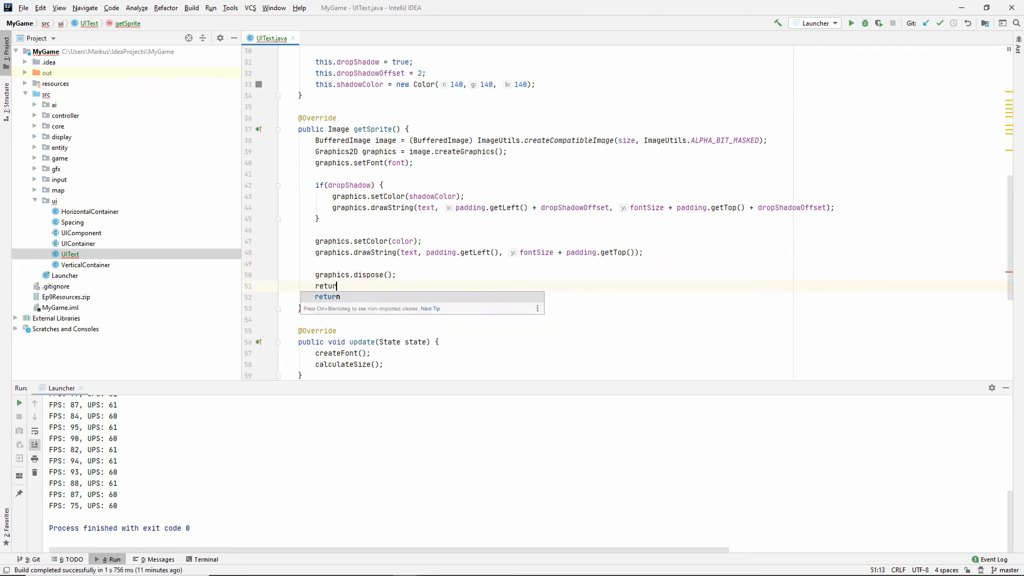
{"action": "type", "text": "image;"}
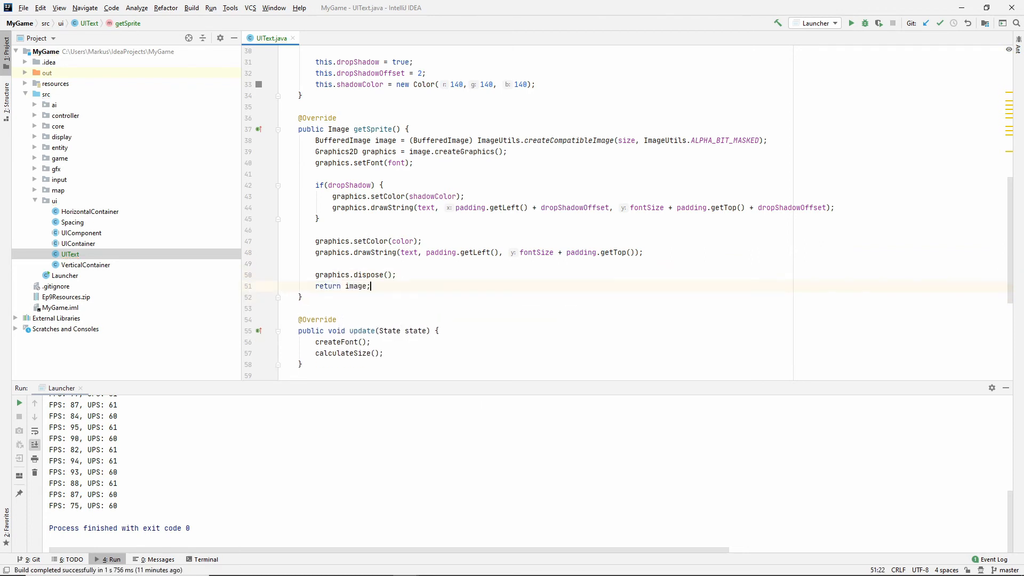
{"action": "mouse_move", "coordinate": [689, 221]}
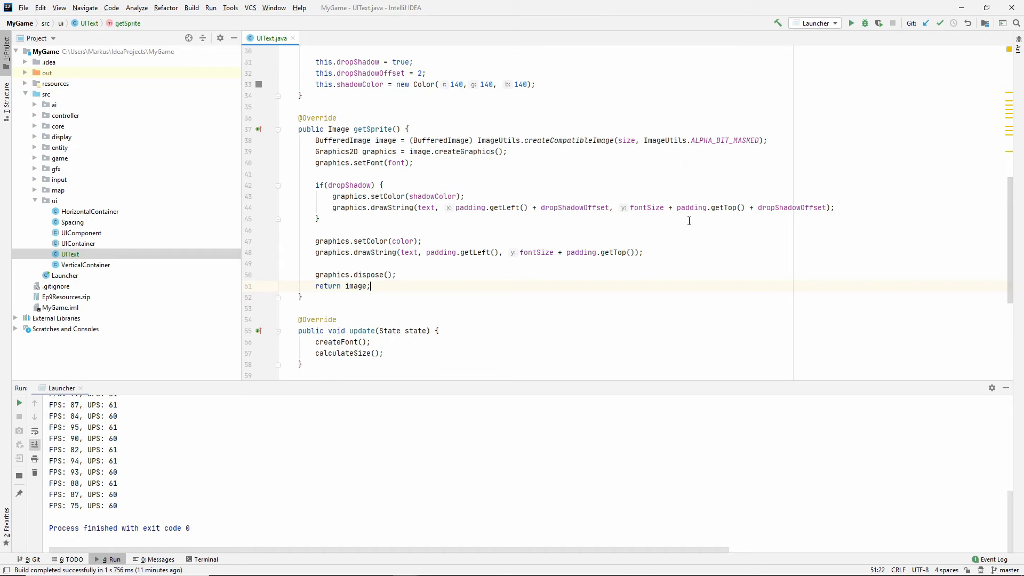
Step: Review UIText.java, then expand the game package to reveal GameState and State
{"action": "scroll", "scroll_direction": "up", "scroll_amount": 3}
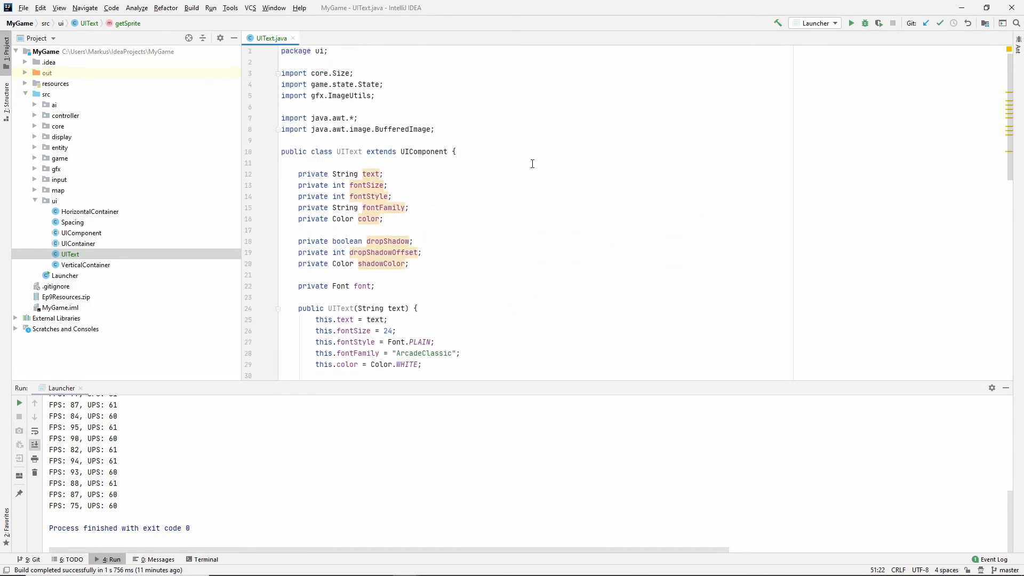
{"action": "scroll", "scroll_direction": "down", "scroll_amount": 3}
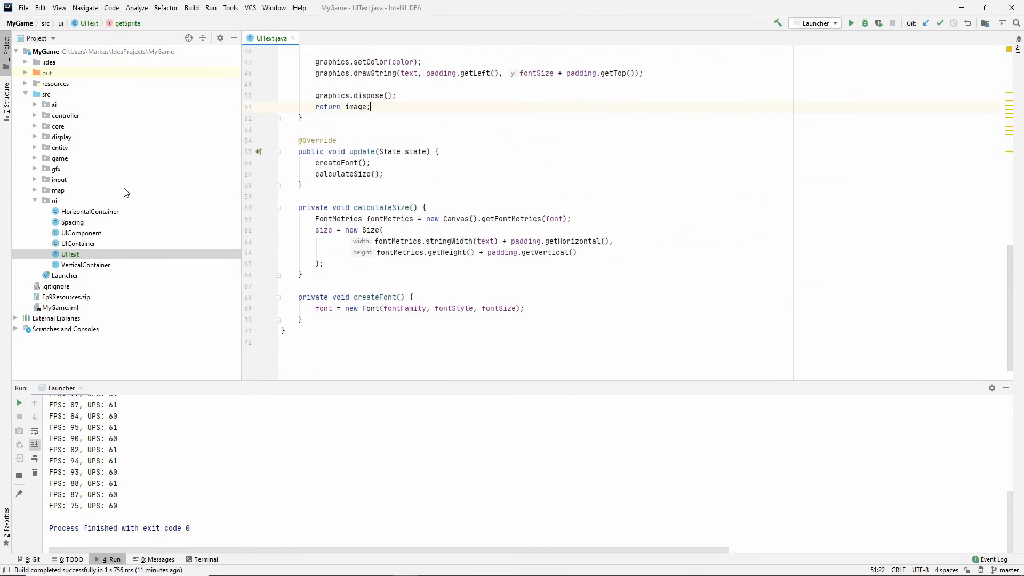
{"action": "mouse_move", "coordinate": [36, 164]}
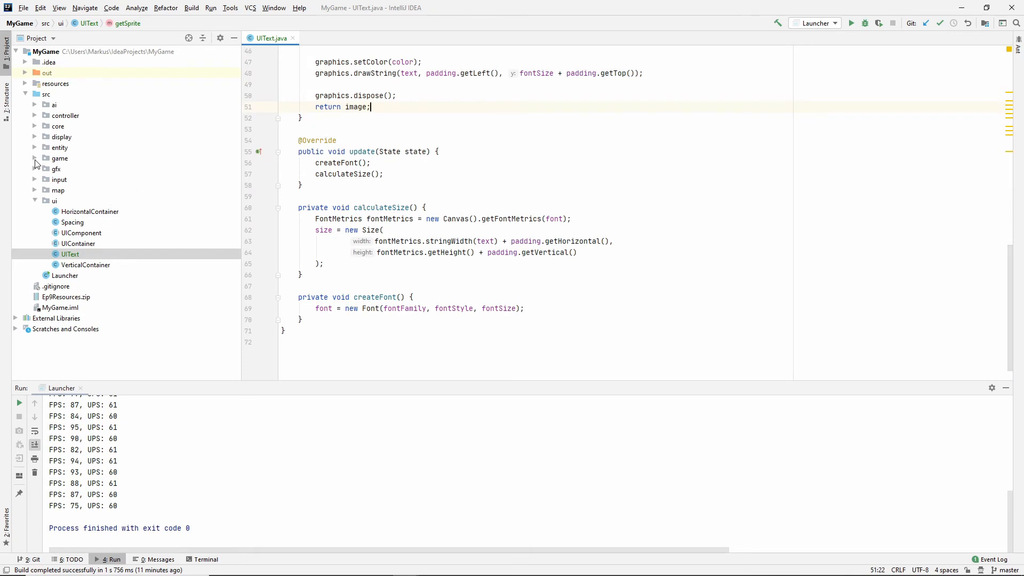
{"action": "left_click", "coordinate": [35, 158]}
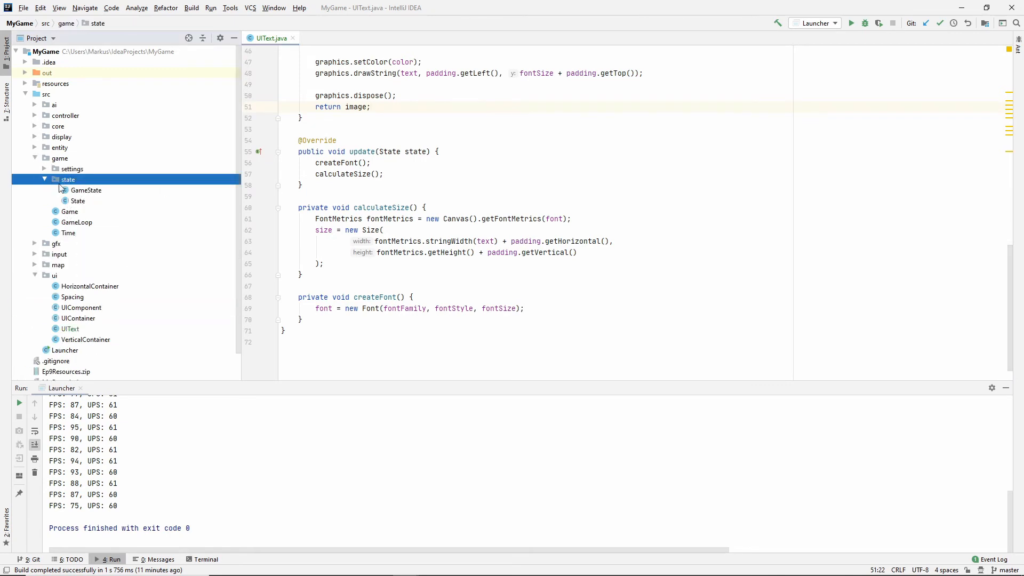
Step: In GameState add new UIText("Hello UI world!") as the third component and run Launcher
{"action": "double_click", "coordinate": [87, 190]}
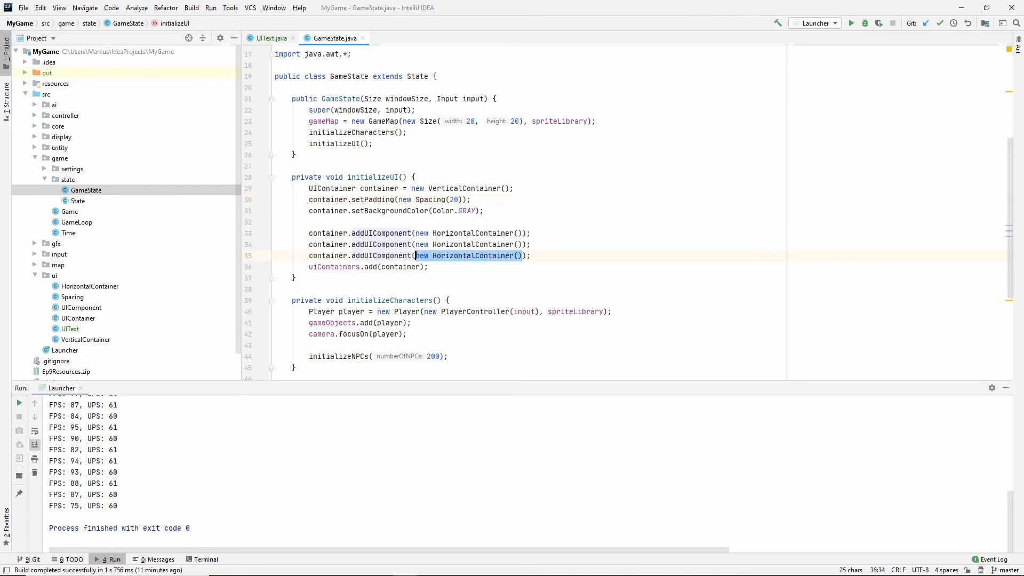
{"action": "type", "text": "new"}
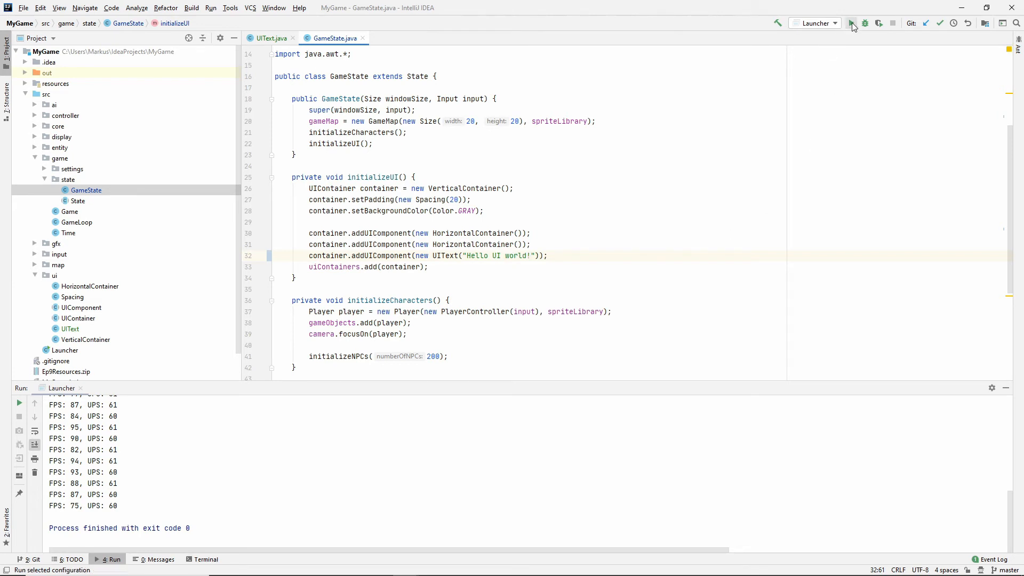
{"action": "left_click", "coordinate": [851, 22]}
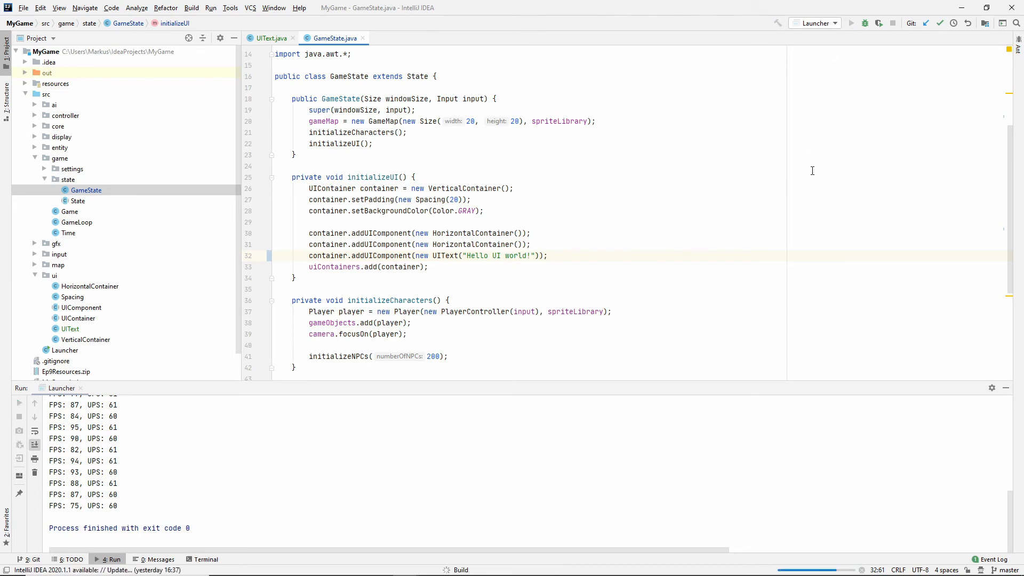
{"action": "left_click", "coordinate": [852, 22]}
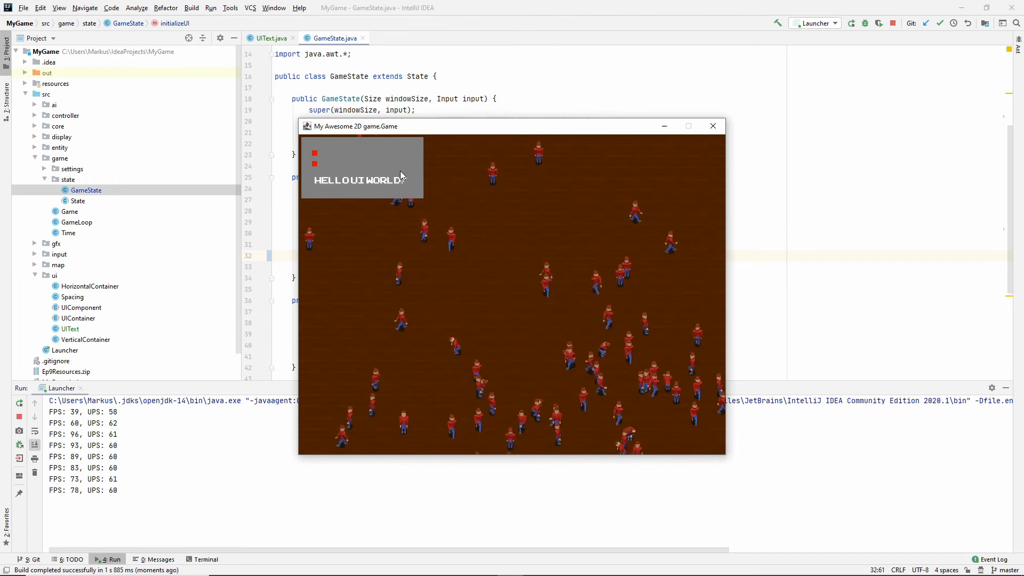
{"action": "left_click", "coordinate": [713, 126]}
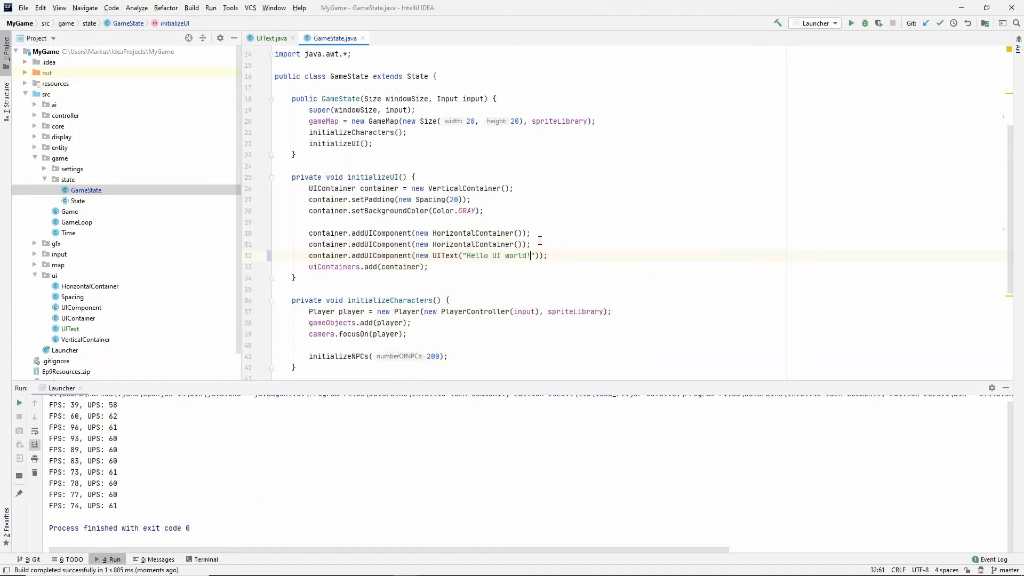
Step: Change the container padding from Spacing(20) to Spacing(5) in initializeUI
{"action": "double_click", "coordinate": [481, 243]}
{"action": "type", "text": "LIGHT_"}
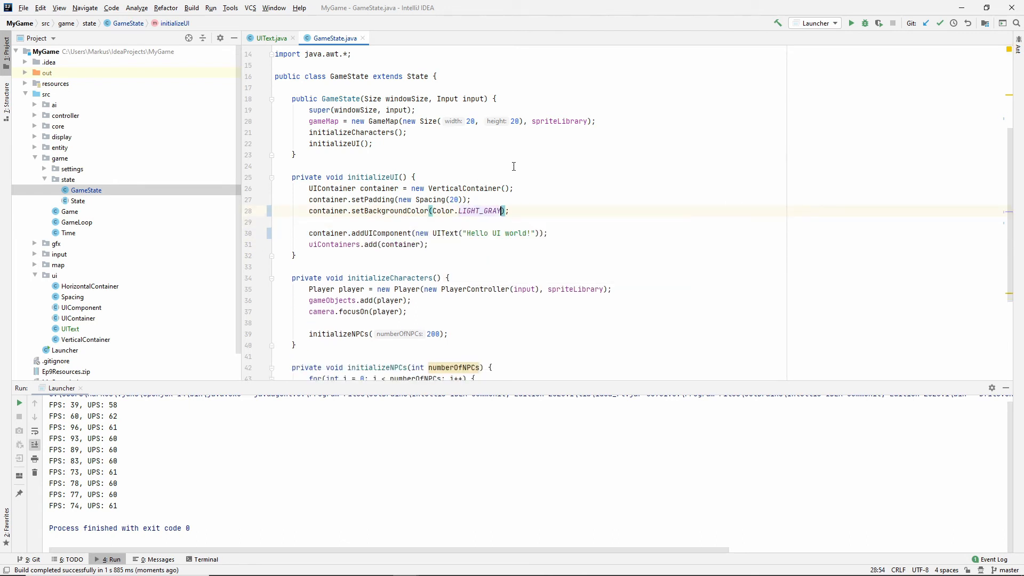
{"action": "double_click", "coordinate": [451, 200]}
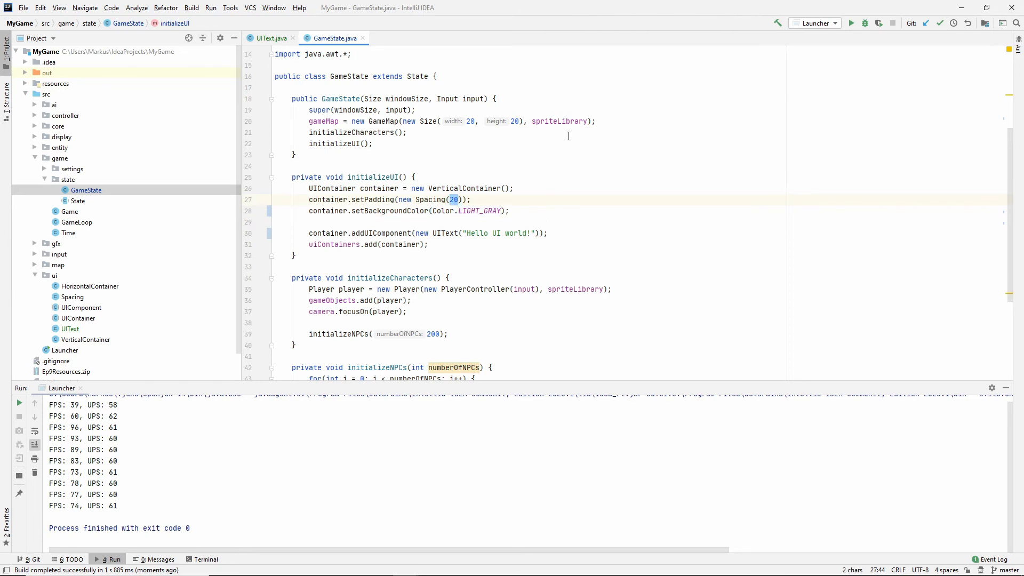
{"action": "type", "text": "5"}
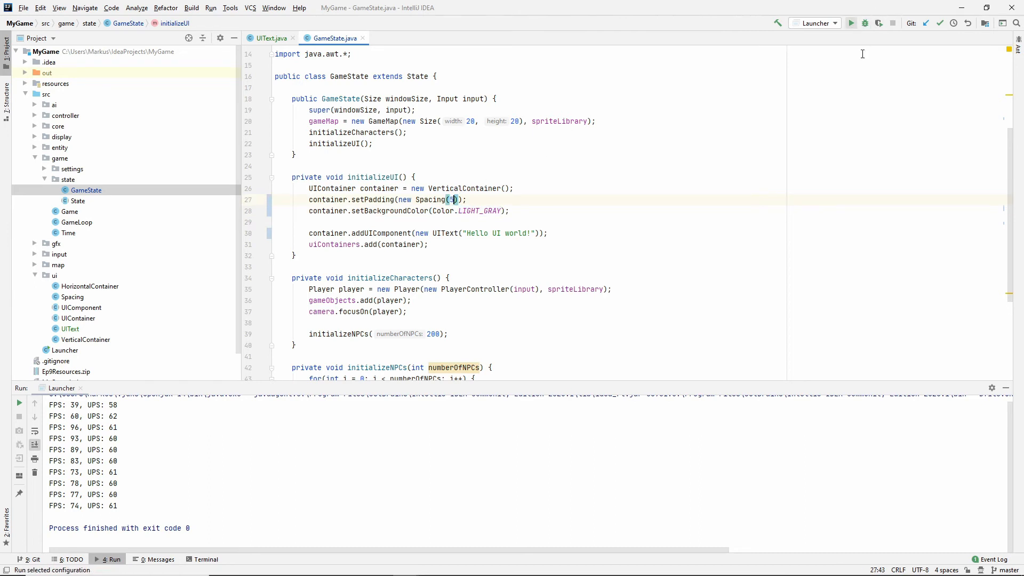
Step: Run the game to check the compact HELLO UI WORLD panel, then close it
{"action": "left_click", "coordinate": [850, 22]}
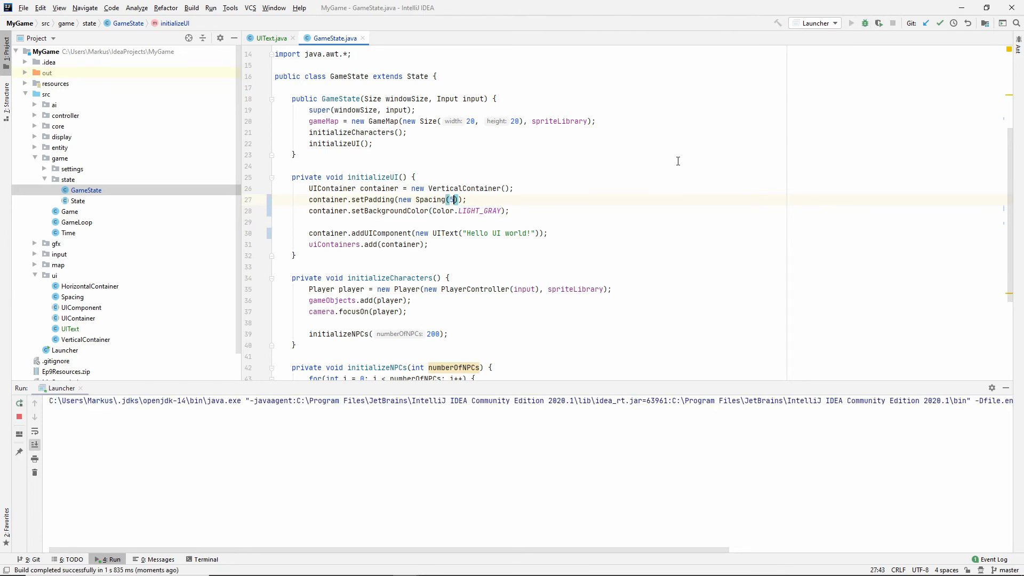
{"action": "left_click", "coordinate": [851, 22]}
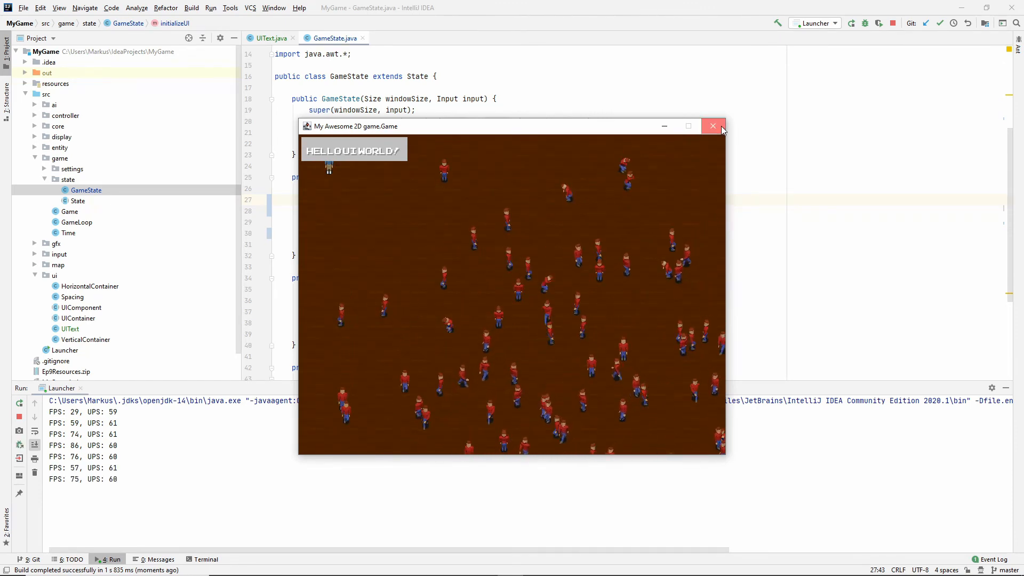
{"action": "left_click", "coordinate": [713, 126]}
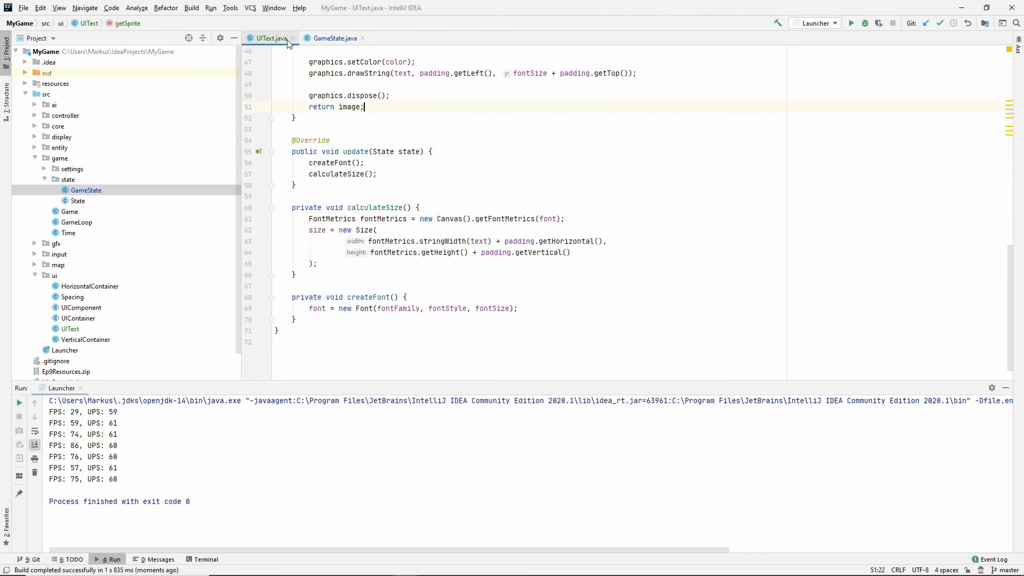
Step: In UIContainer's constructor add padding = new Spacing(8); alongside the margin
{"action": "scroll", "scroll_direction": "down", "scroll_amount": 3}
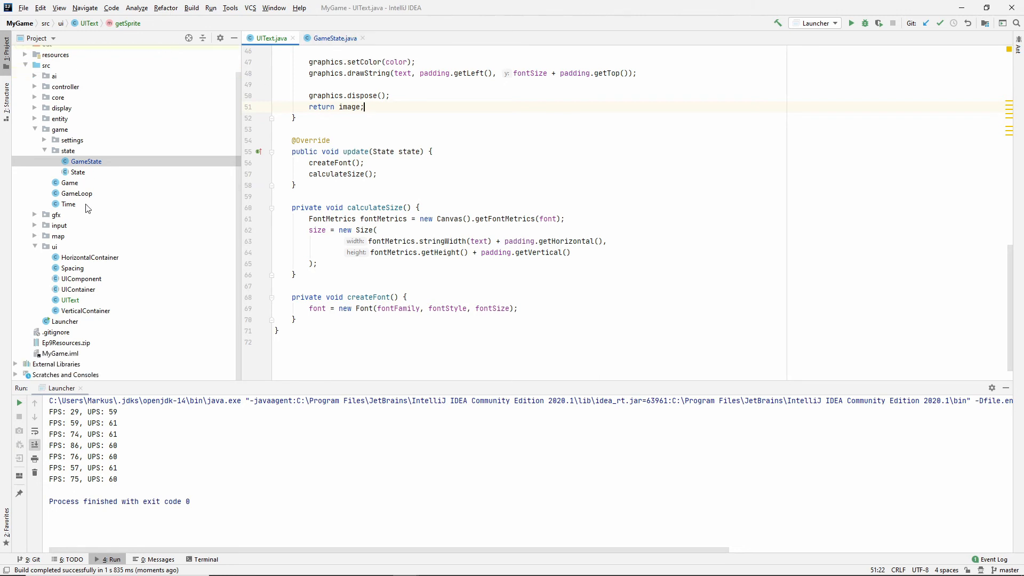
{"action": "mouse_move", "coordinate": [90, 311]}
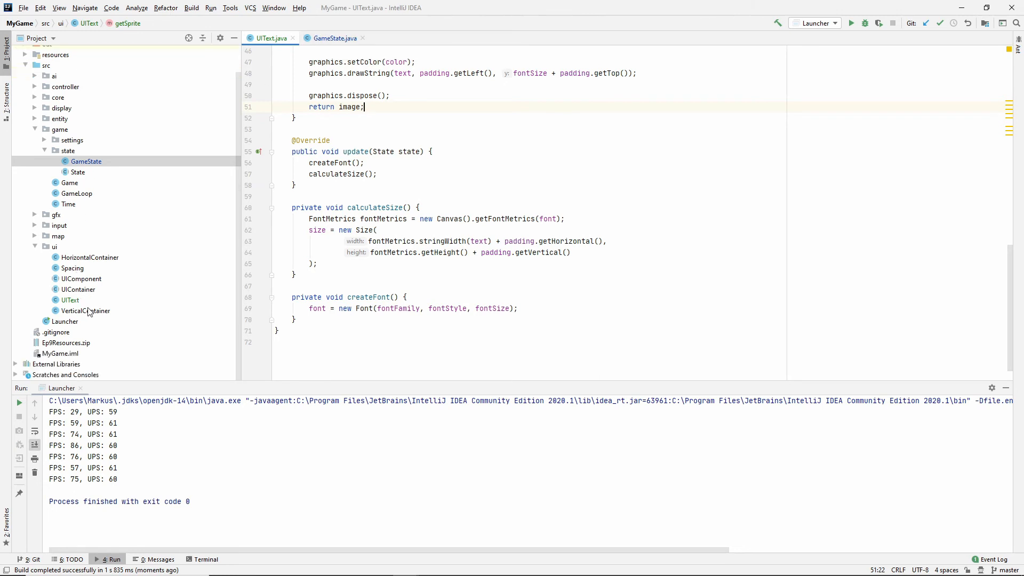
{"action": "mouse_move", "coordinate": [80, 289]}
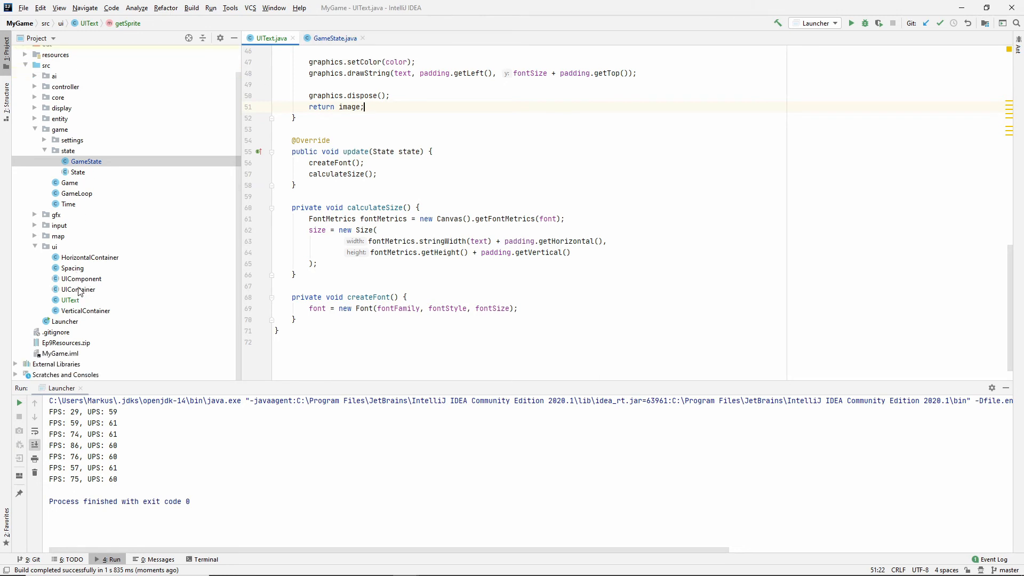
{"action": "left_click", "coordinate": [82, 279]}
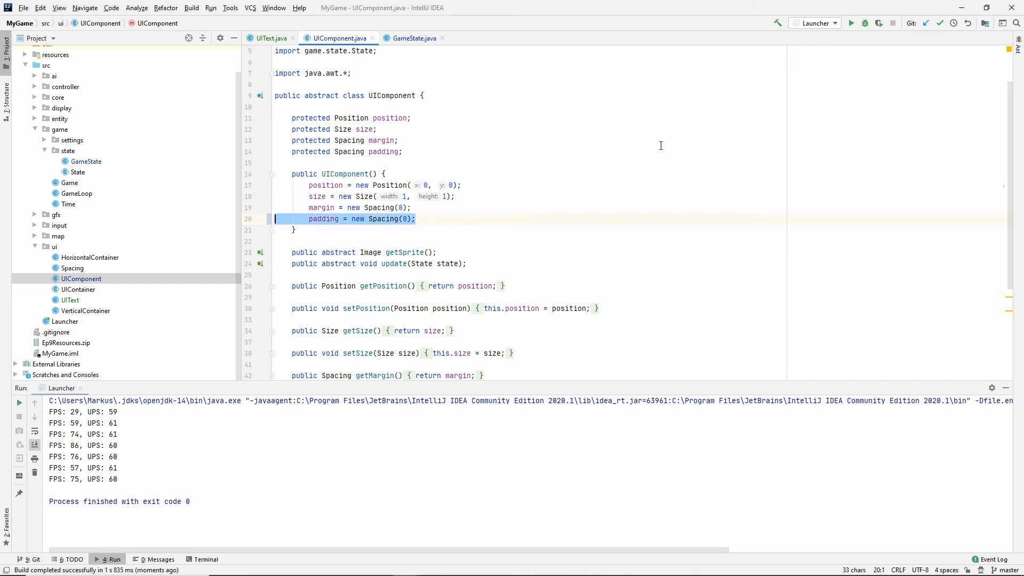
{"action": "left_click", "coordinate": [78, 289]}
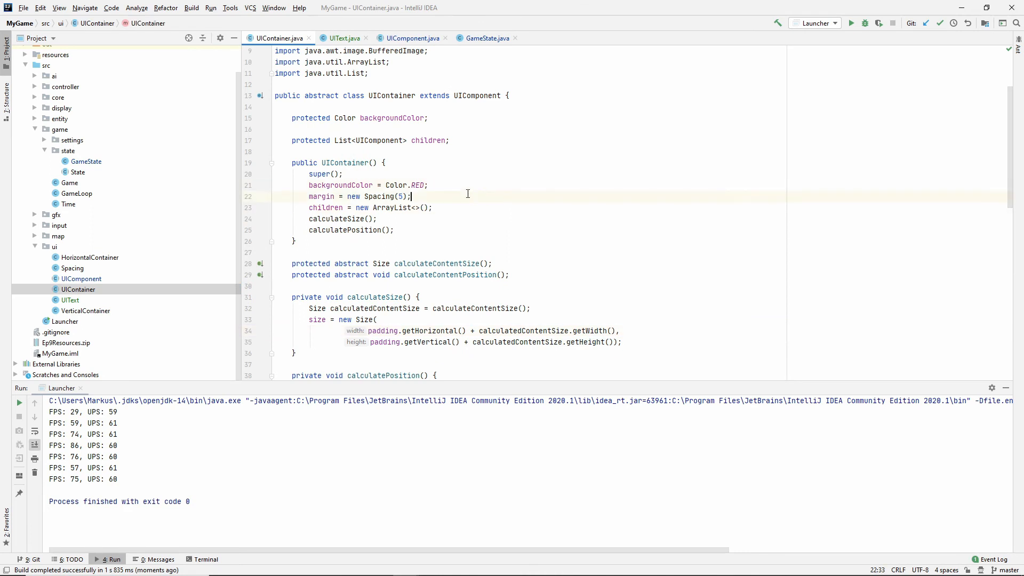
{"action": "type", "text": "padding = new Spacing(8);"}
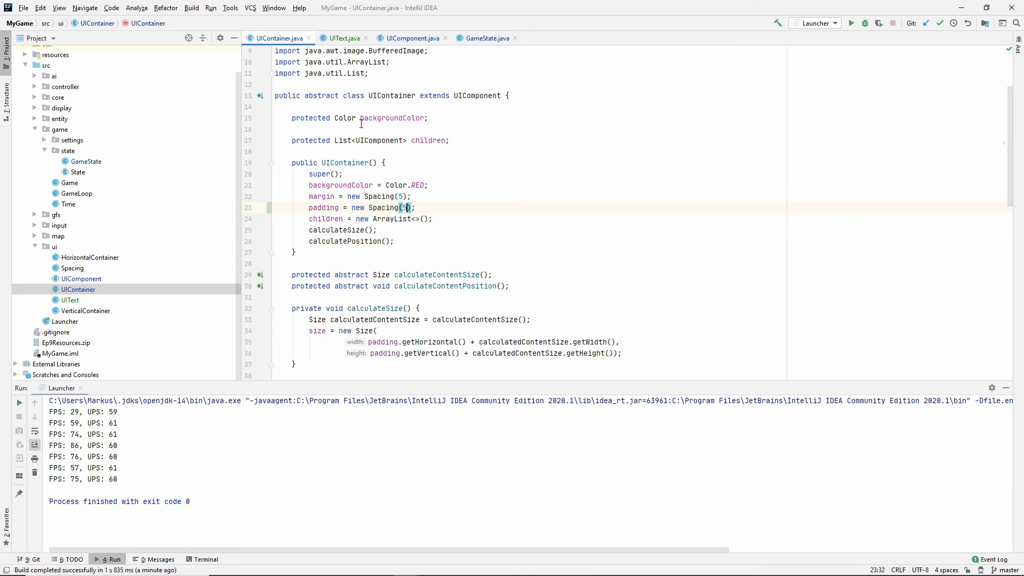
{"action": "mouse_move", "coordinate": [846, 30]}
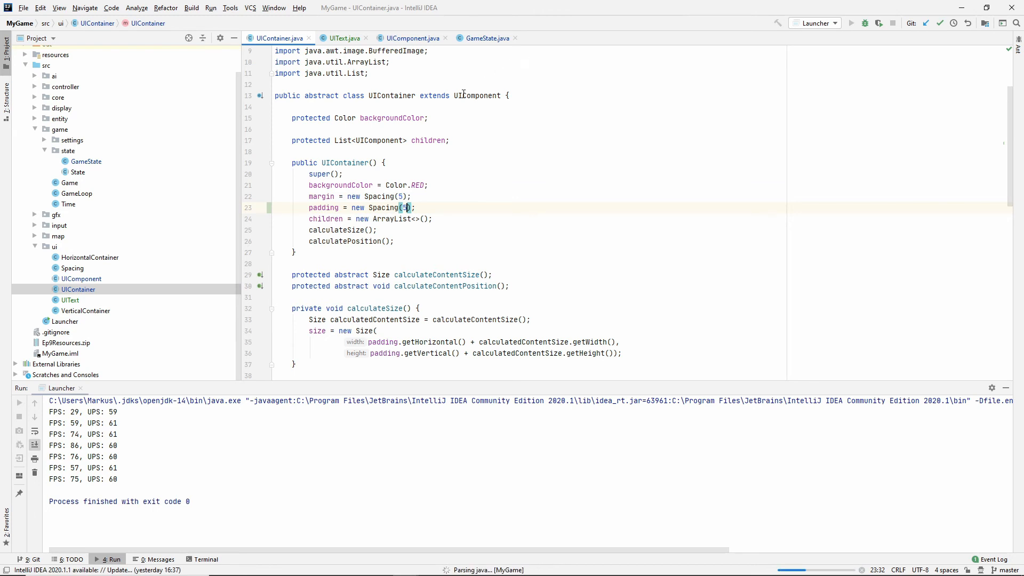
Step: Run the game to verify the text panel with the new padding, then close it
{"action": "left_click", "coordinate": [852, 22]}
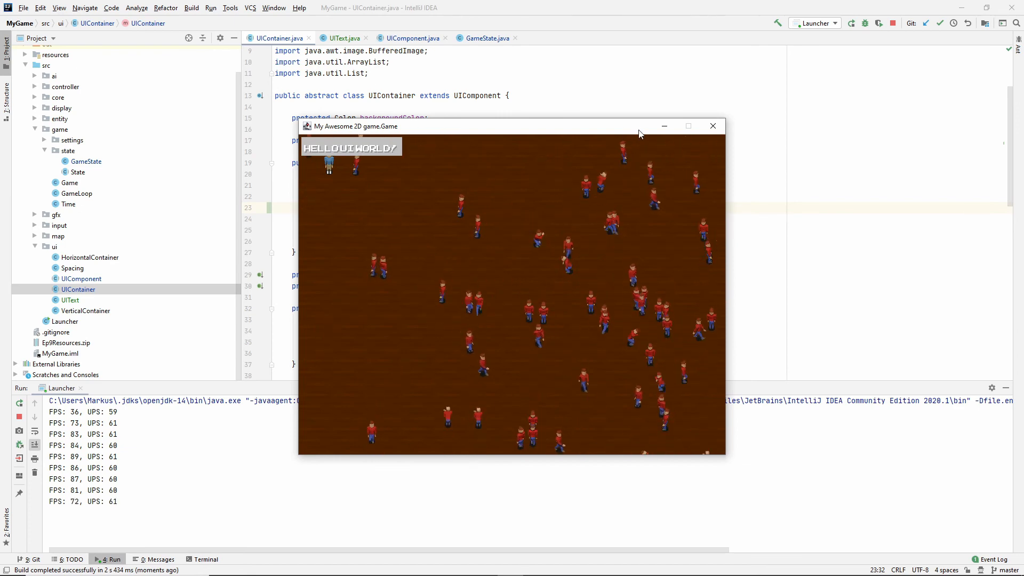
{"action": "left_click", "coordinate": [713, 126]}
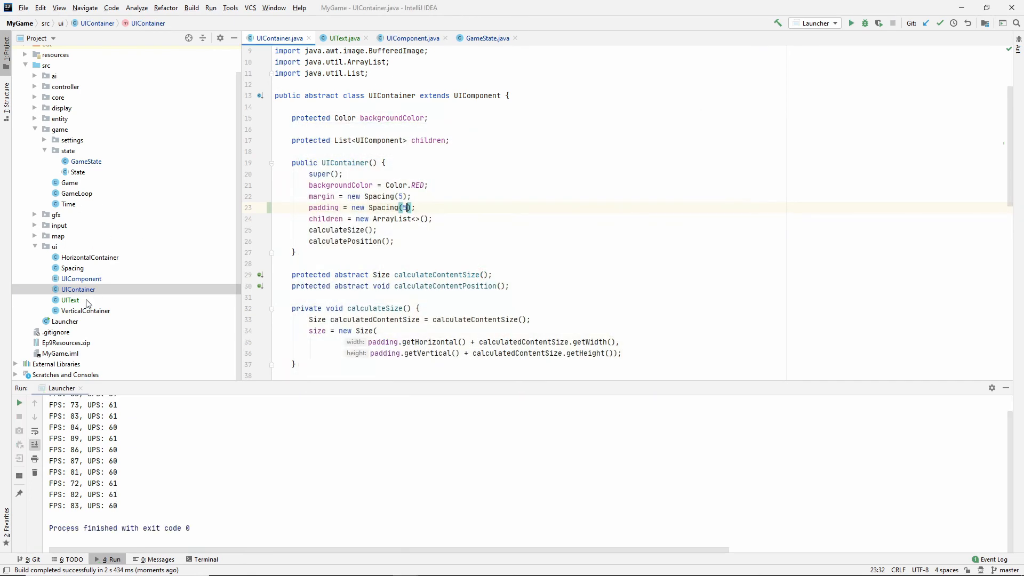
Step: Set UIText's fontFamily to Font.MONOSPACED and run the game to see plain type
{"action": "left_click", "coordinate": [486, 38]}
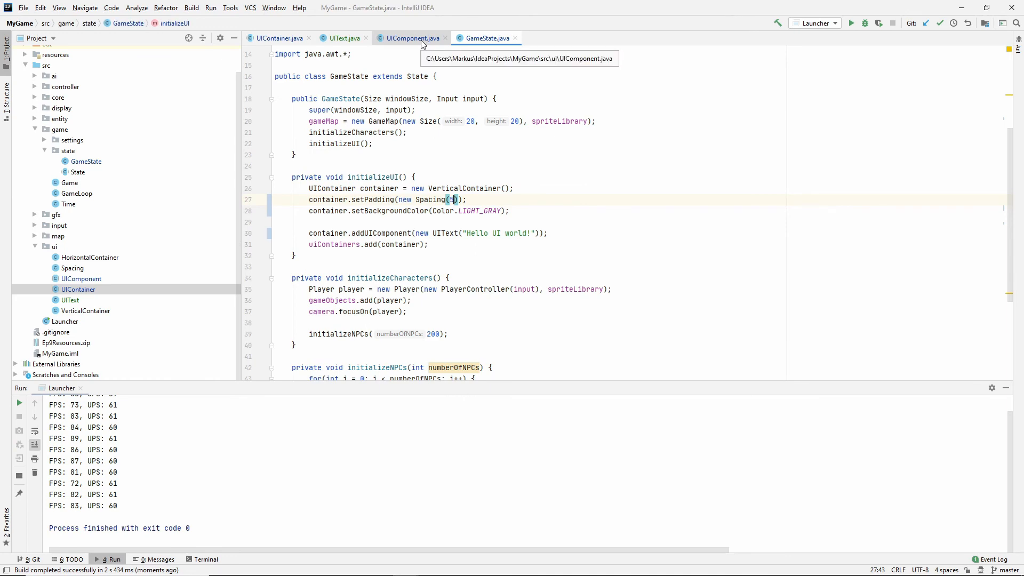
{"action": "left_click", "coordinate": [344, 39]}
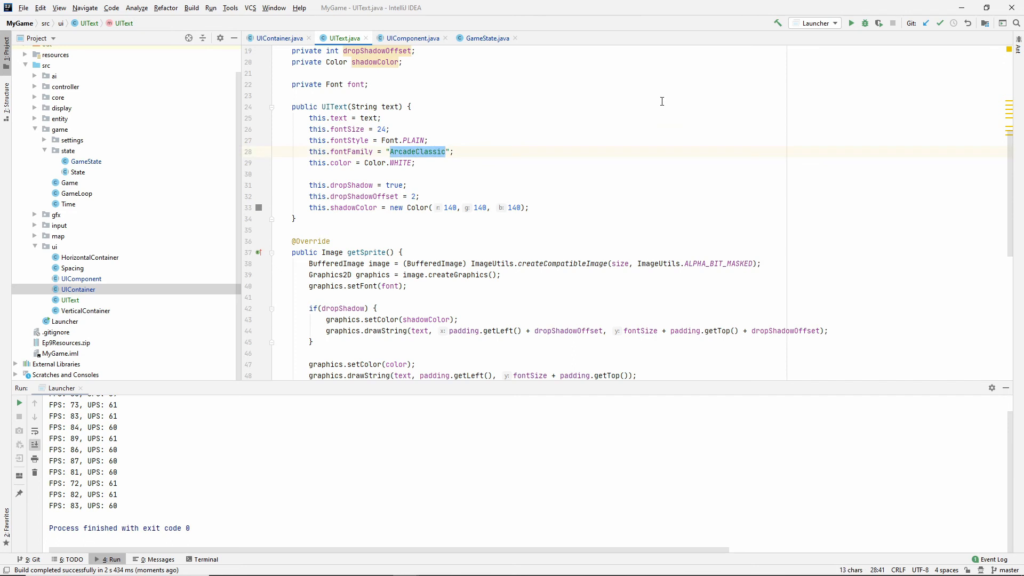
{"action": "type", "text": "Font.MONOSPACED"}
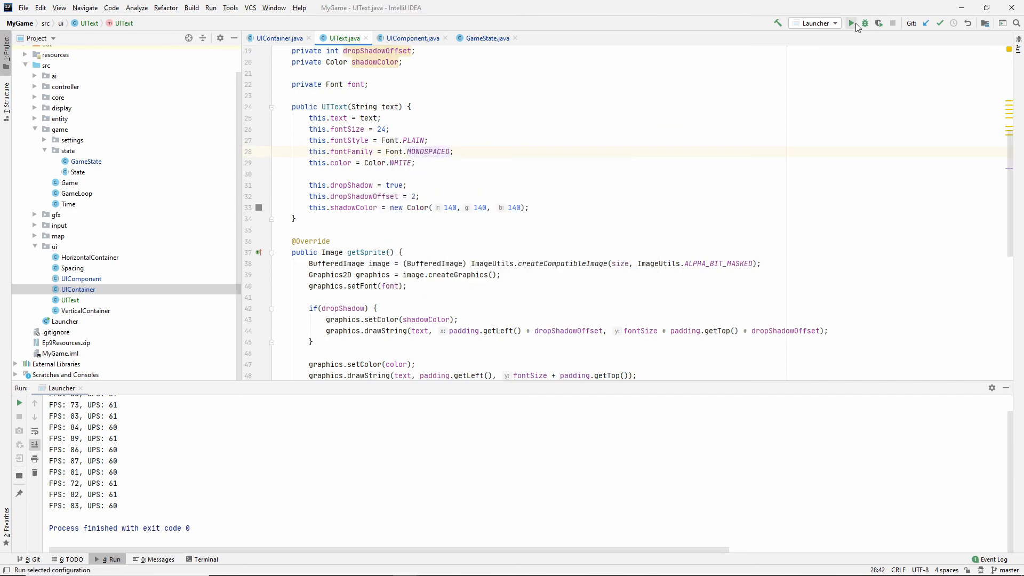
{"action": "left_click", "coordinate": [851, 22]}
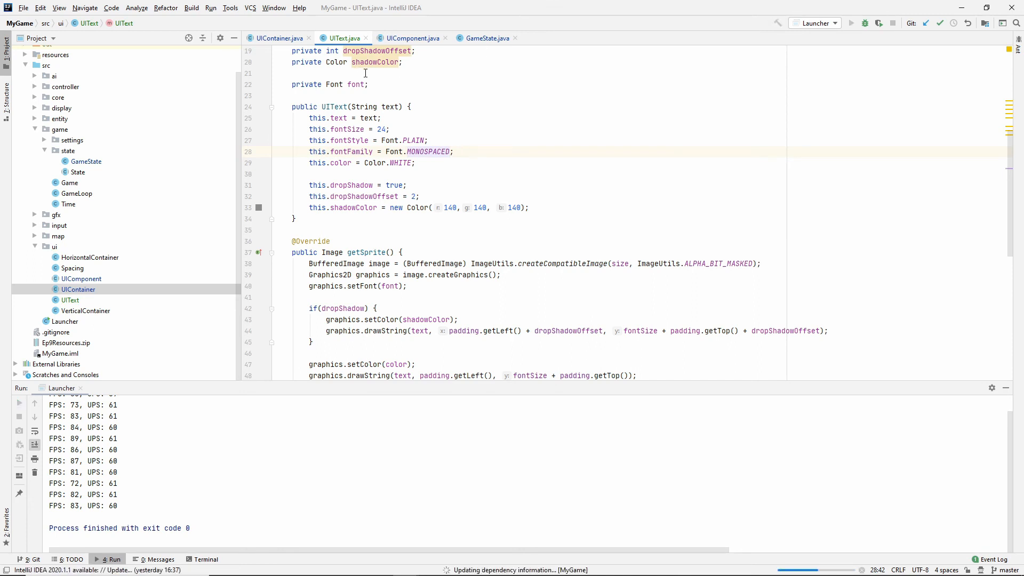
{"action": "left_click", "coordinate": [851, 23]}
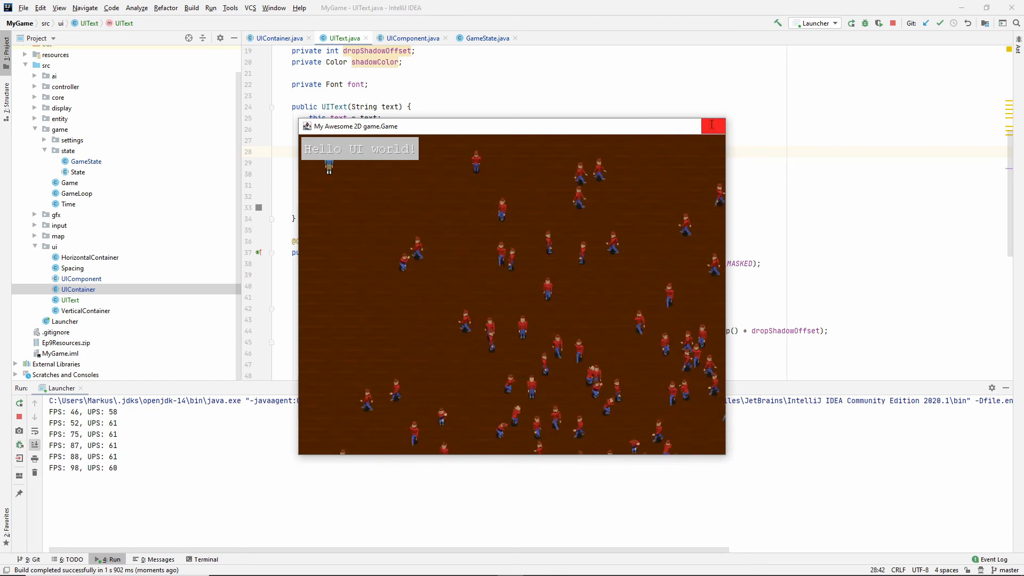
{"action": "left_click", "coordinate": [713, 126]}
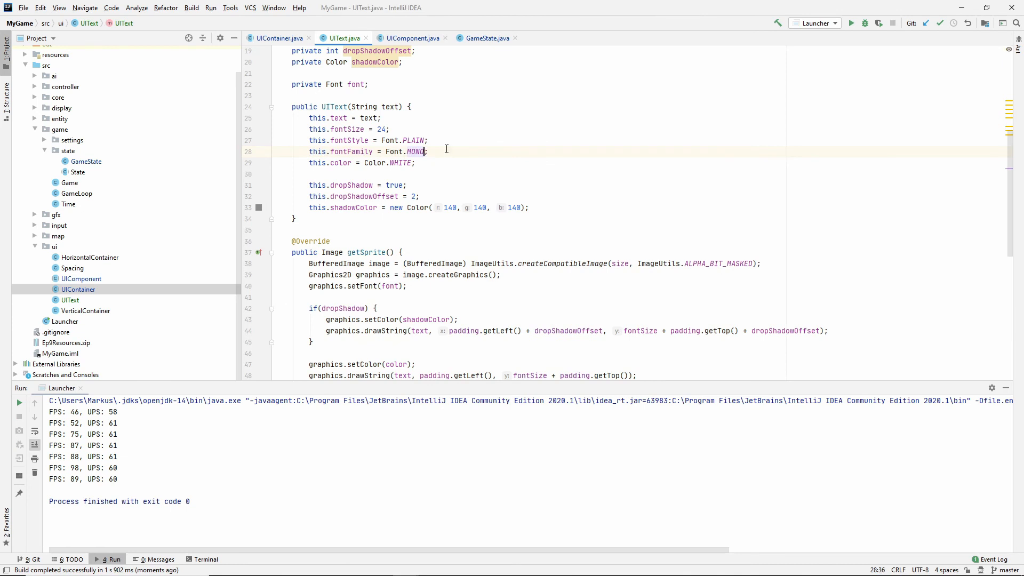
Step: Restore fontFamily "ArcadeClassic" and rerun to confirm HELLO UI WORLD
{"action": "type", "text": "\"ArcadeClassic\""}
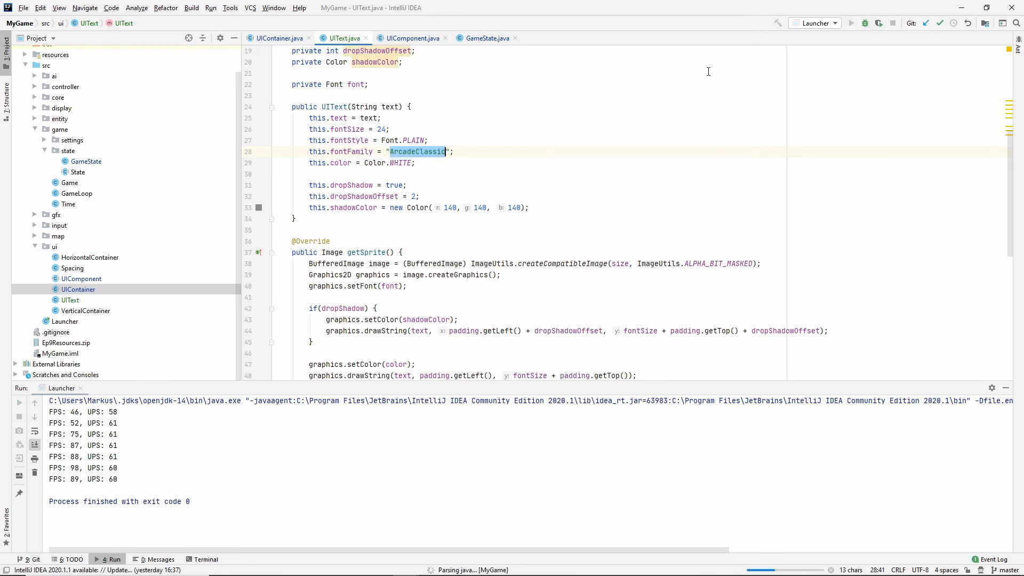
{"action": "left_click", "coordinate": [851, 22]}
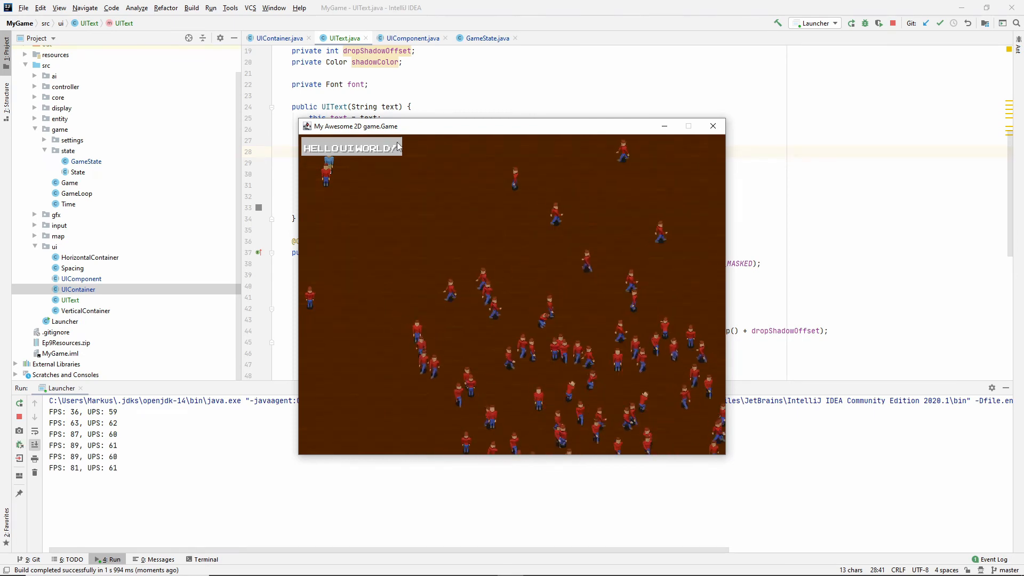
{"action": "left_click", "coordinate": [714, 126]}
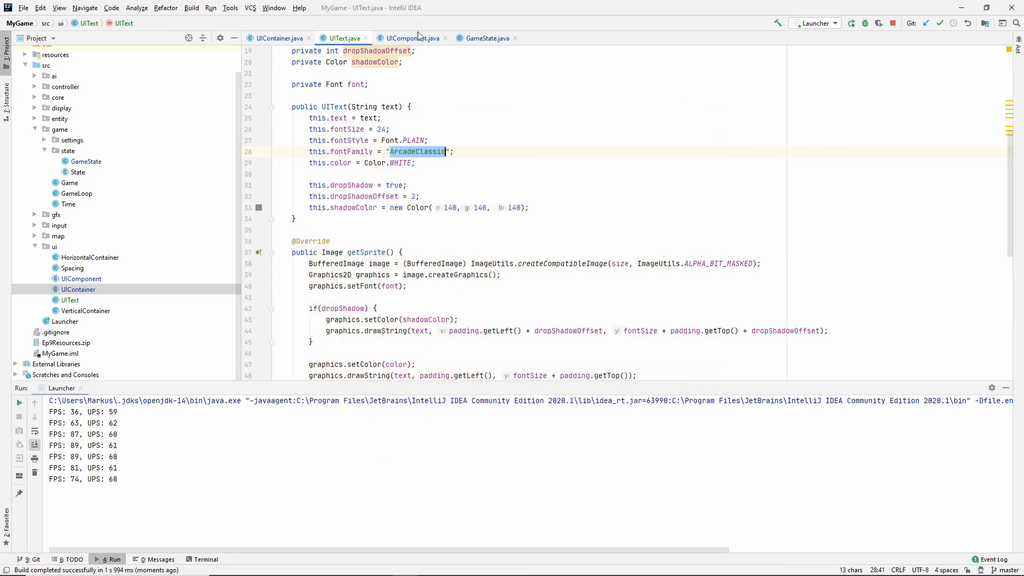
Step: Set the container background to new Color(0, 0, 0, 0) and run to see text over the map
{"action": "left_click", "coordinate": [486, 38]}
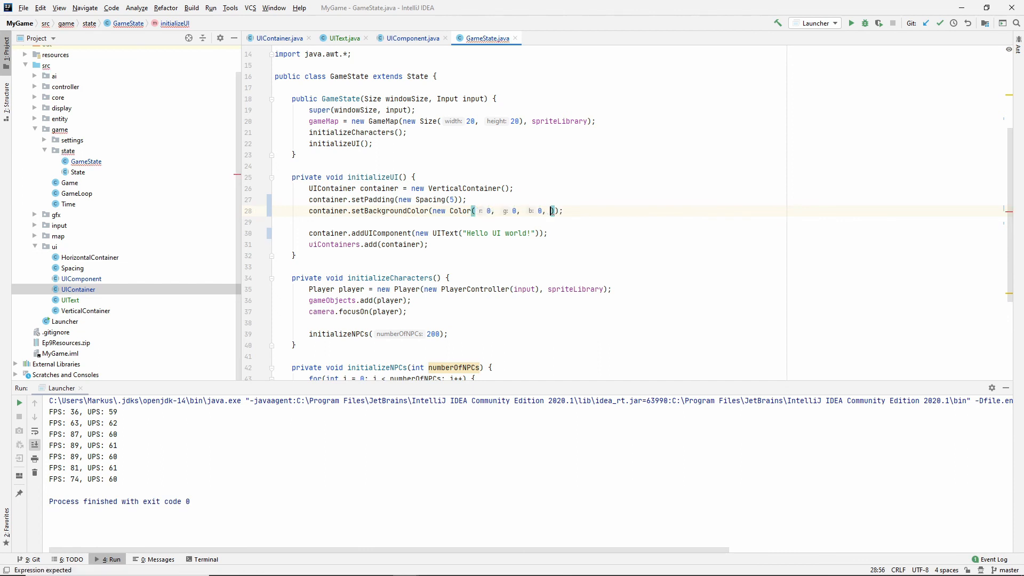
{"action": "type", "text": "0"}
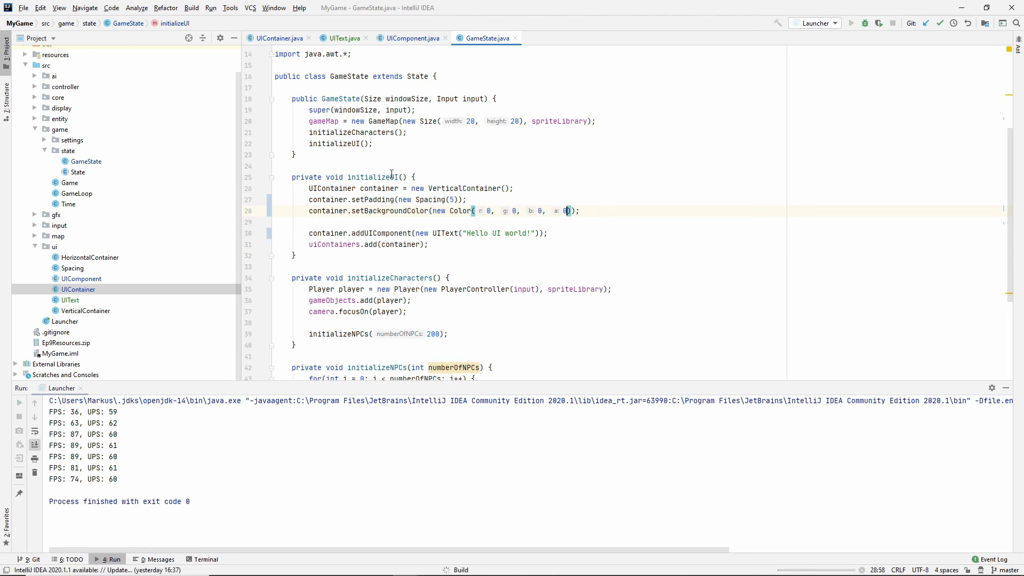
{"action": "left_click", "coordinate": [851, 22]}
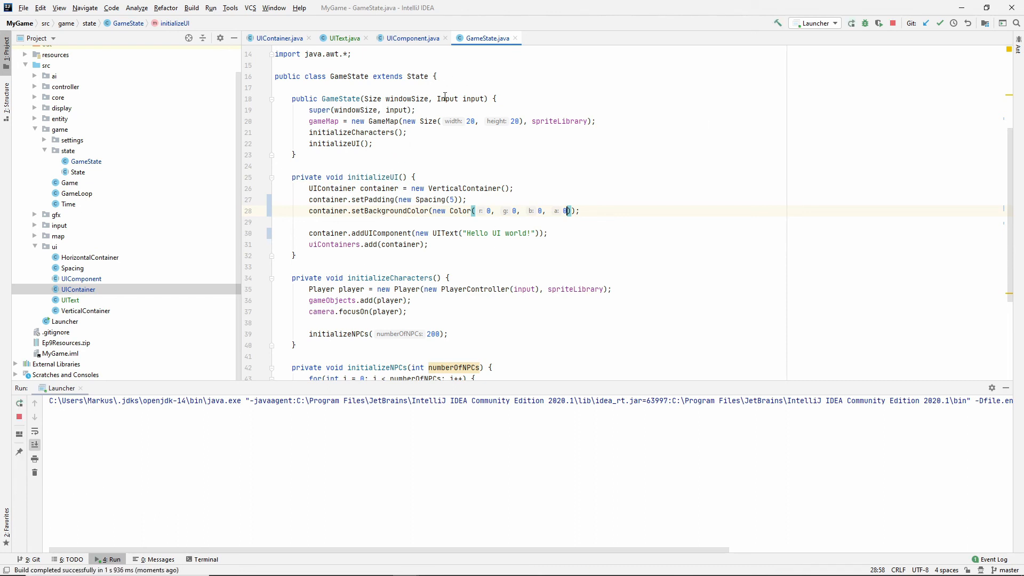
{"action": "left_click", "coordinate": [865, 22]}
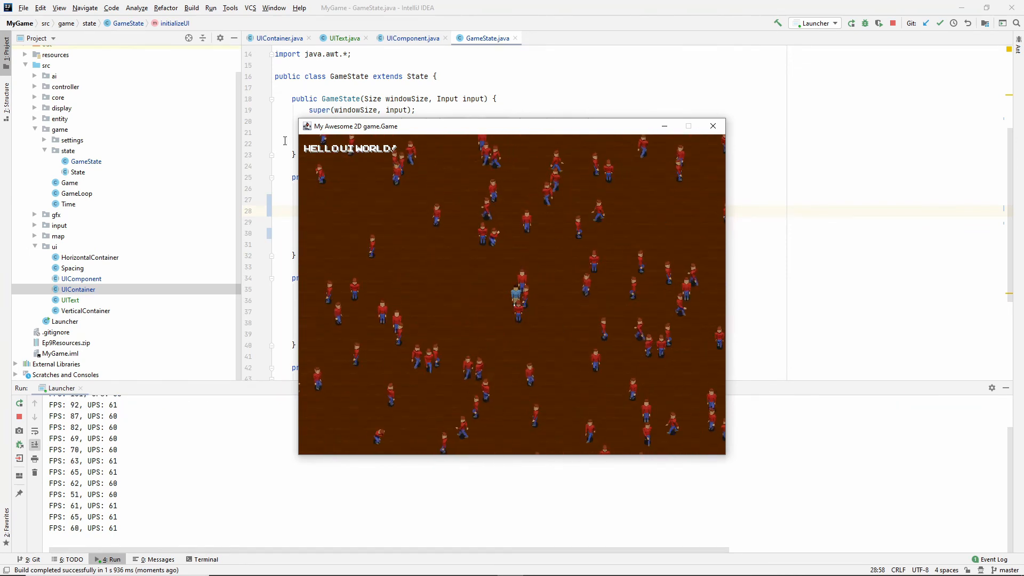
{"action": "left_click", "coordinate": [713, 126]}
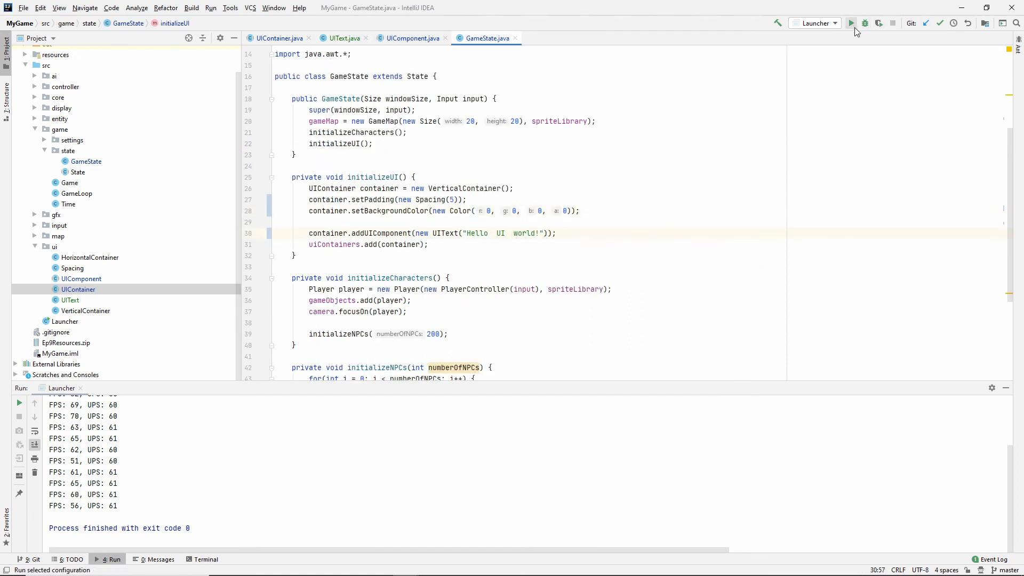
Step: Run the game showing "Hello UI world!" with wider word spacing and no panel
{"action": "left_click", "coordinate": [851, 23]}
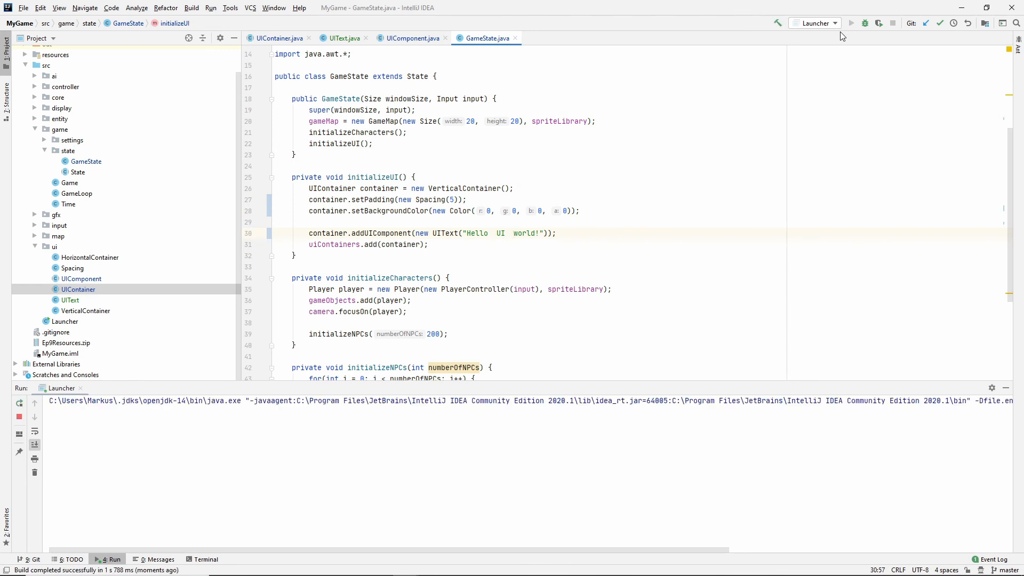
{"action": "left_click", "coordinate": [852, 22]}
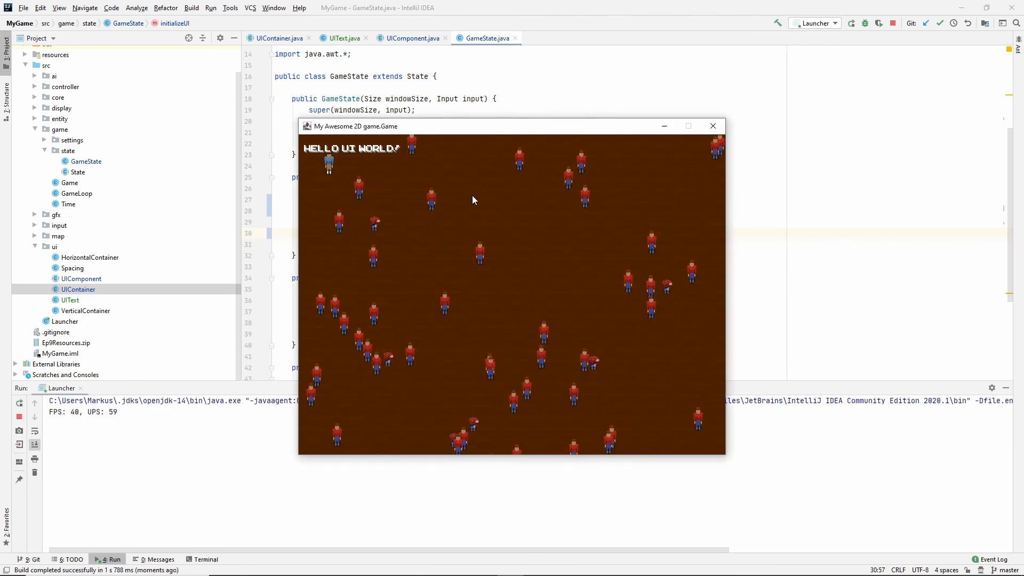